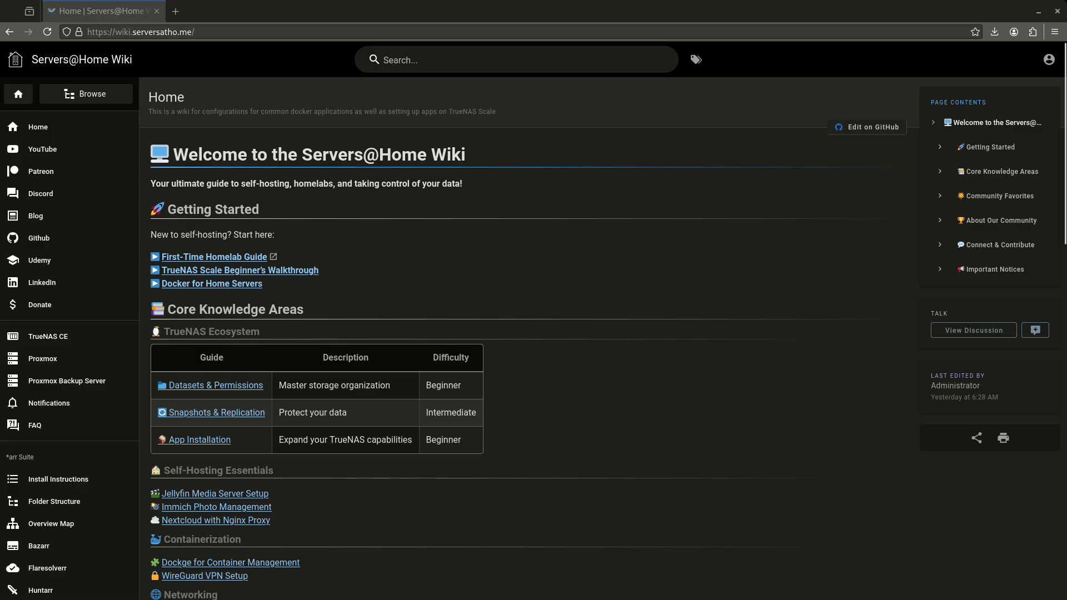
{"action": "mouse_move", "coordinate": [851, 162]}
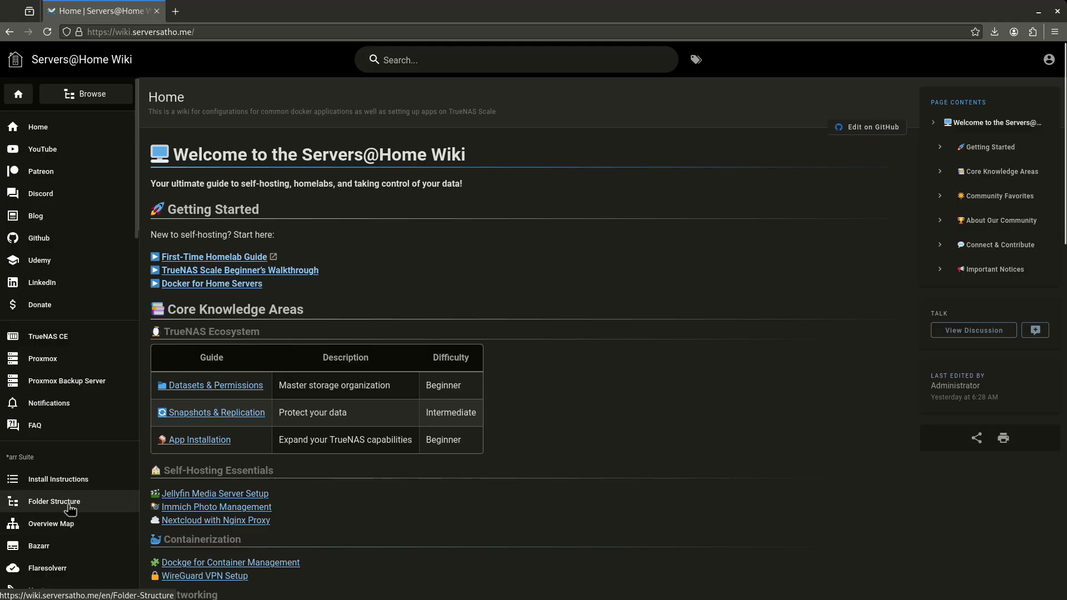
View the Folder Structure guide, skimming down to the tank directory tree and creation script and back up
{"action": "left_click", "coordinate": [54, 501]}
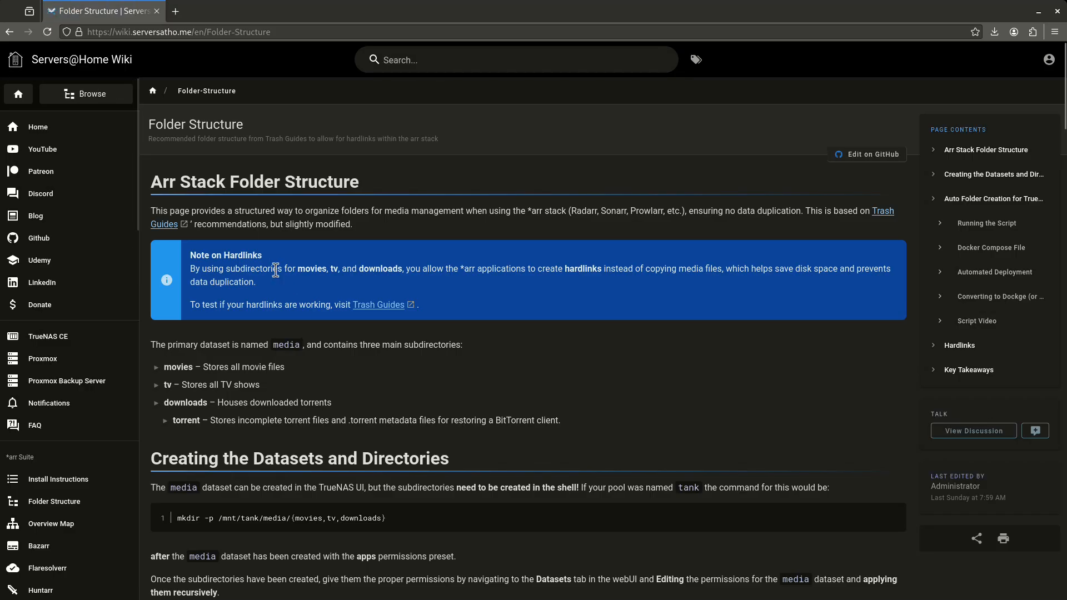
{"action": "mouse_move", "coordinate": [872, 153]}
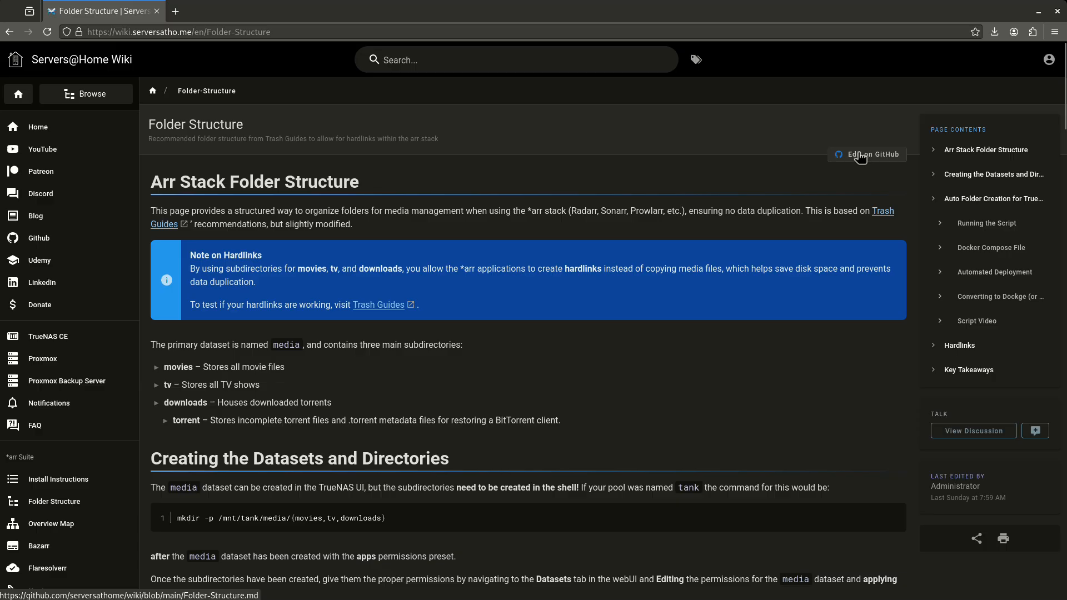
{"action": "scroll", "scroll_direction": "down", "scroll_amount": 3}
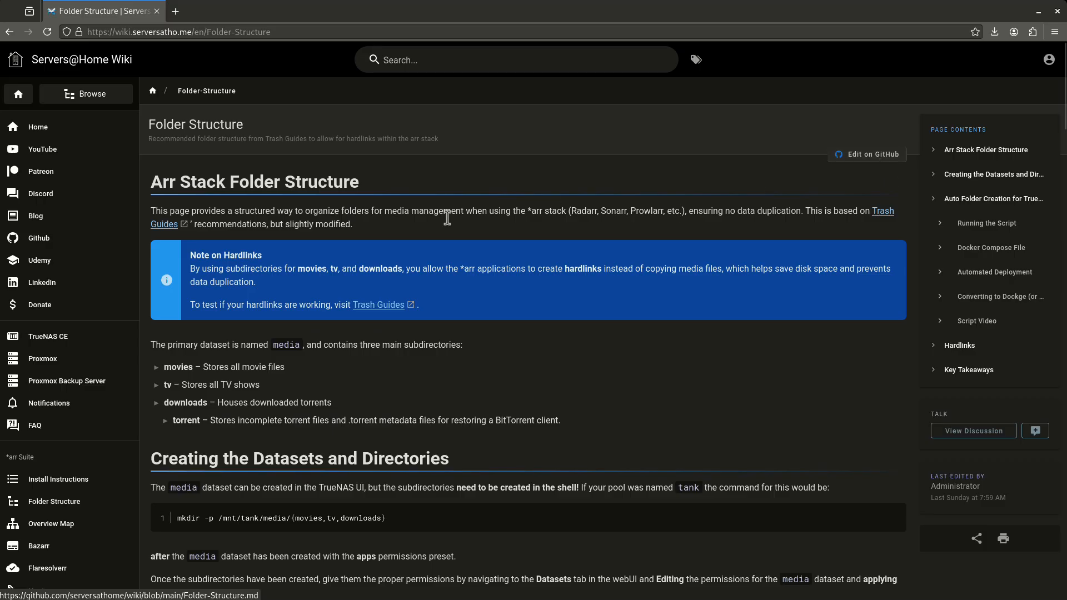
{"action": "scroll", "scroll_direction": "down", "scroll_amount": 3}
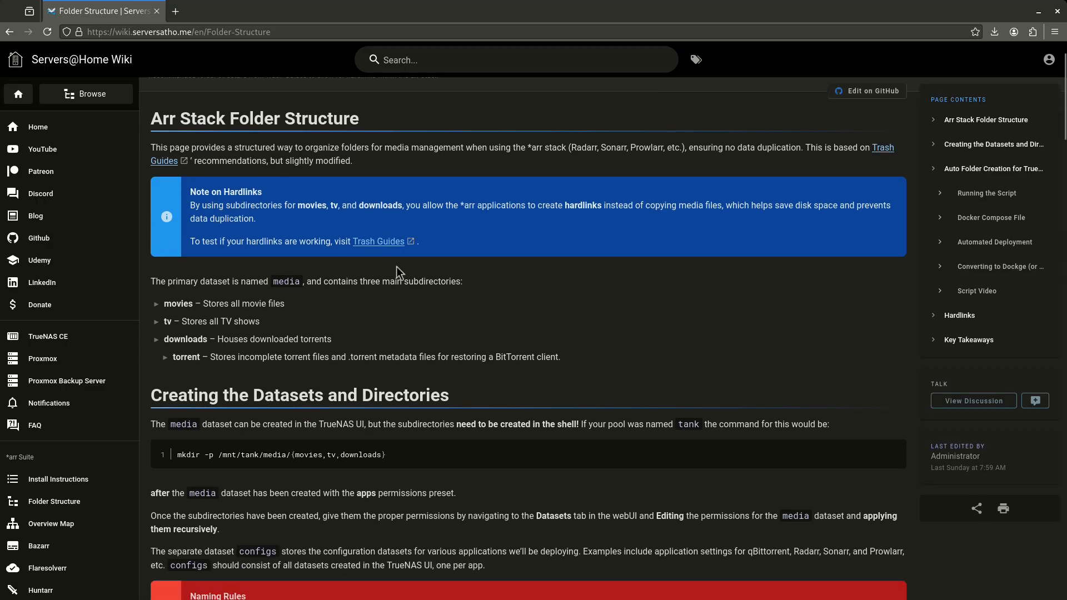
{"action": "scroll", "scroll_direction": "down", "scroll_amount": 3}
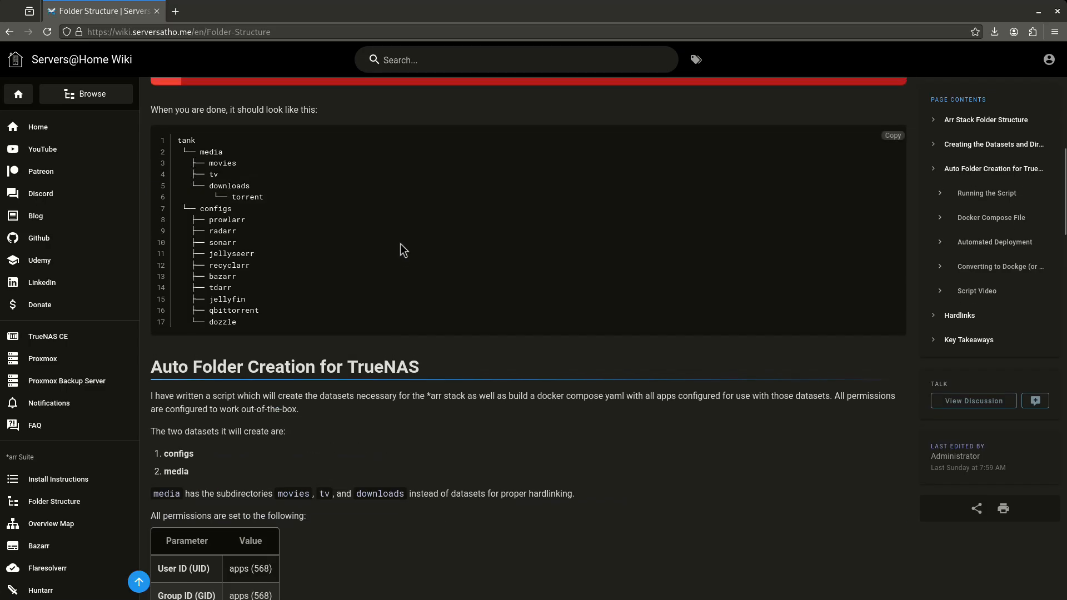
{"action": "scroll", "scroll_direction": "up", "scroll_amount": 3}
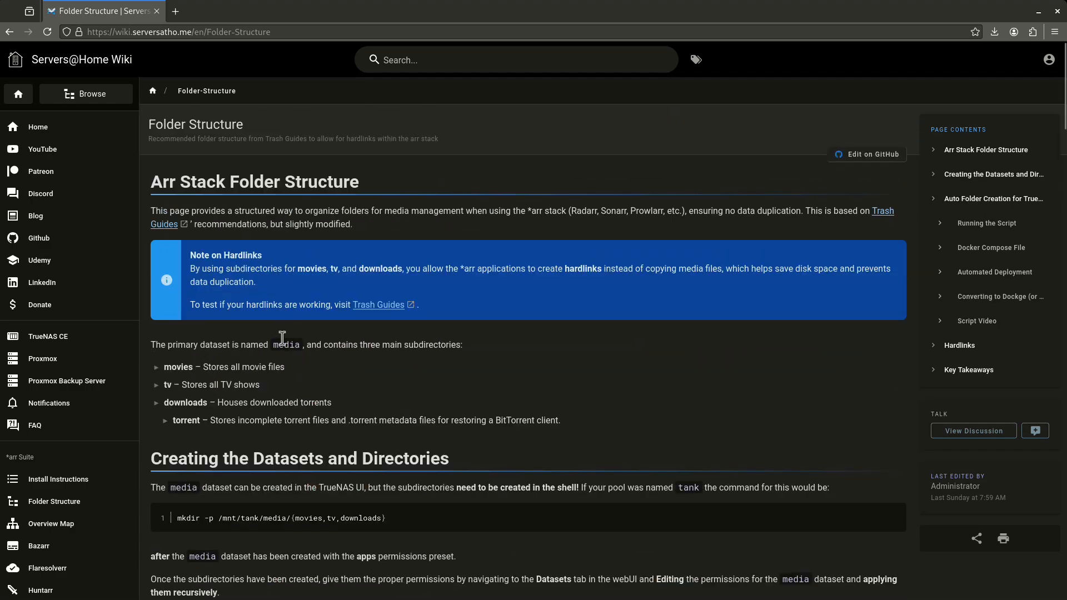
{"action": "mouse_move", "coordinate": [441, 270]}
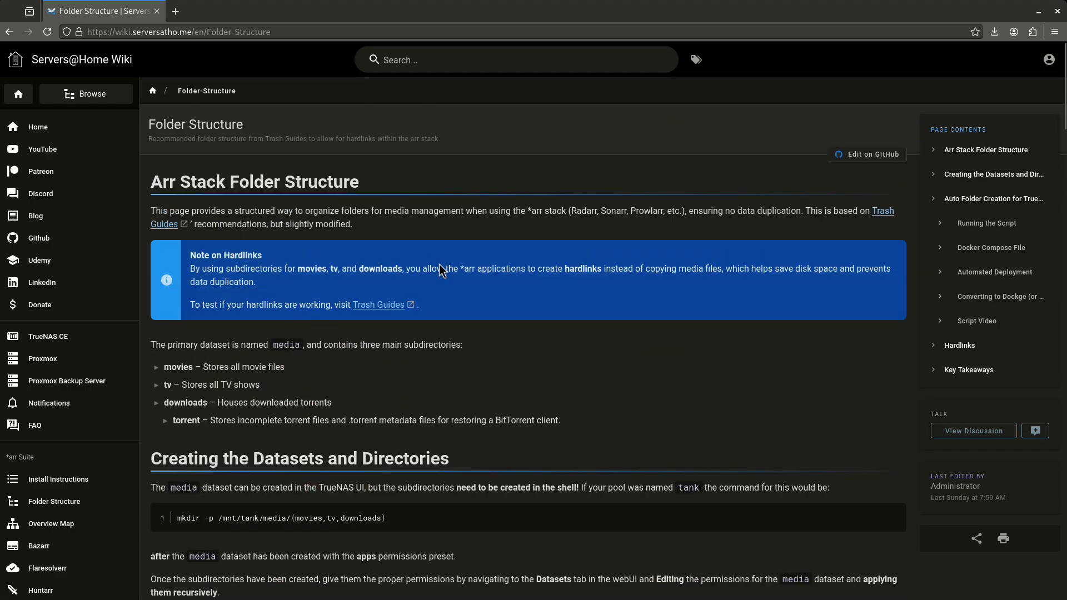
{"action": "mouse_move", "coordinate": [311, 181]}
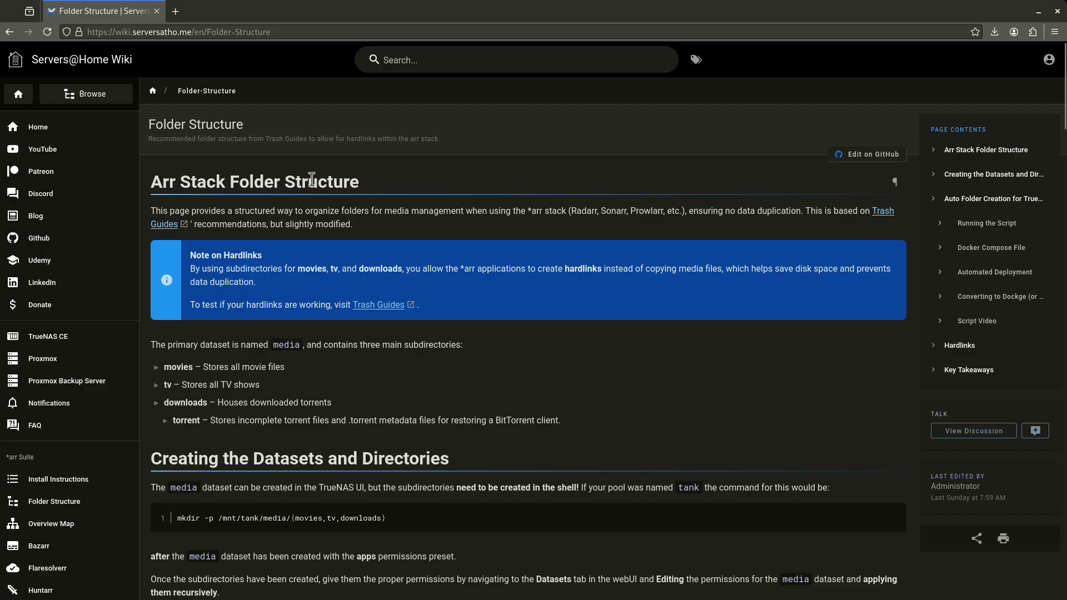
{"action": "mouse_move", "coordinate": [332, 134]}
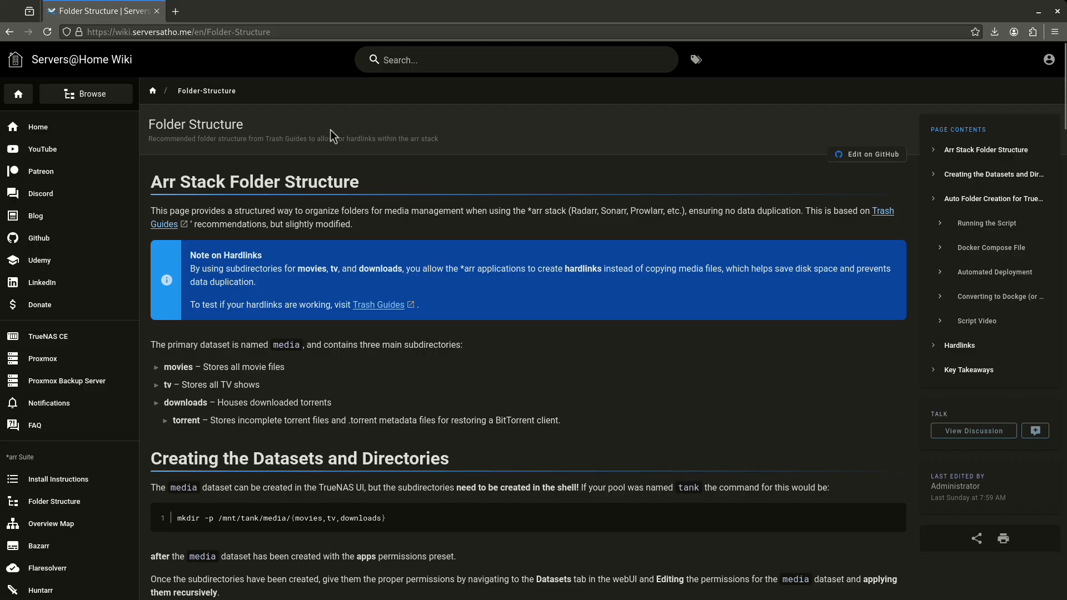
{"action": "mouse_move", "coordinate": [831, 208]}
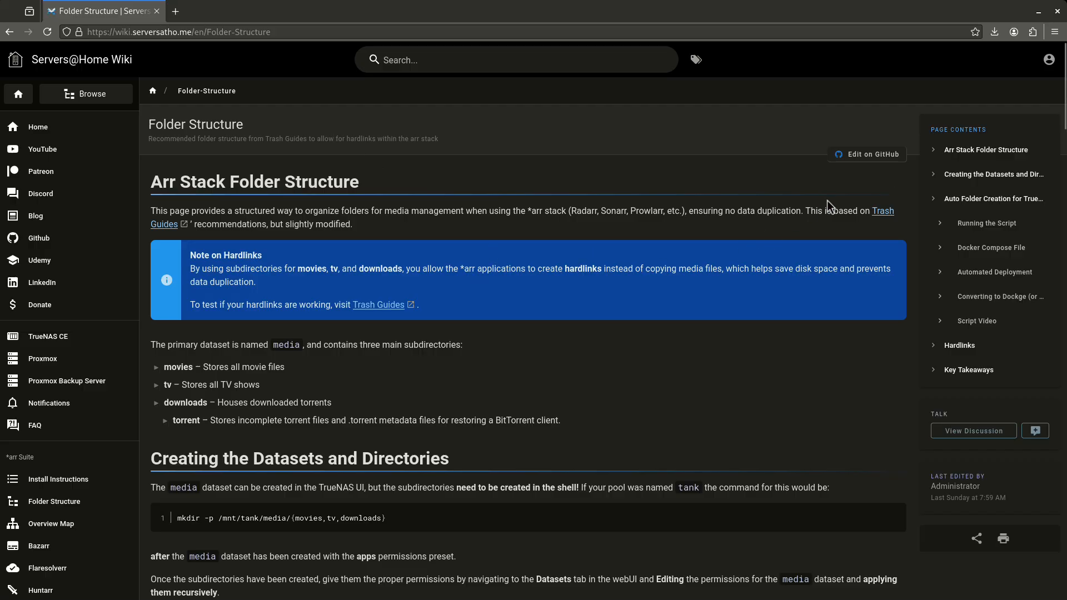
{"action": "mouse_move", "coordinate": [718, 274]}
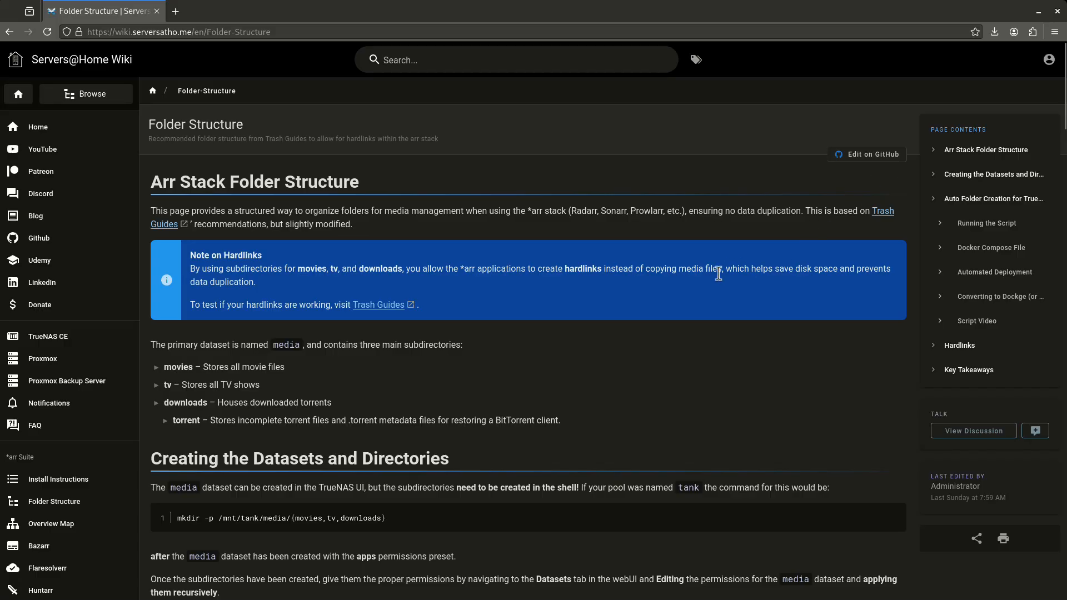
{"action": "mouse_move", "coordinate": [553, 541]}
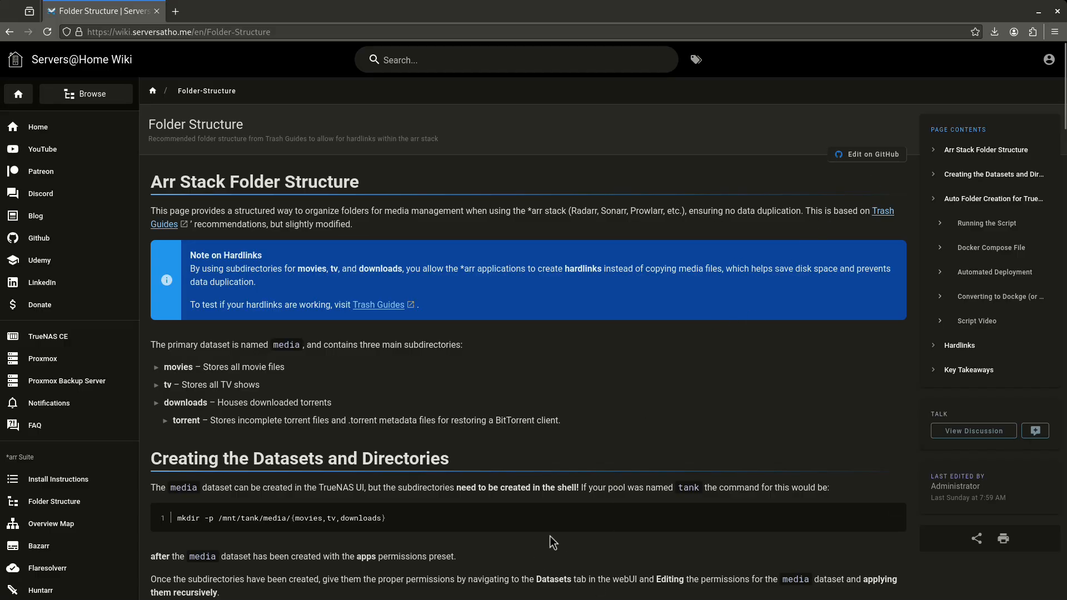
{"action": "mouse_move", "coordinate": [570, 581]}
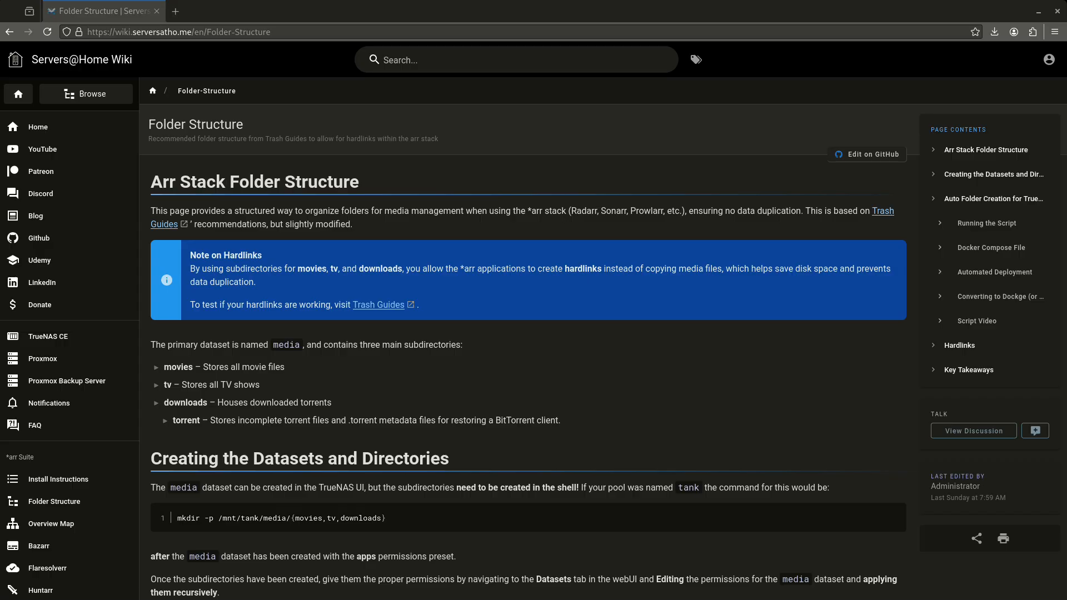
{"action": "mouse_move", "coordinate": [330, 413]}
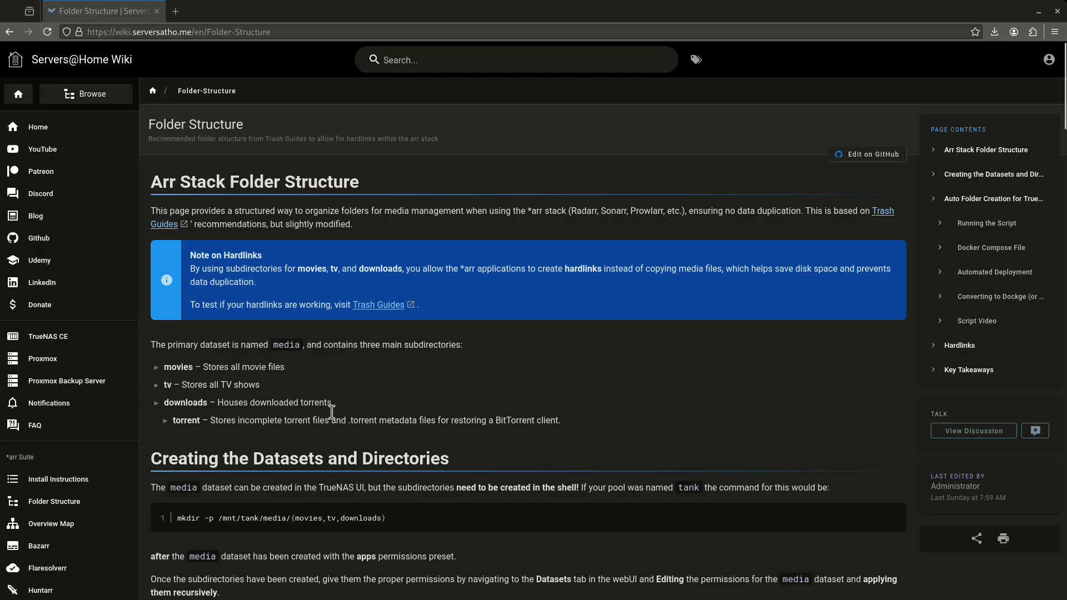
{"action": "mouse_move", "coordinate": [354, 408]}
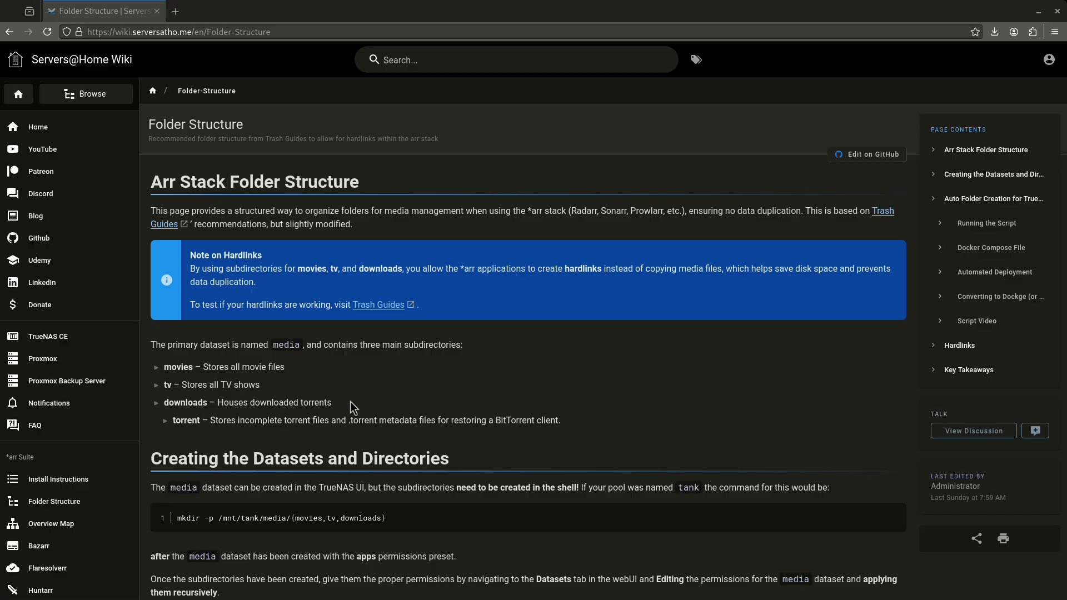
{"action": "scroll", "scroll_direction": "down", "scroll_amount": 3}
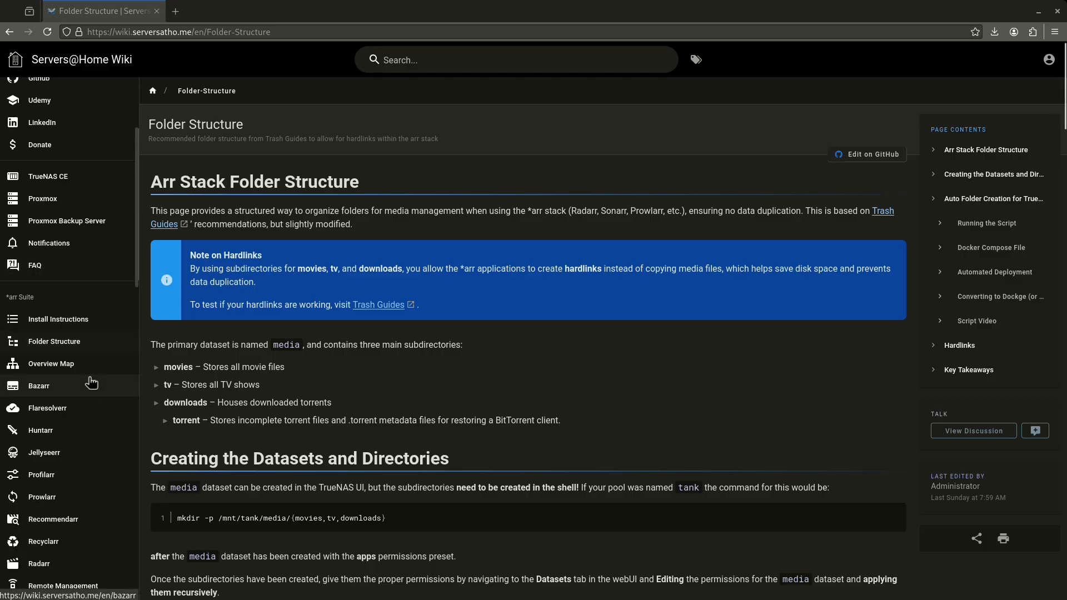
{"action": "scroll", "scroll_direction": "down", "scroll_amount": 3}
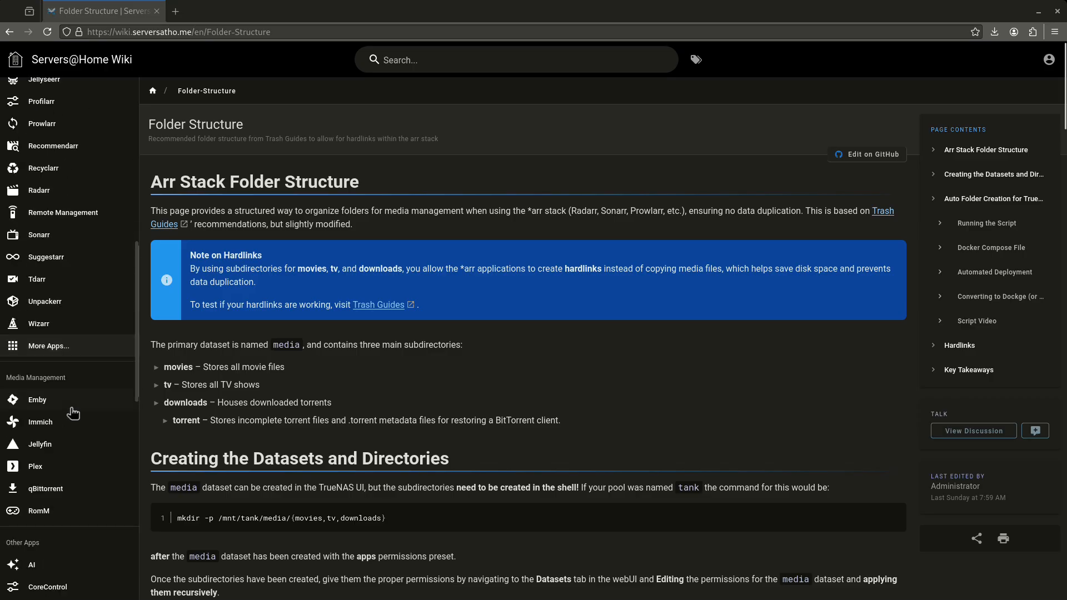
{"action": "scroll", "scroll_direction": "down", "scroll_amount": 3}
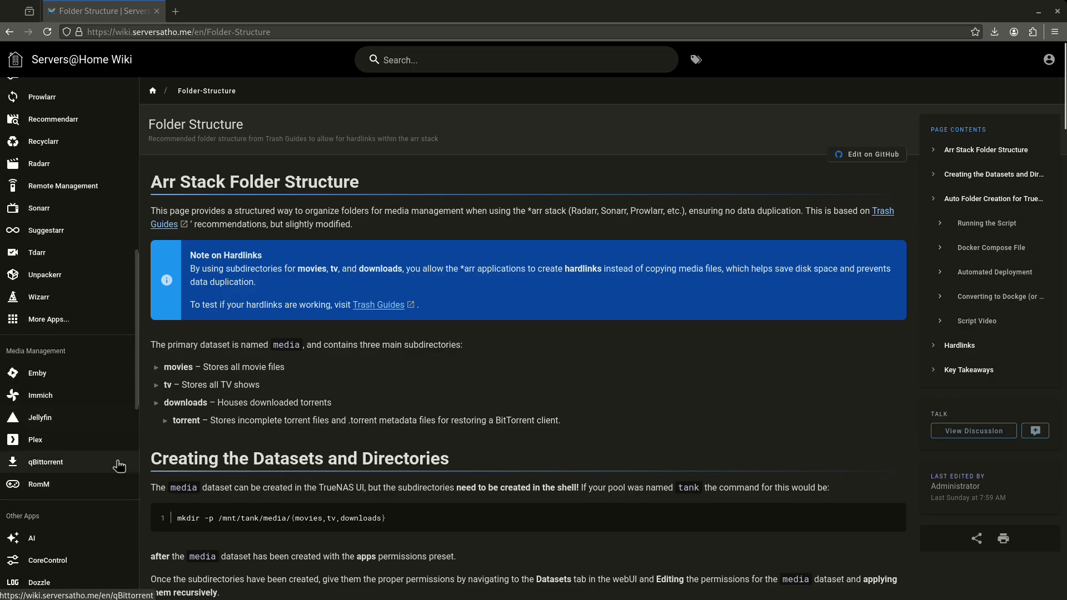
{"action": "mouse_move", "coordinate": [36, 346]}
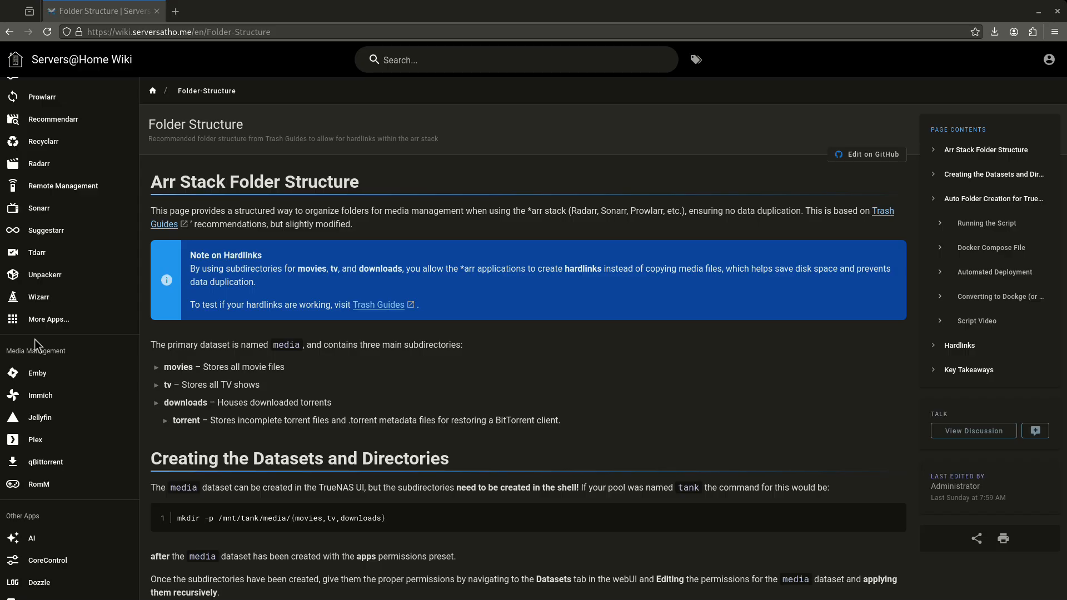
{"action": "mouse_move", "coordinate": [48, 319]}
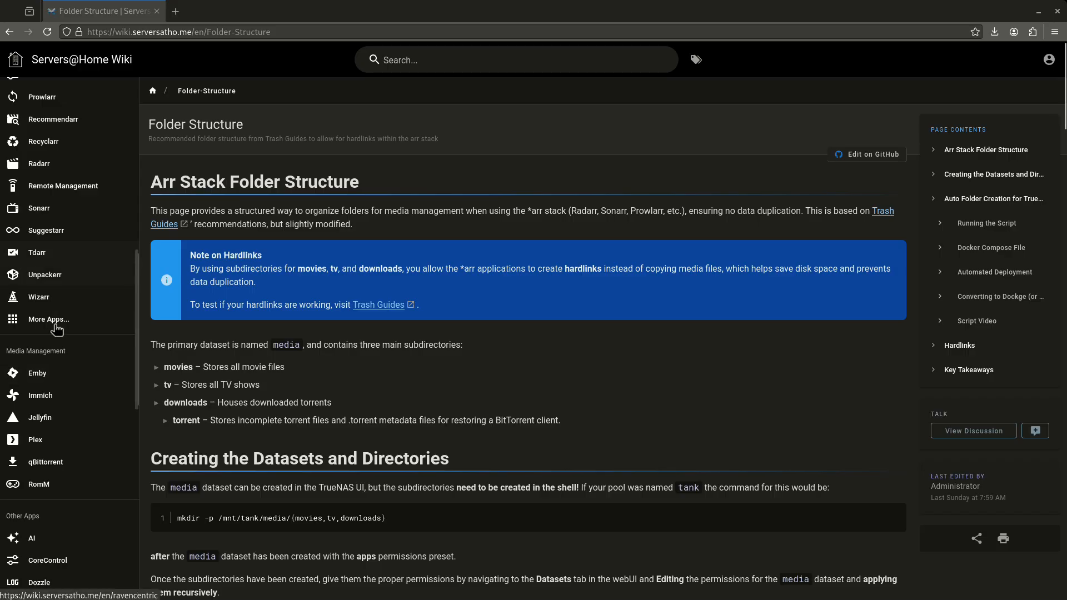
{"action": "scroll", "scroll_direction": "down", "scroll_amount": 3}
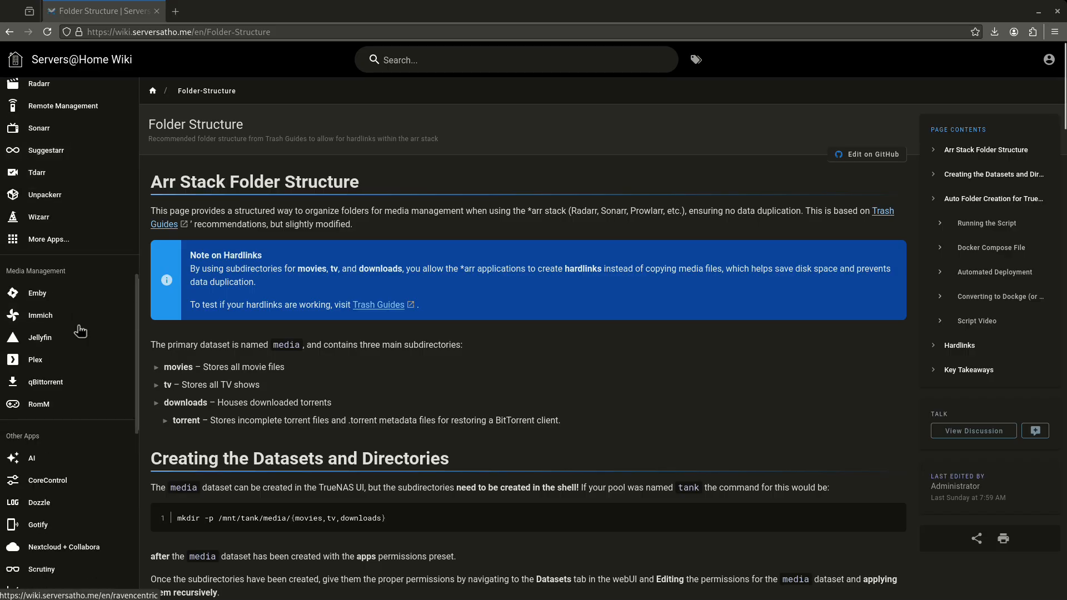
{"action": "scroll", "scroll_direction": "down", "scroll_amount": 3}
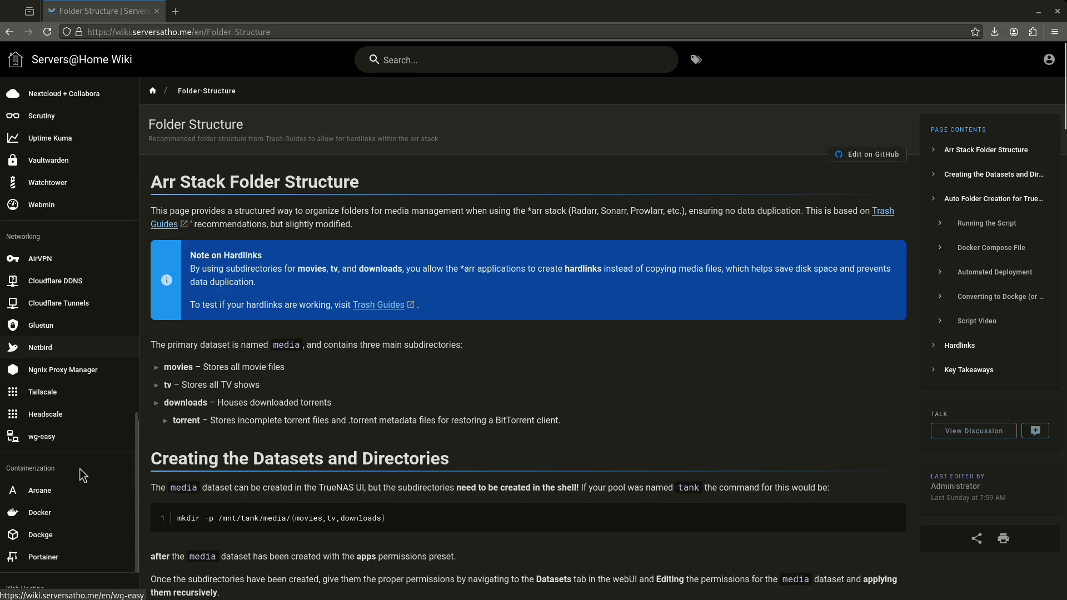
{"action": "left_click", "coordinate": [41, 435]}
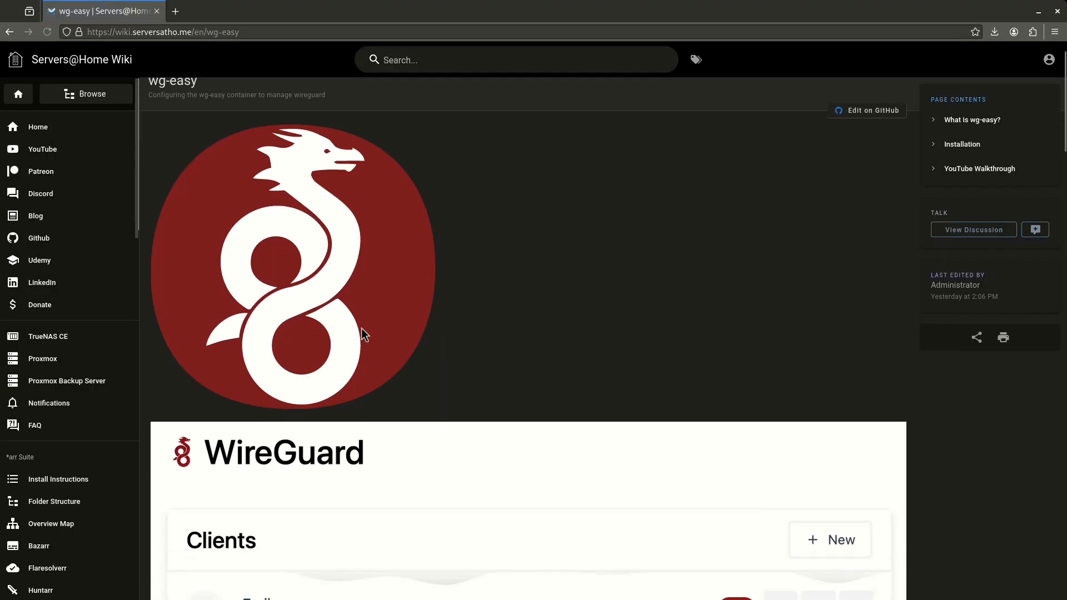
{"action": "scroll", "scroll_direction": "down", "scroll_amount": 3}
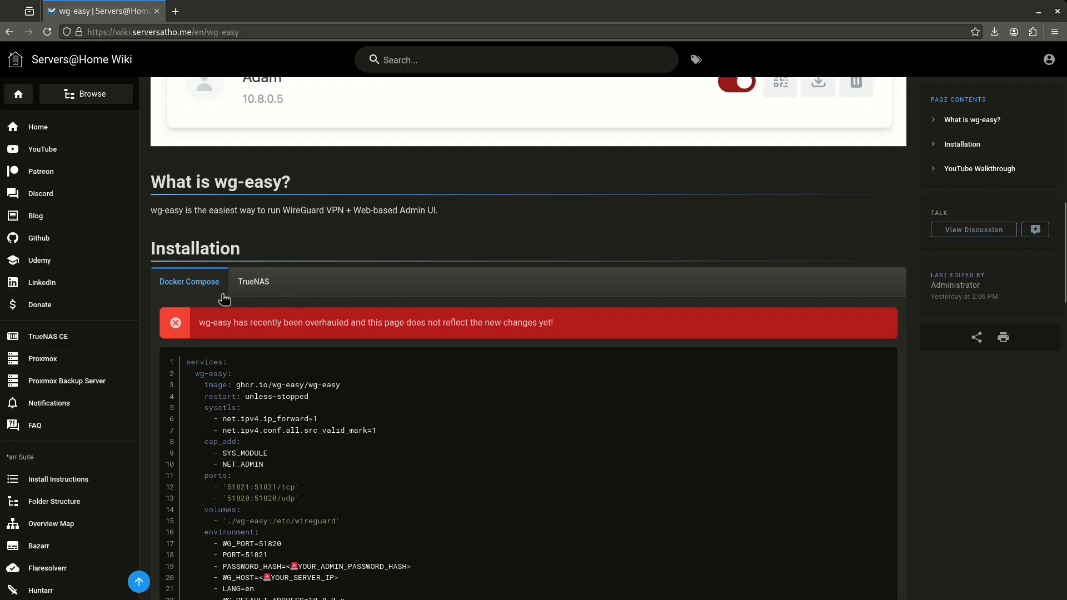
{"action": "scroll", "scroll_direction": "down", "scroll_amount": 3}
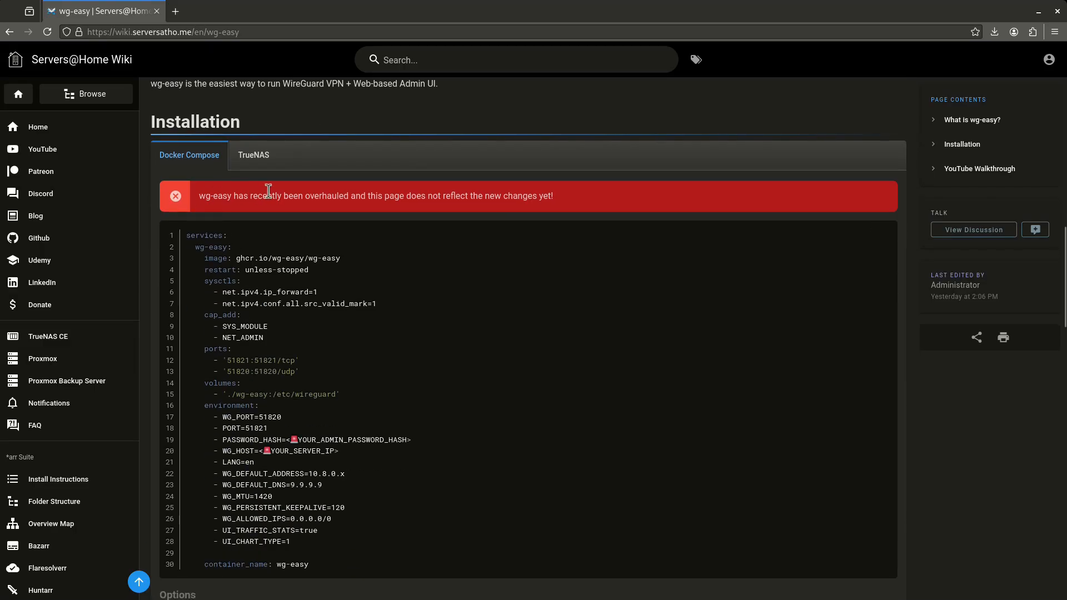
{"action": "mouse_move", "coordinate": [564, 202]}
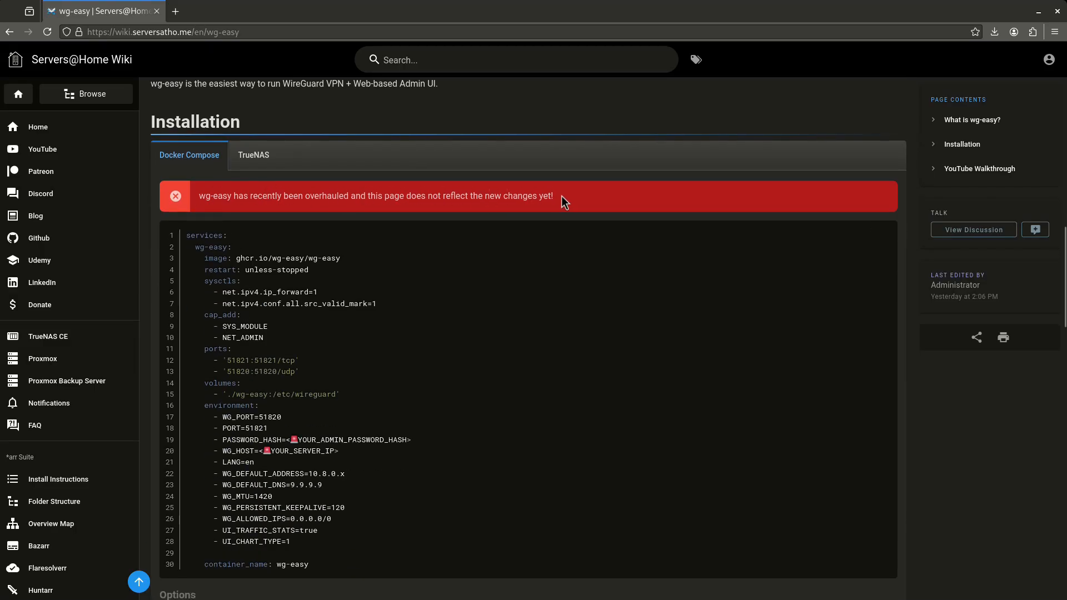
{"action": "mouse_move", "coordinate": [311, 198]}
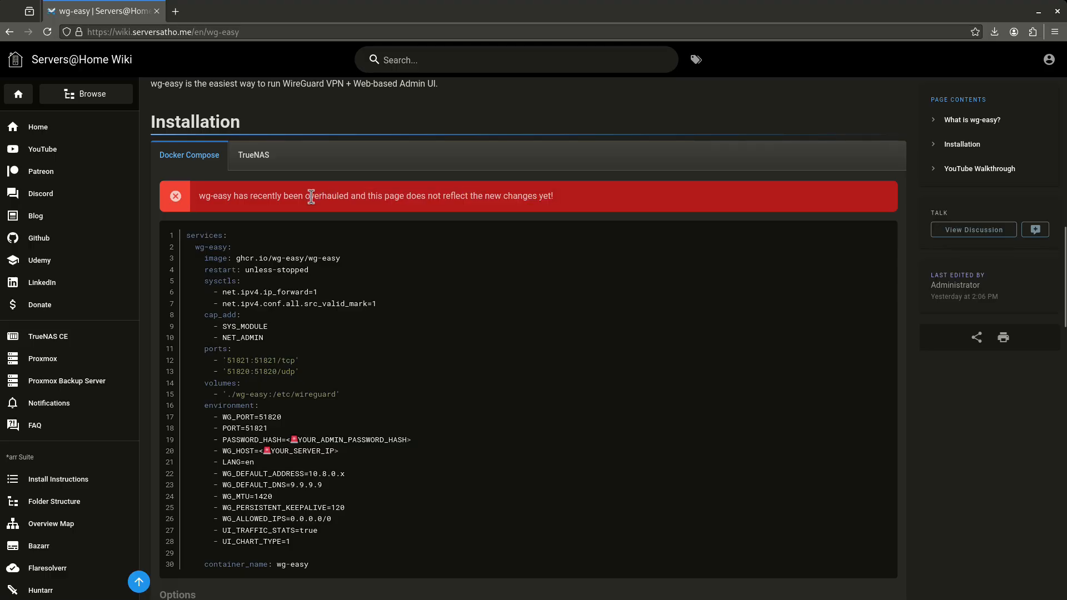
{"action": "mouse_move", "coordinate": [335, 349]}
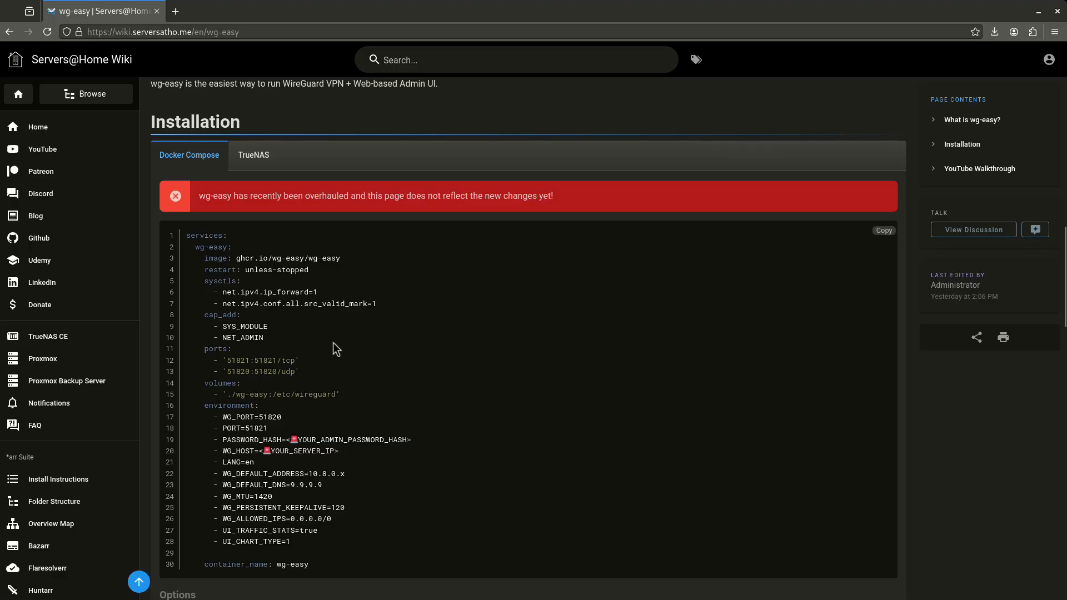
{"action": "scroll", "scroll_direction": "down", "scroll_amount": 3}
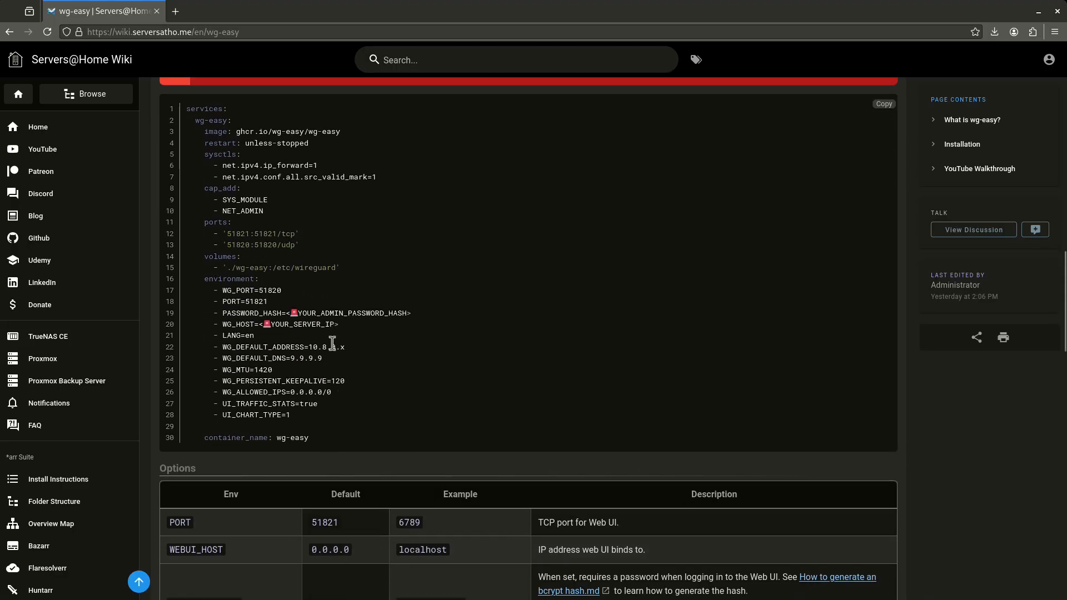
{"action": "mouse_move", "coordinate": [287, 338]}
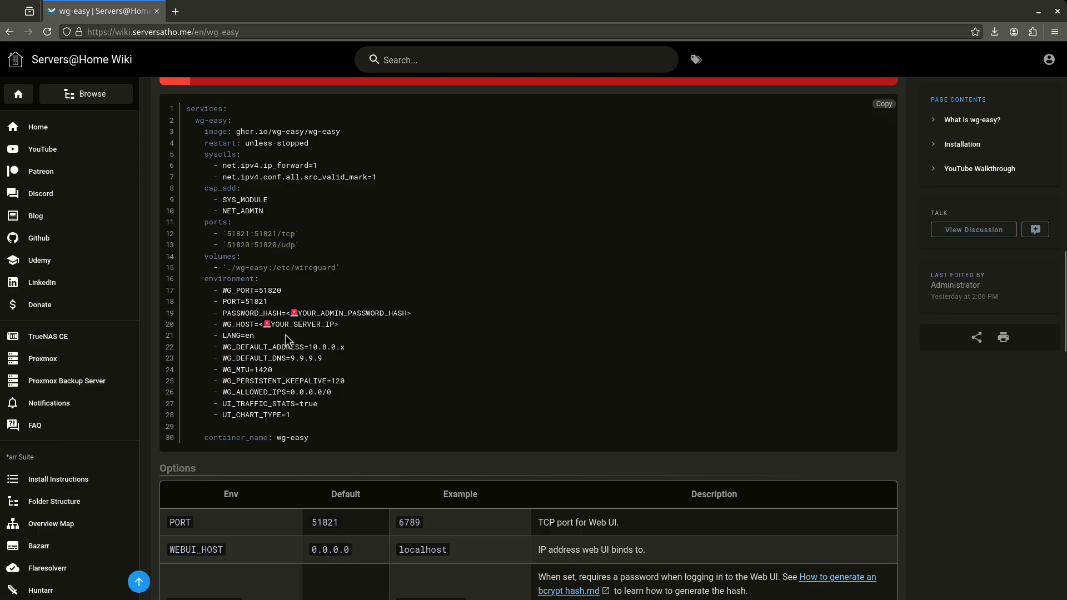
{"action": "mouse_move", "coordinate": [283, 340]}
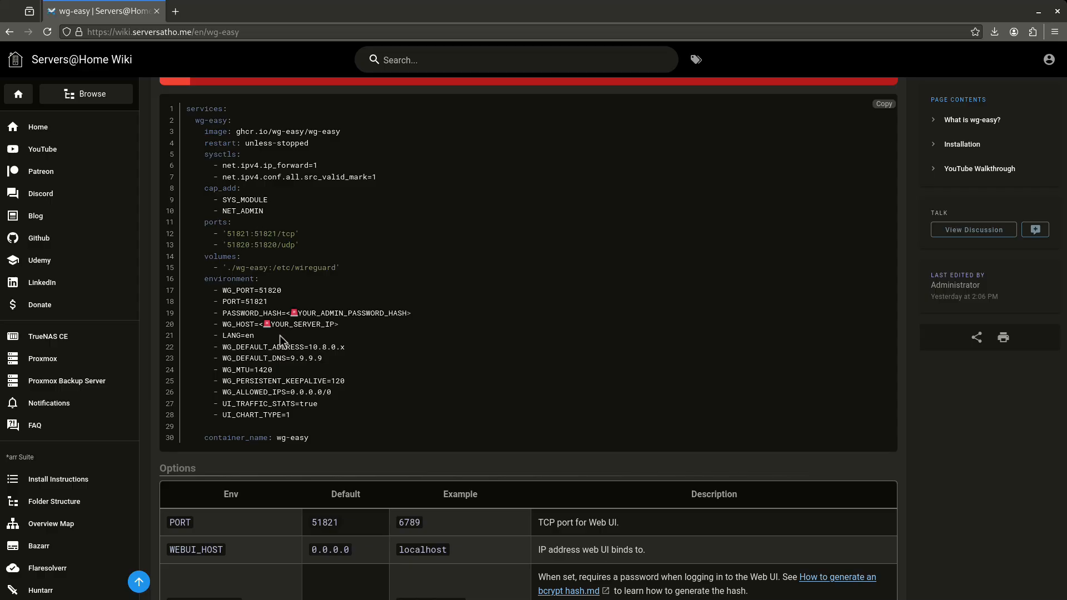
{"action": "mouse_move", "coordinate": [340, 244]}
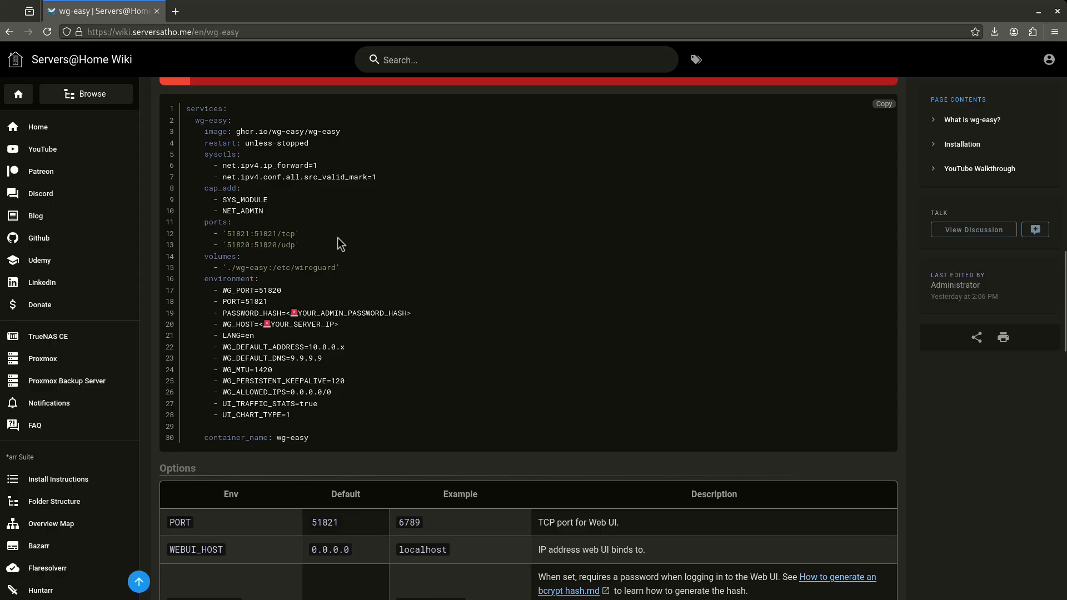
{"action": "scroll", "scroll_direction": "up", "scroll_amount": 3}
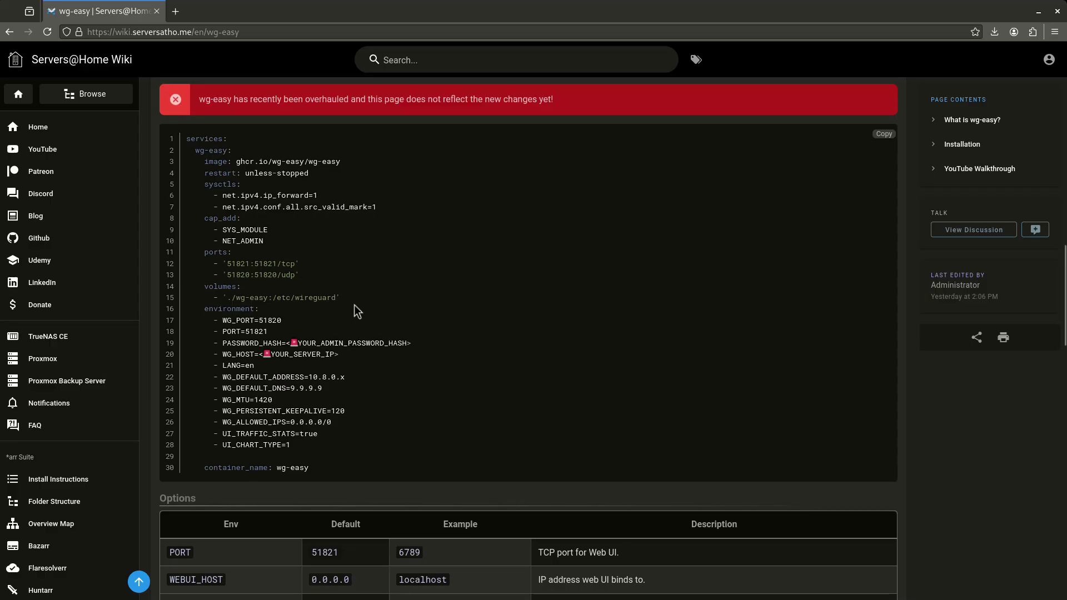
{"action": "scroll", "scroll_direction": "up", "scroll_amount": 3}
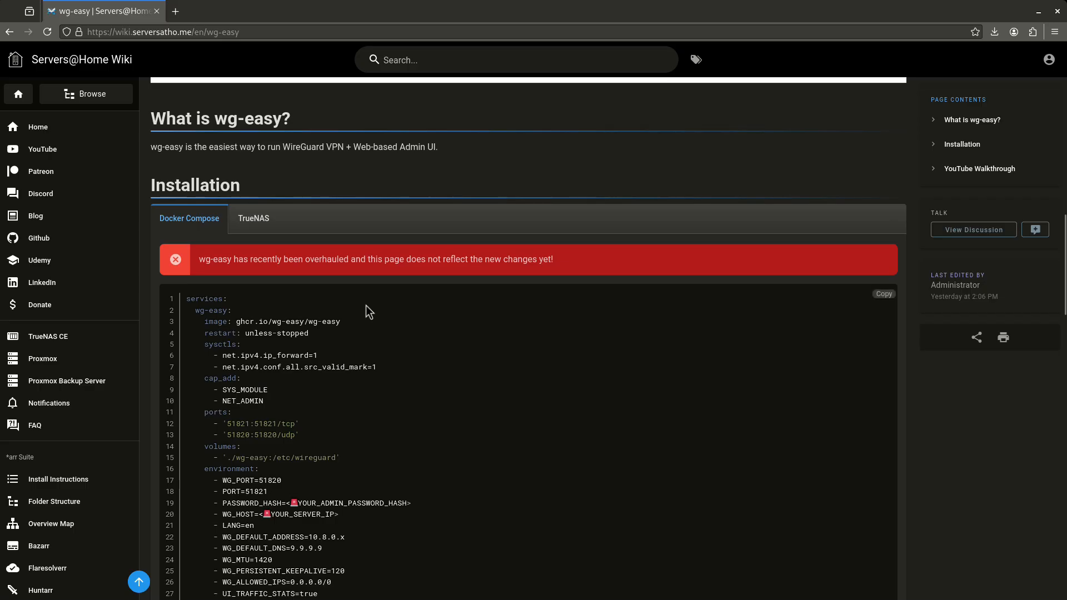
{"action": "mouse_move", "coordinate": [191, 334]}
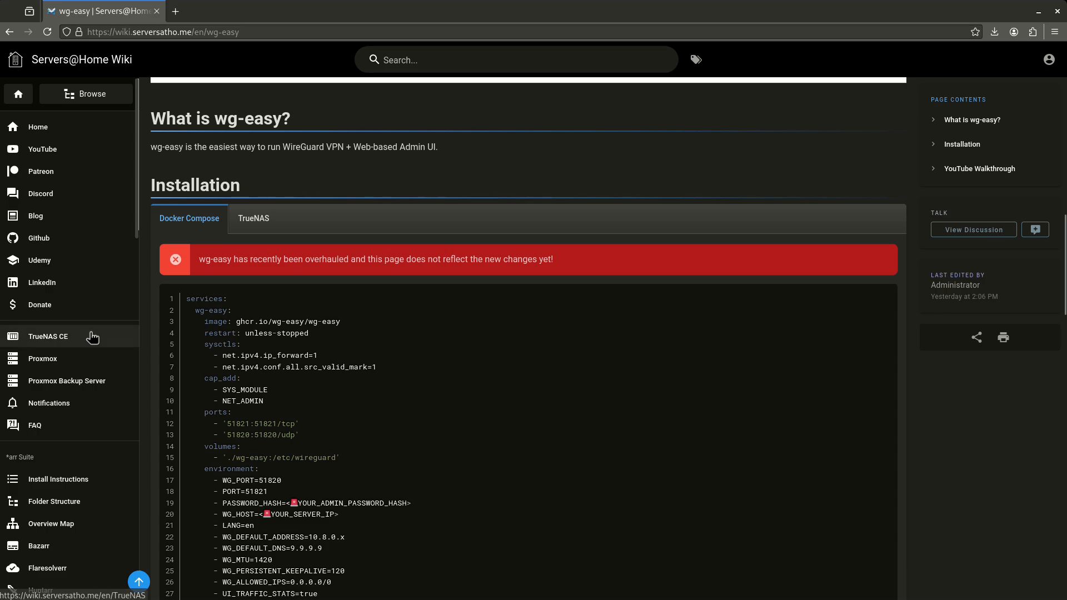
Bring up the TrueNAS Community Edition guide and reach its YouTube Basic Walkthrough section
{"action": "left_click", "coordinate": [48, 336]}
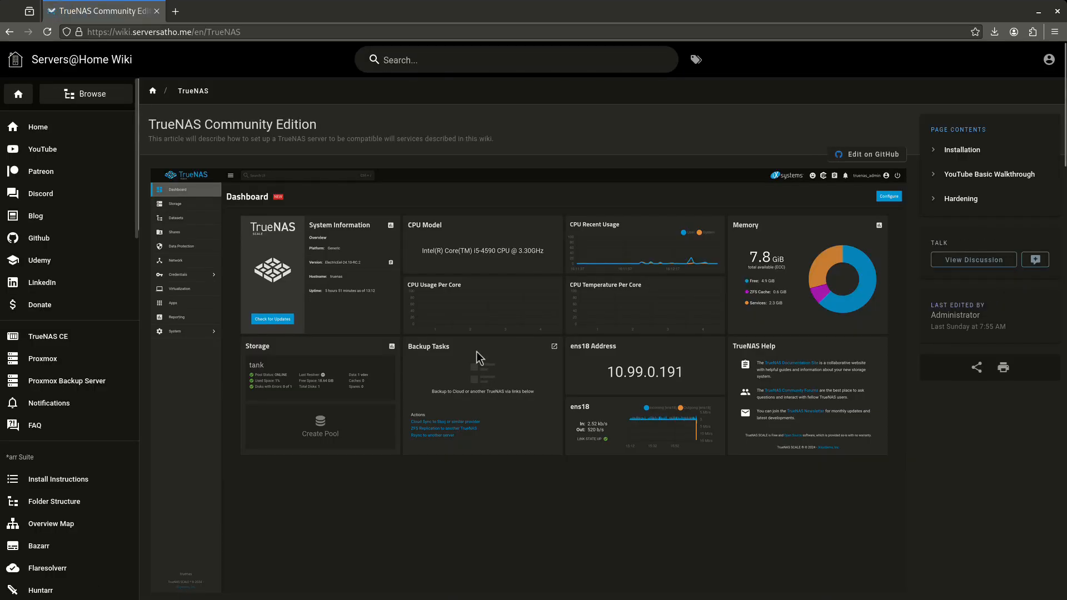
{"action": "scroll", "scroll_direction": "down", "scroll_amount": 3}
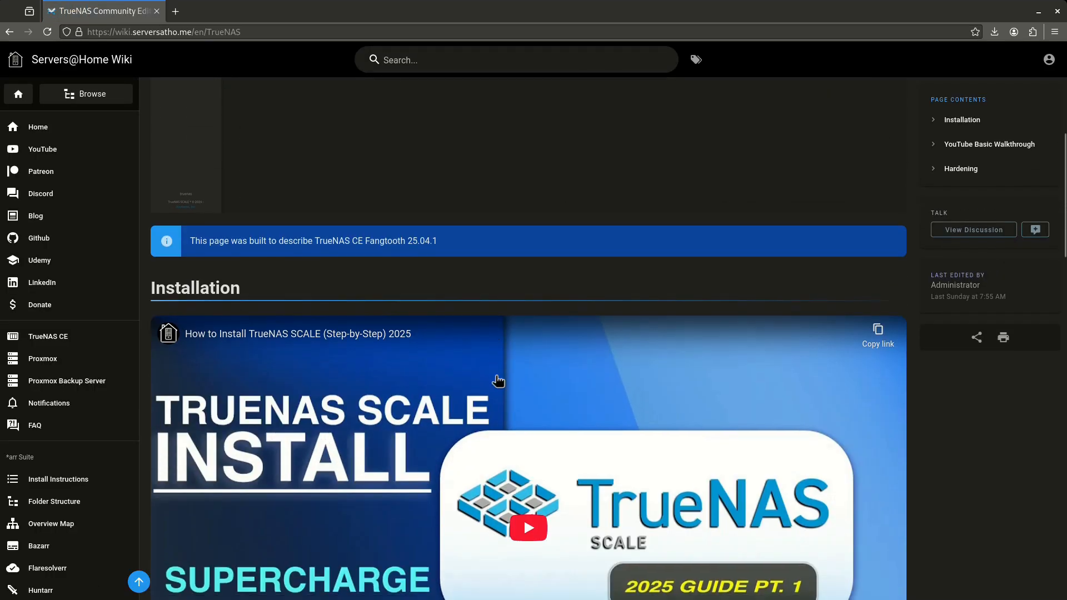
{"action": "scroll", "scroll_direction": "down", "scroll_amount": 3}
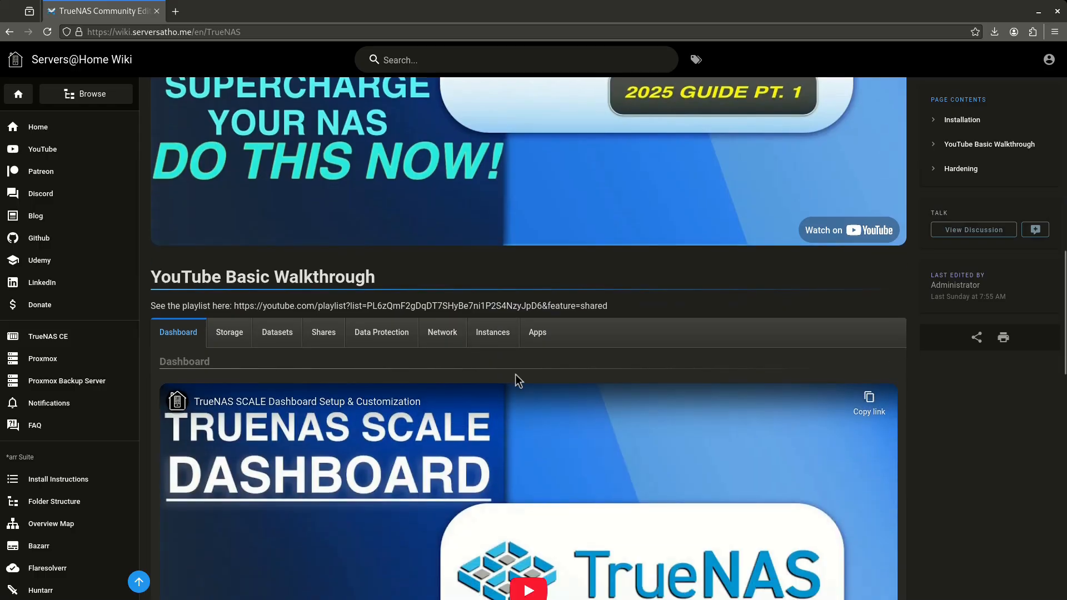
{"action": "scroll", "scroll_direction": "down", "scroll_amount": 3}
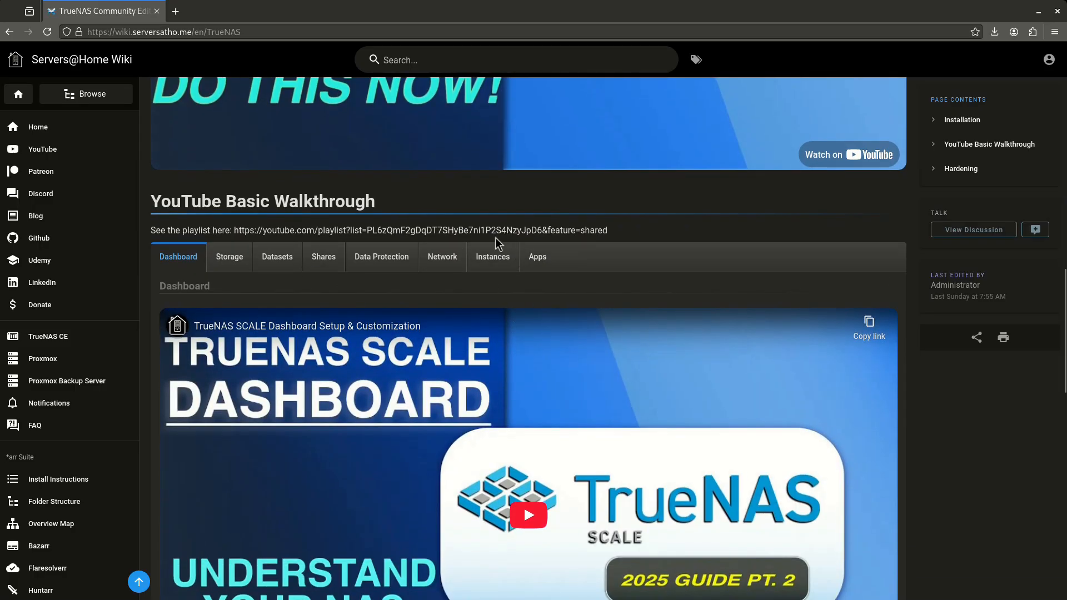
{"action": "scroll", "scroll_direction": "down", "scroll_amount": 3}
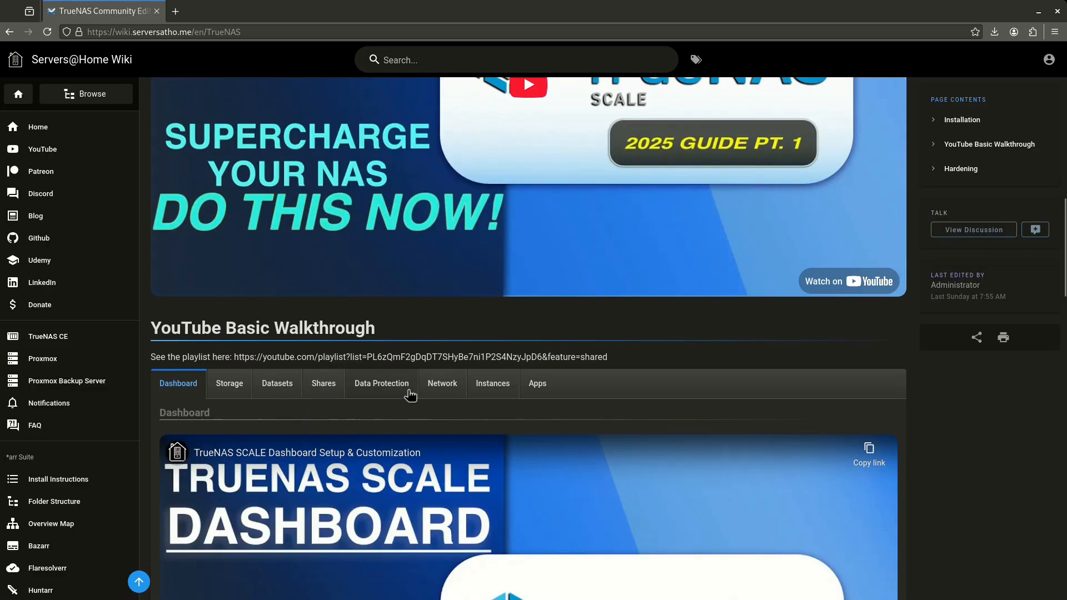
Show the Apps, Instances and Shares walkthrough videos, then move to the Install Instructions page
{"action": "left_click", "coordinate": [537, 384]}
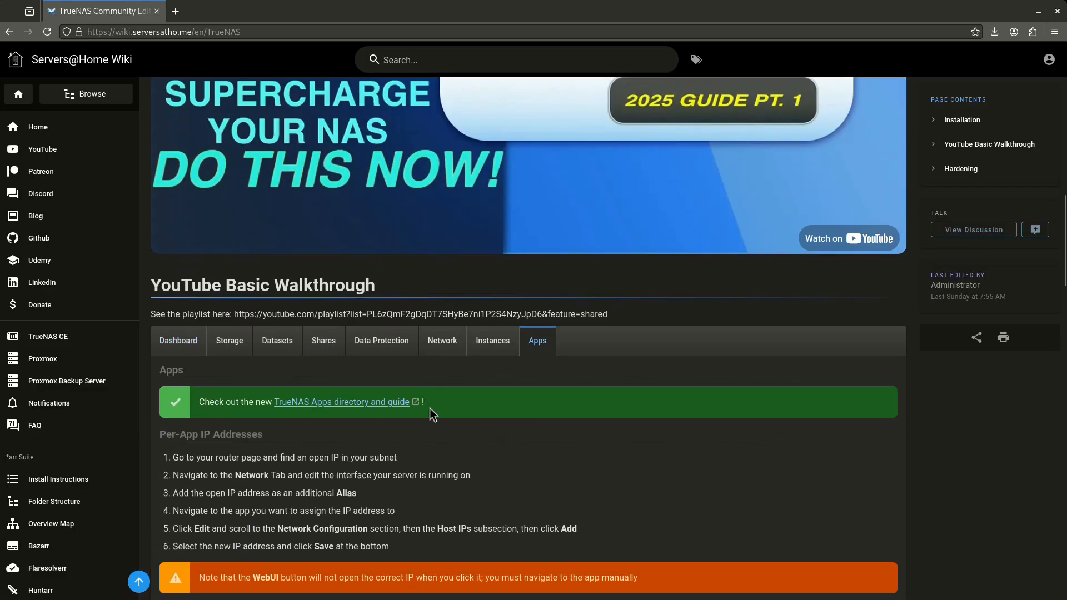
{"action": "scroll", "scroll_direction": "down", "scroll_amount": 3}
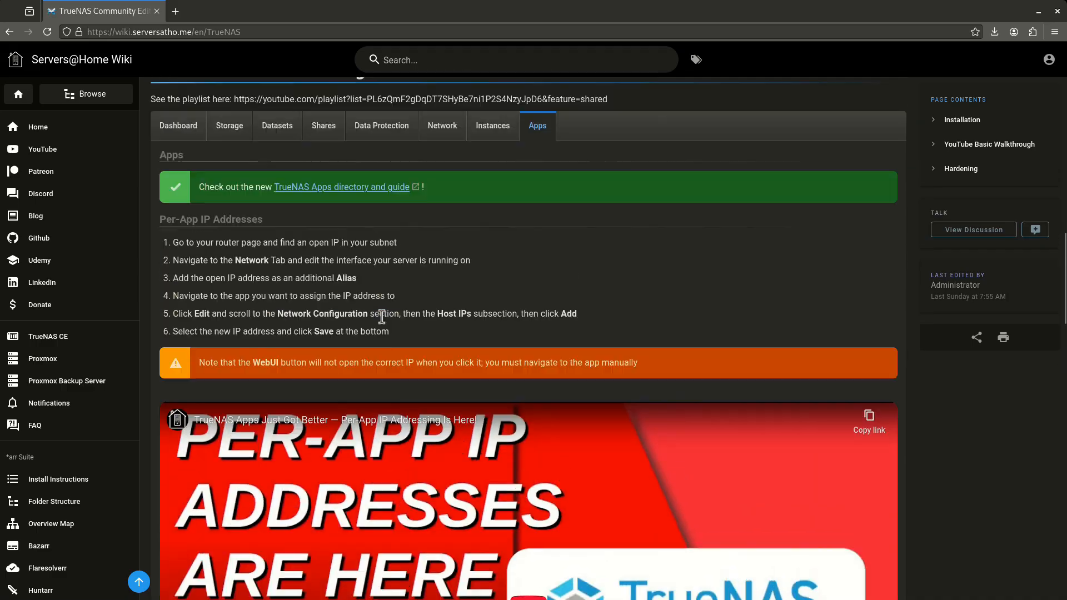
{"action": "left_click", "coordinate": [492, 126]}
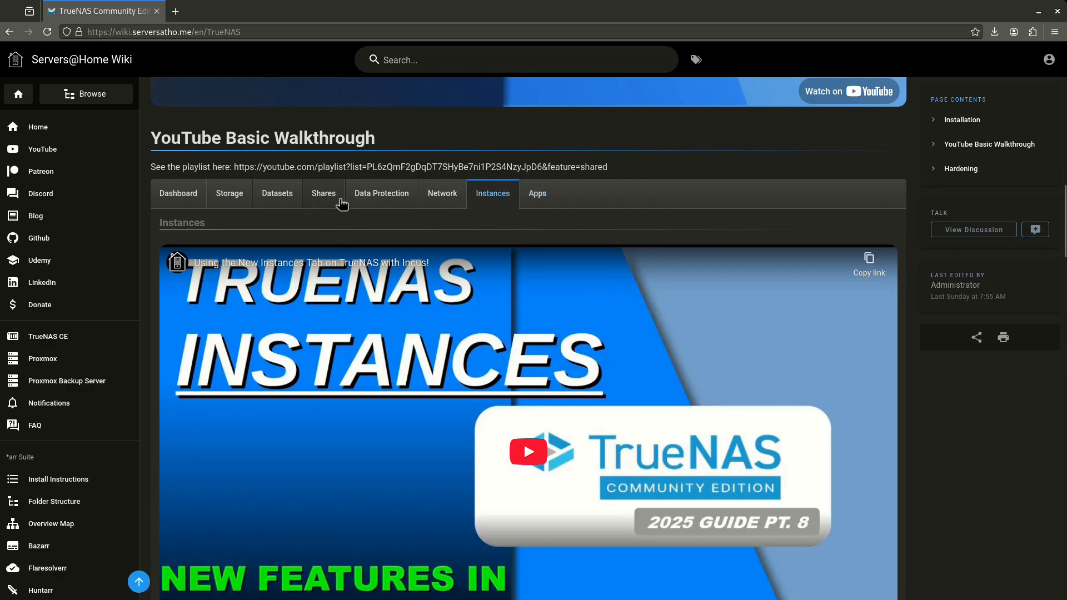
{"action": "left_click", "coordinate": [323, 194]}
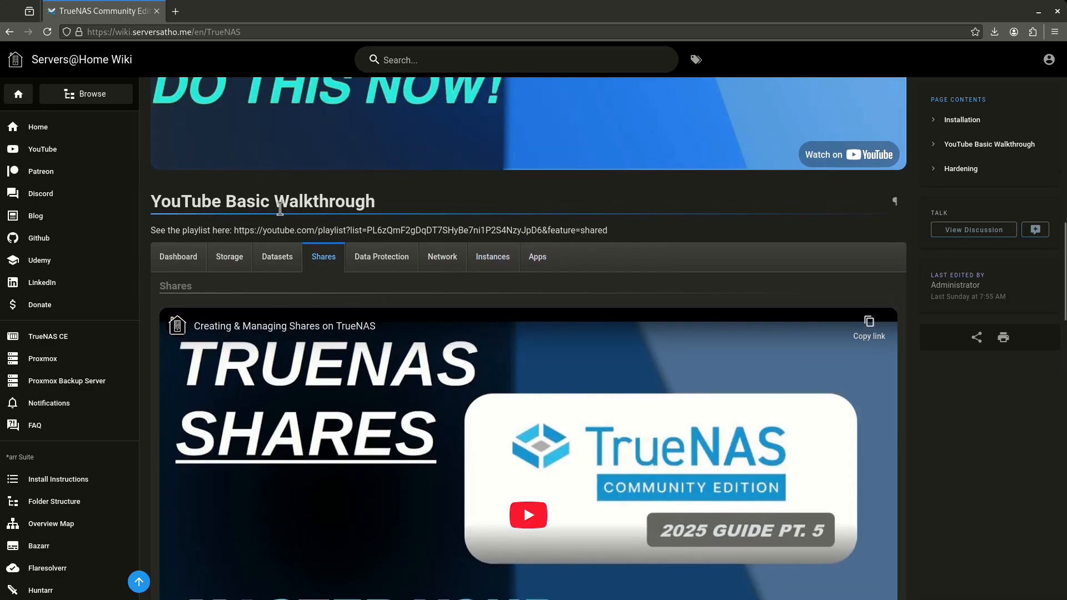
{"action": "mouse_move", "coordinate": [172, 369]}
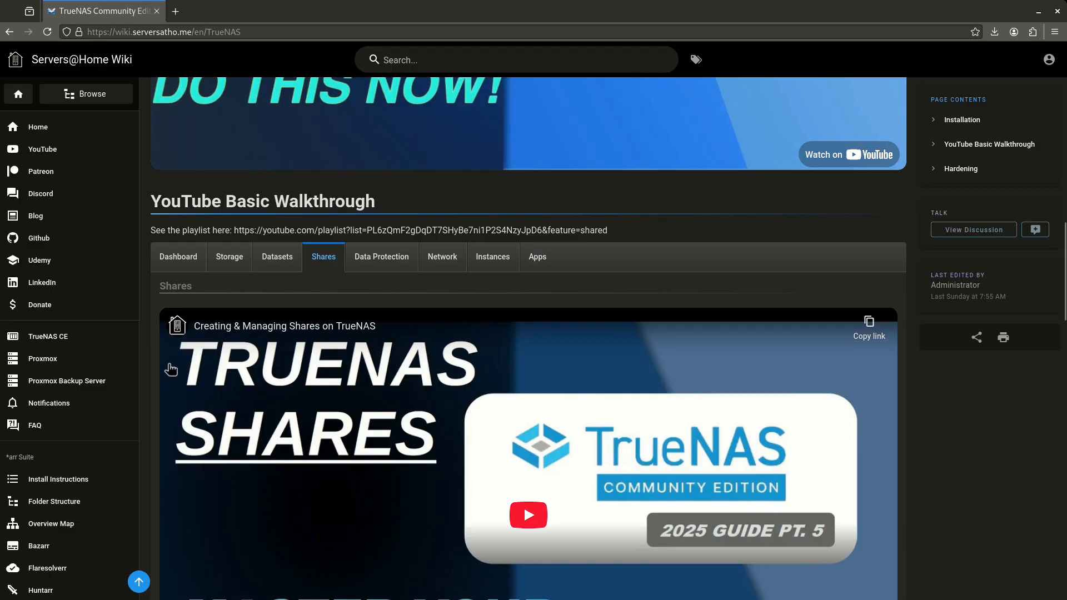
{"action": "left_click", "coordinate": [57, 479]}
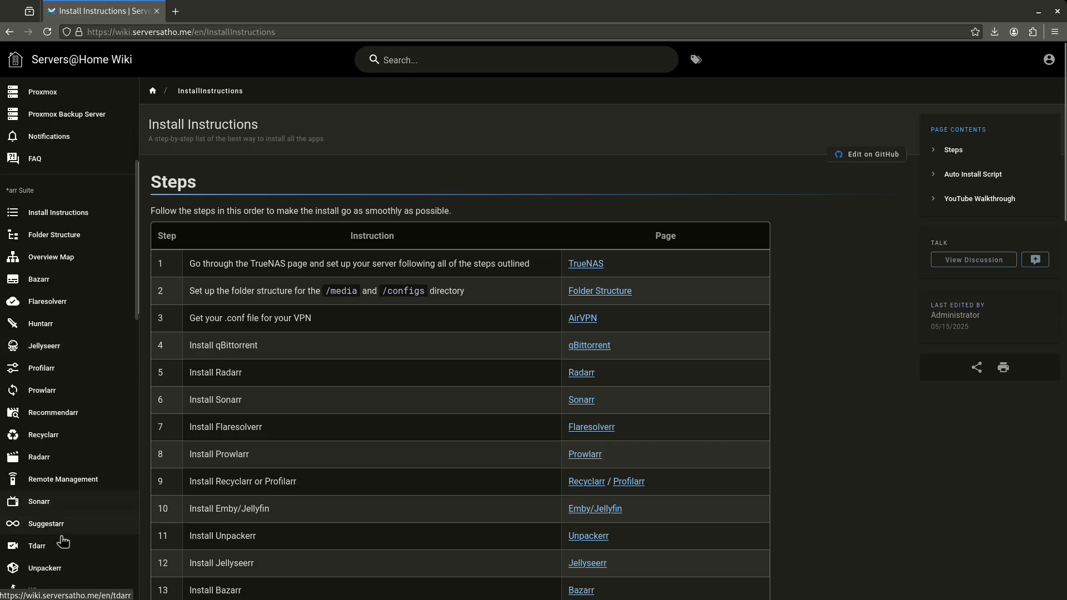
Reach the qBittorrent entry in the sidebar and open its installation guide
{"action": "scroll", "scroll_direction": "down", "scroll_amount": 3}
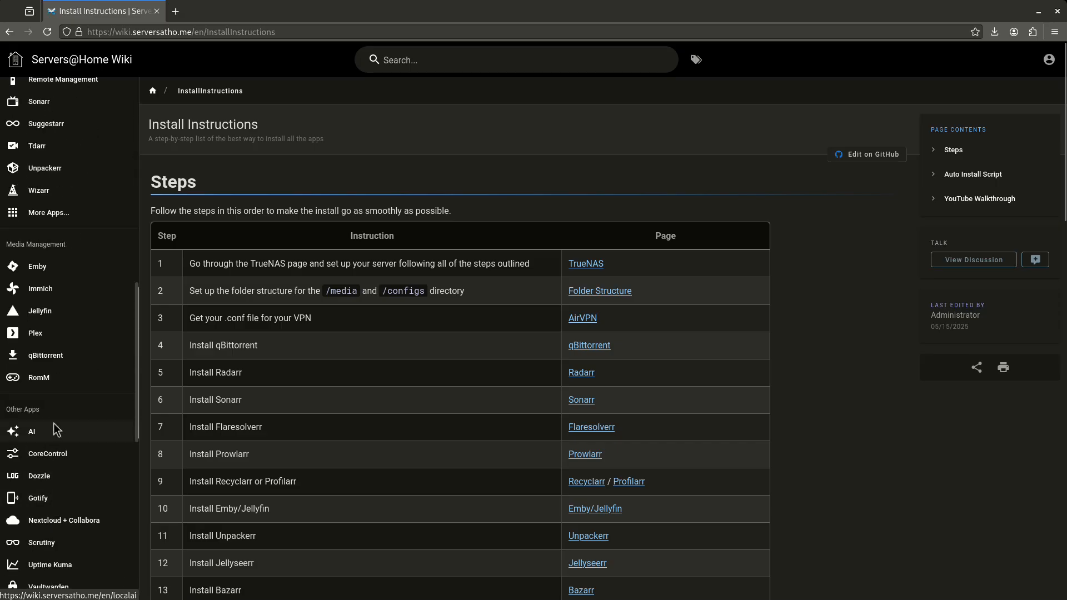
{"action": "scroll", "scroll_direction": "down", "scroll_amount": 3}
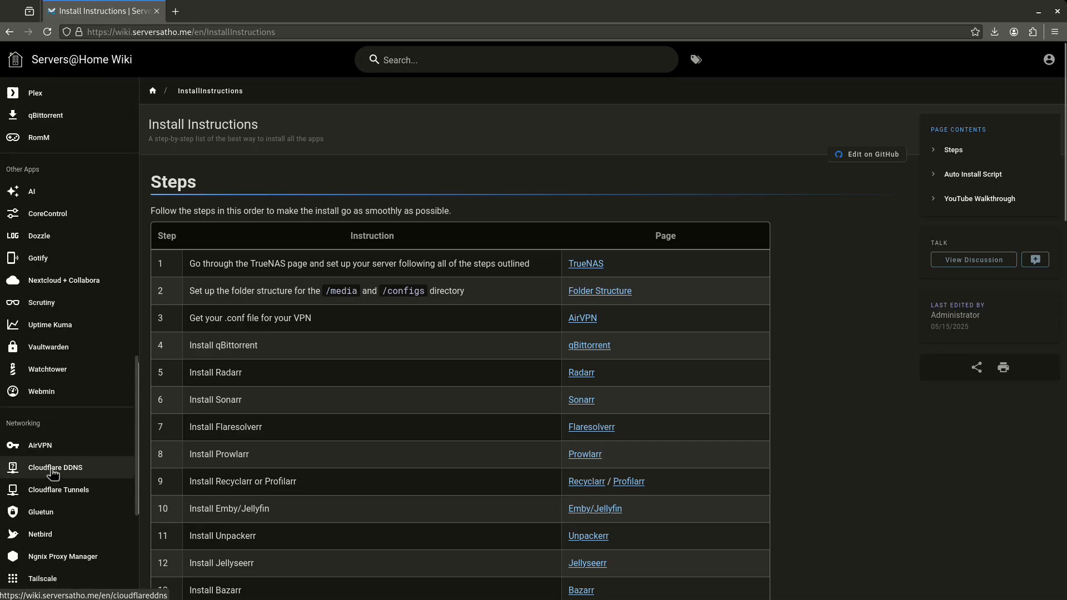
{"action": "left_click", "coordinate": [46, 114]}
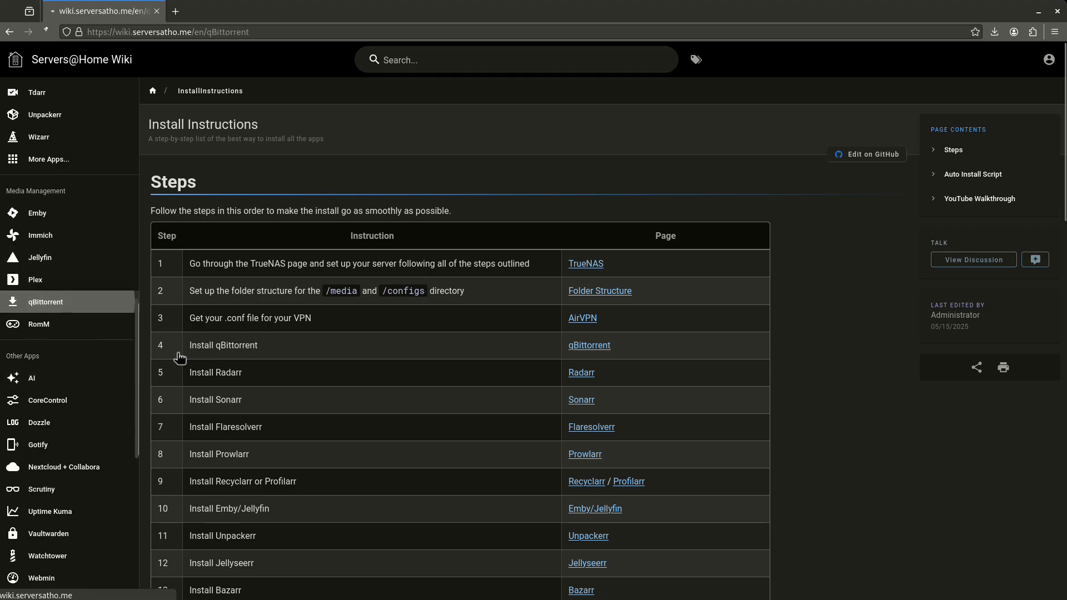
Skim the qBittorrent guide's VPN options, Wireguard example and testing sections, returning to the top
{"action": "left_click", "coordinate": [589, 344]}
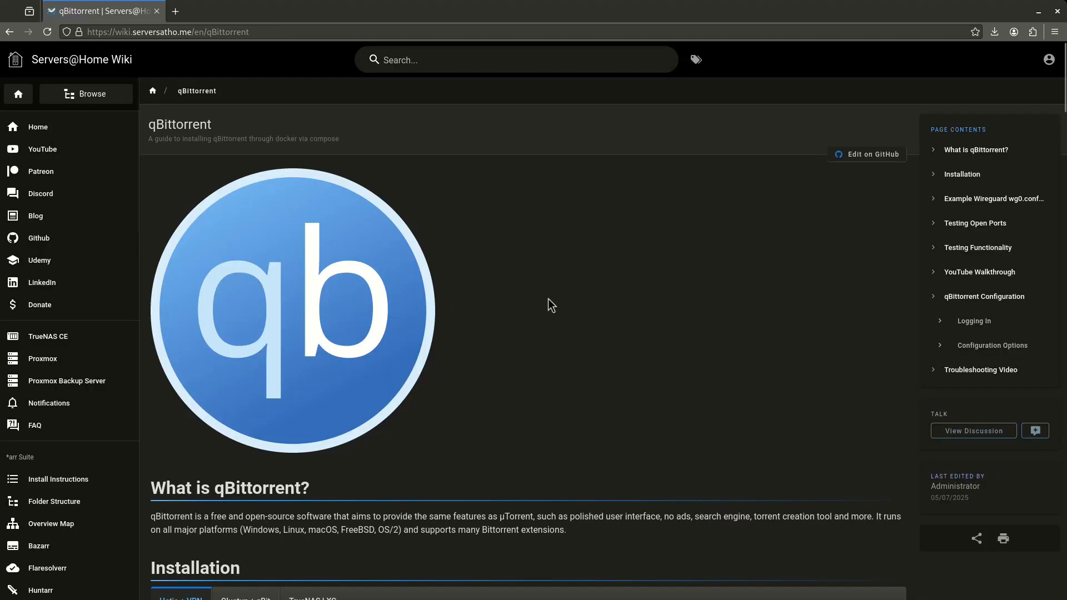
{"action": "scroll", "scroll_direction": "down", "scroll_amount": 3}
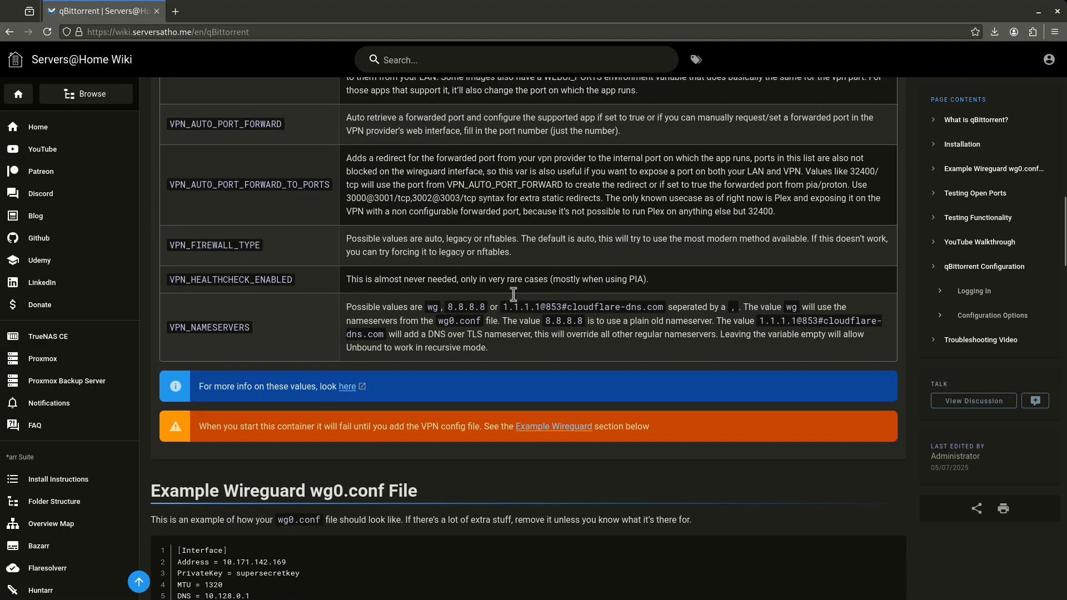
{"action": "scroll", "scroll_direction": "down", "scroll_amount": 3}
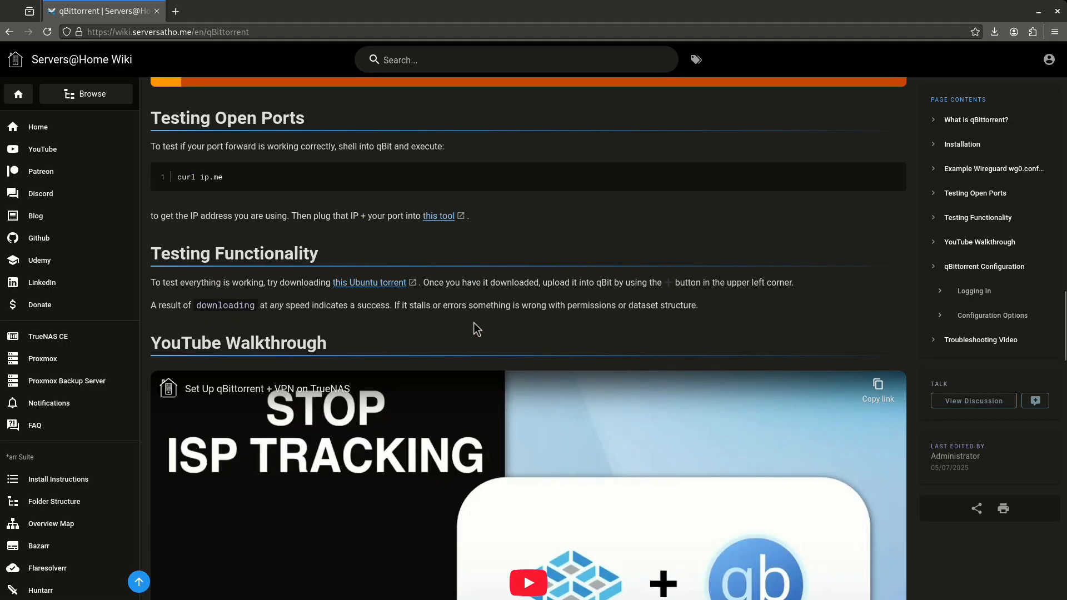
{"action": "scroll", "scroll_direction": "up", "scroll_amount": 3}
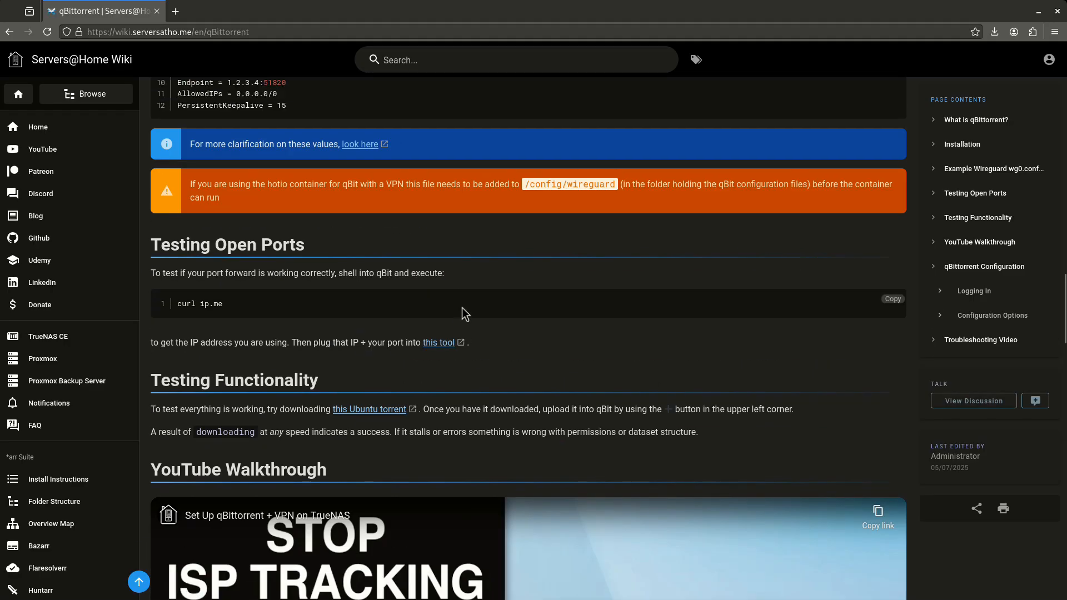
{"action": "mouse_move", "coordinate": [446, 307]}
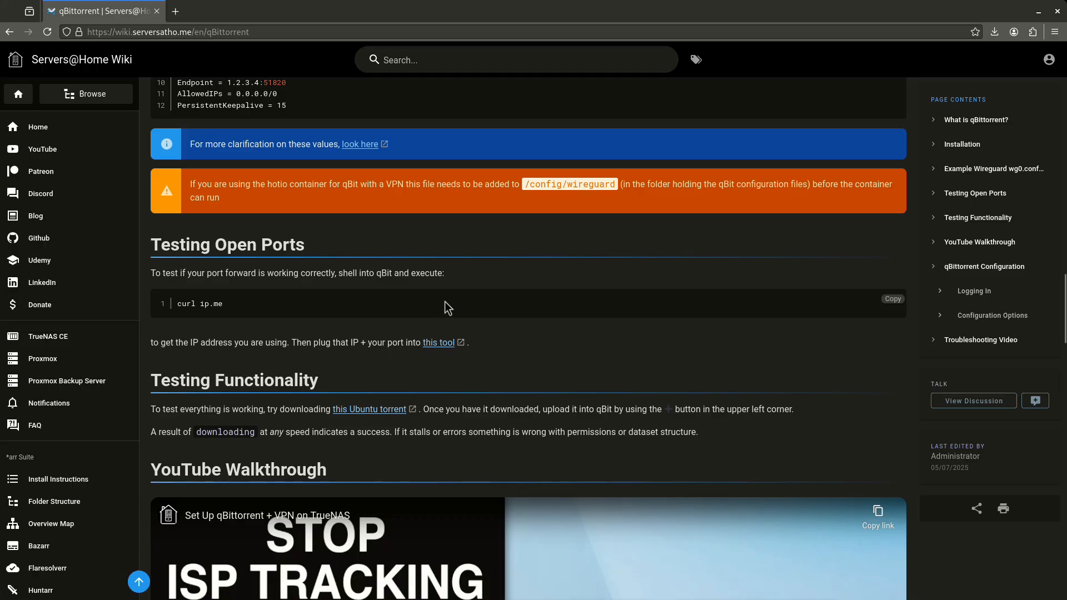
{"action": "scroll", "scroll_direction": "up", "scroll_amount": 3}
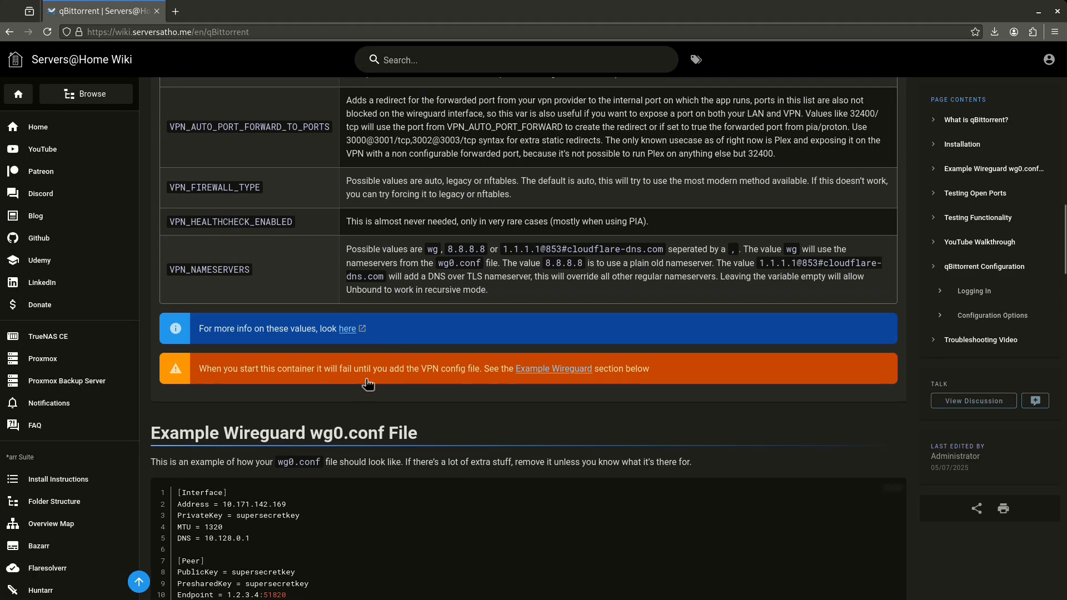
{"action": "scroll", "scroll_direction": "up", "scroll_amount": 3}
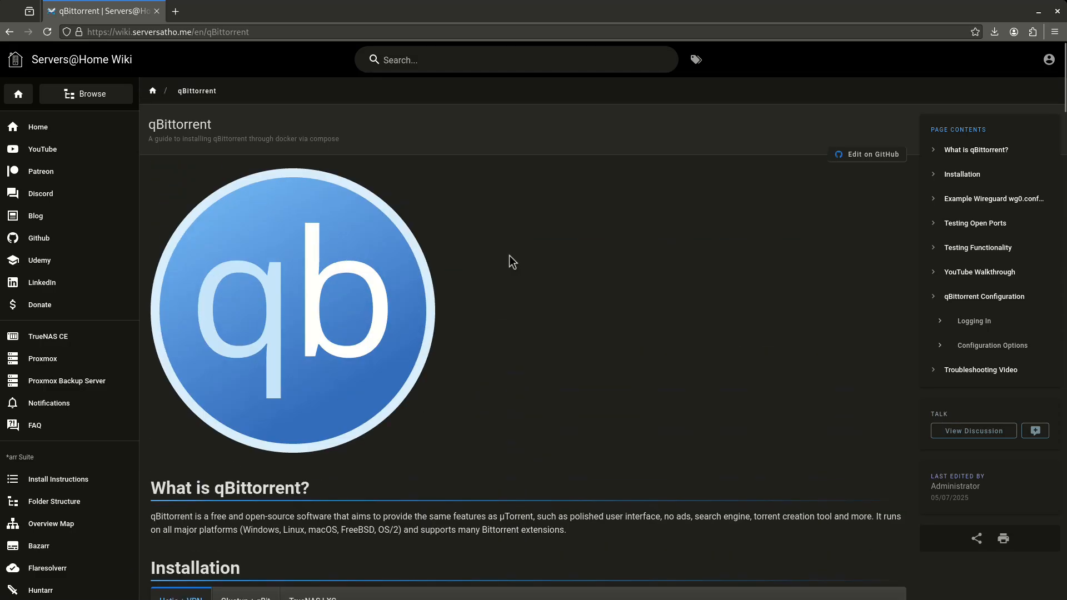
{"action": "left_click", "coordinate": [37, 127]}
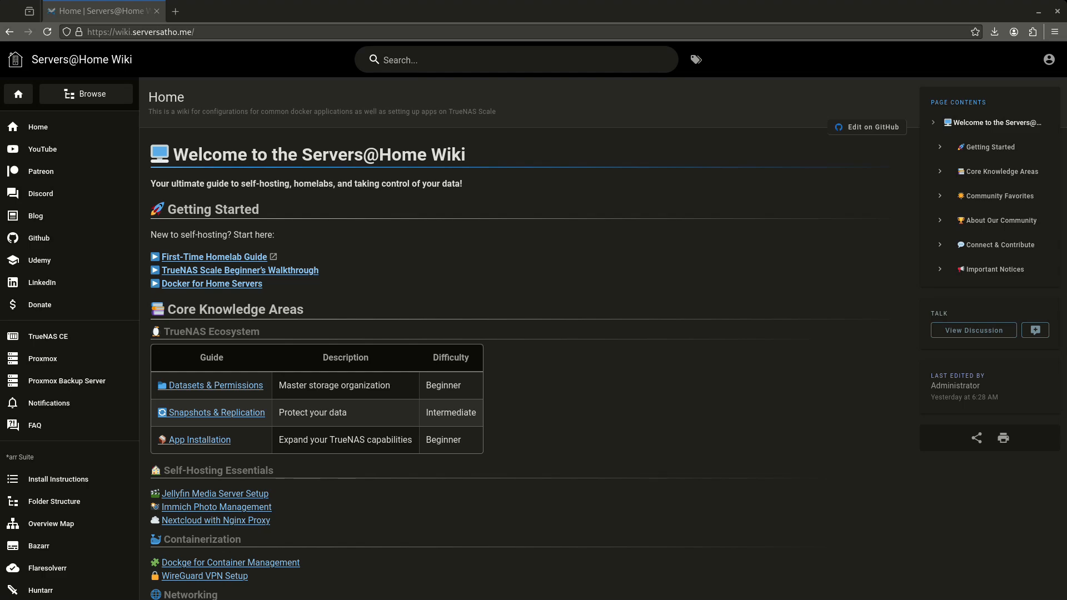
{"action": "mouse_move", "coordinate": [686, 584]}
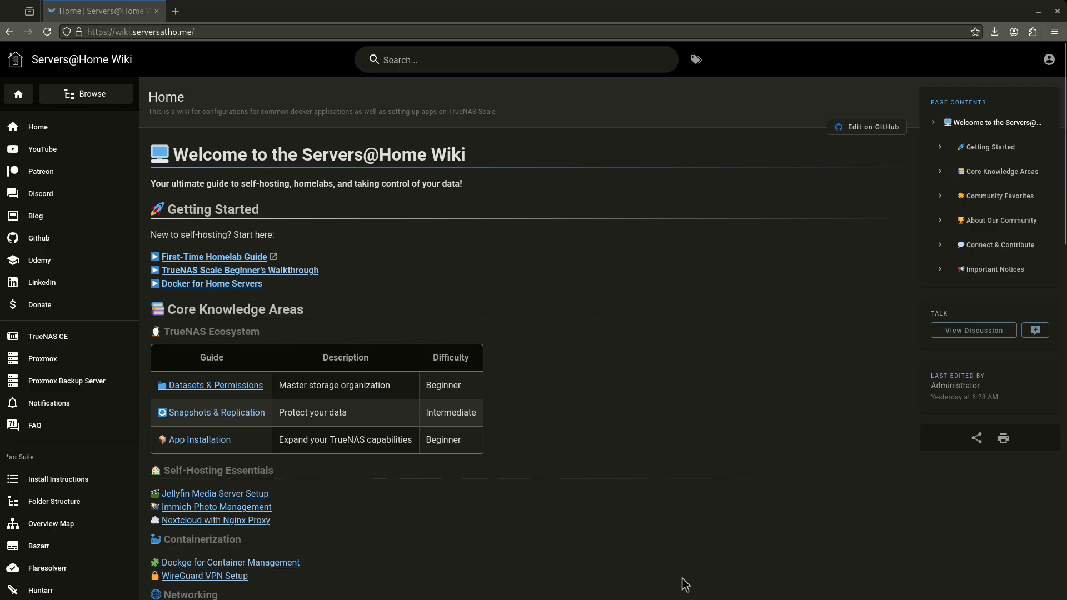
{"action": "mouse_move", "coordinate": [470, 202]}
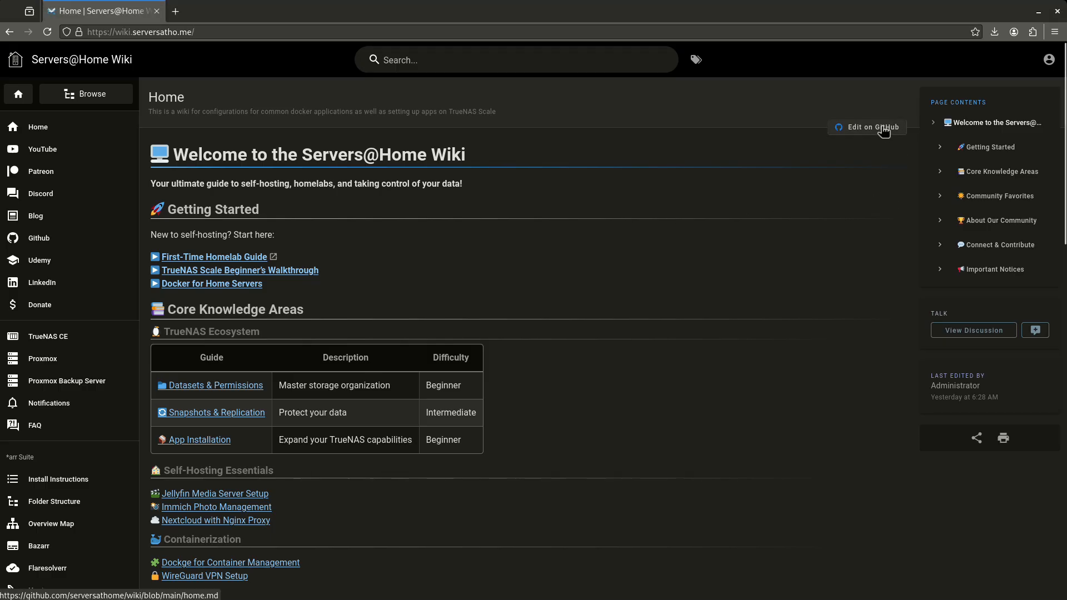
Go from the wiki's Edit on GitHub link to editing home.md, hitting the fork-required notice
{"action": "left_click", "coordinate": [873, 126]}
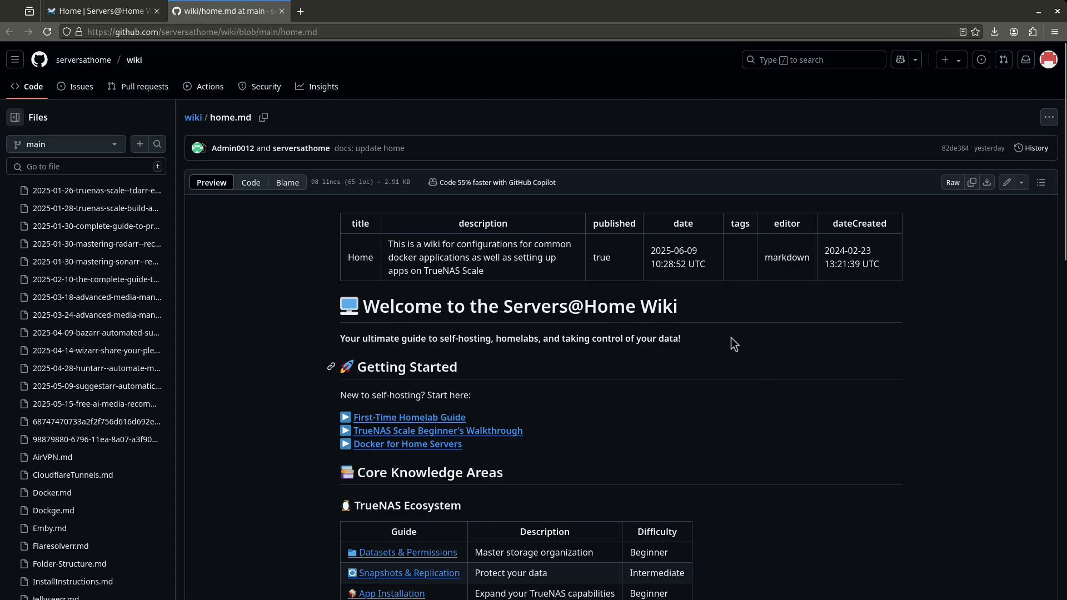
{"action": "mouse_move", "coordinate": [573, 364]}
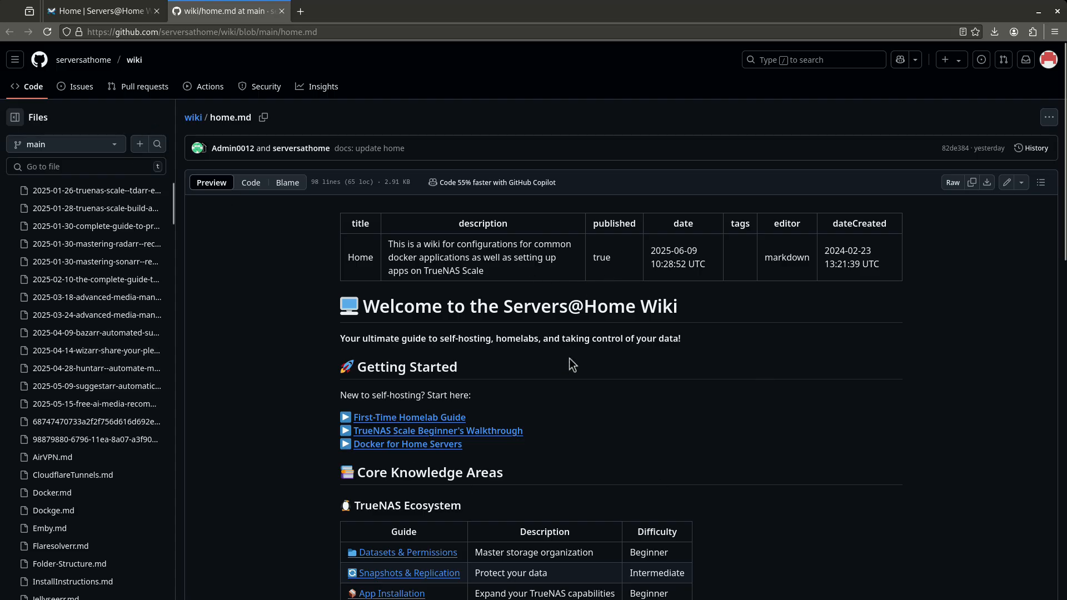
{"action": "mouse_move", "coordinate": [506, 370]}
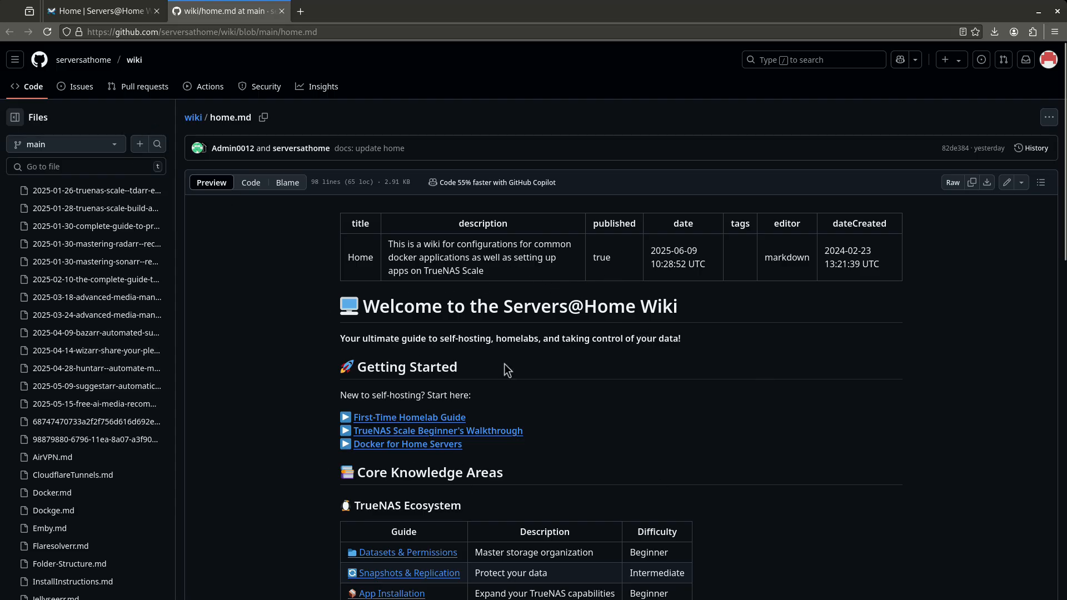
{"action": "mouse_move", "coordinate": [1007, 182]}
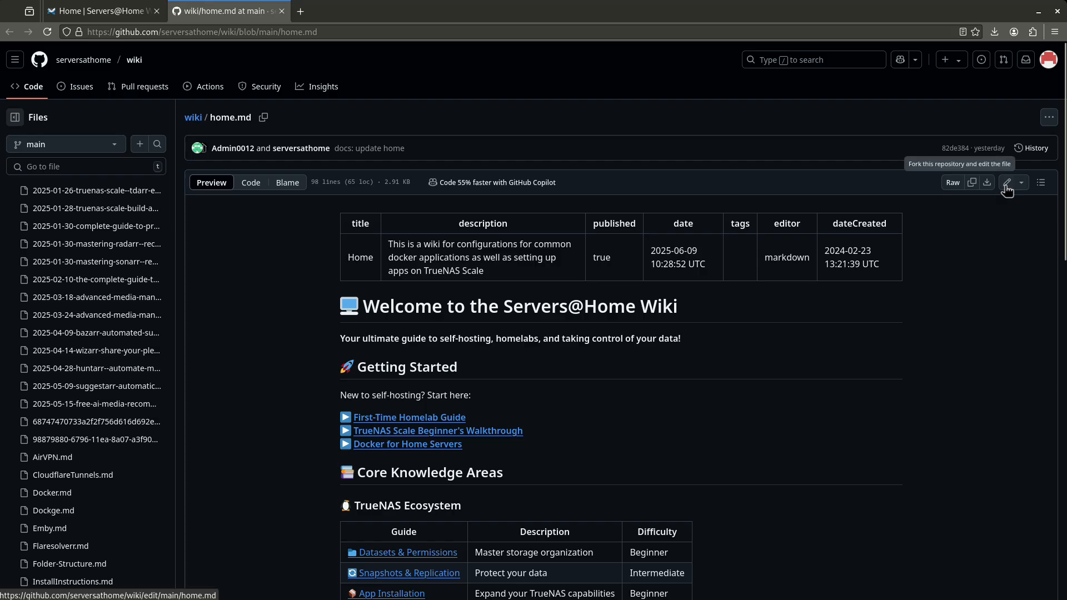
{"action": "left_click", "coordinate": [1008, 182]}
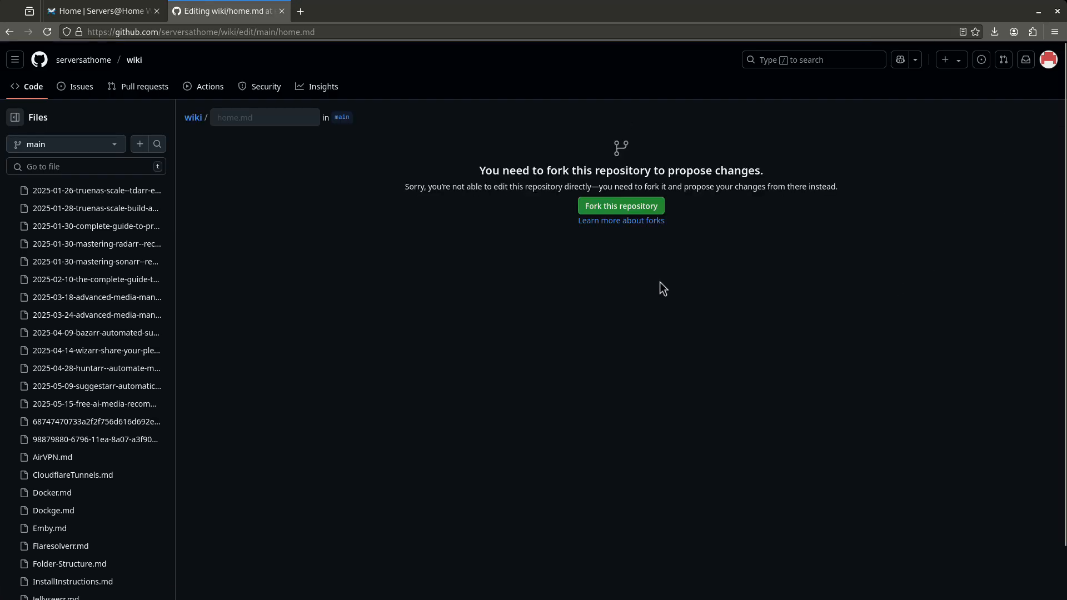
{"action": "mouse_move", "coordinate": [780, 179]}
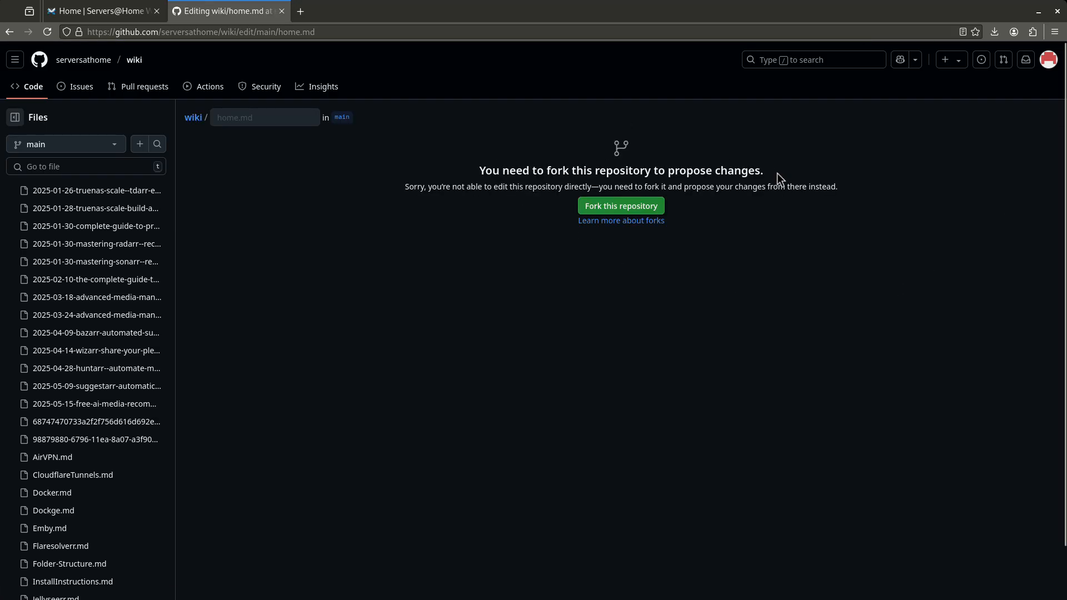
{"action": "mouse_move", "coordinate": [710, 233]}
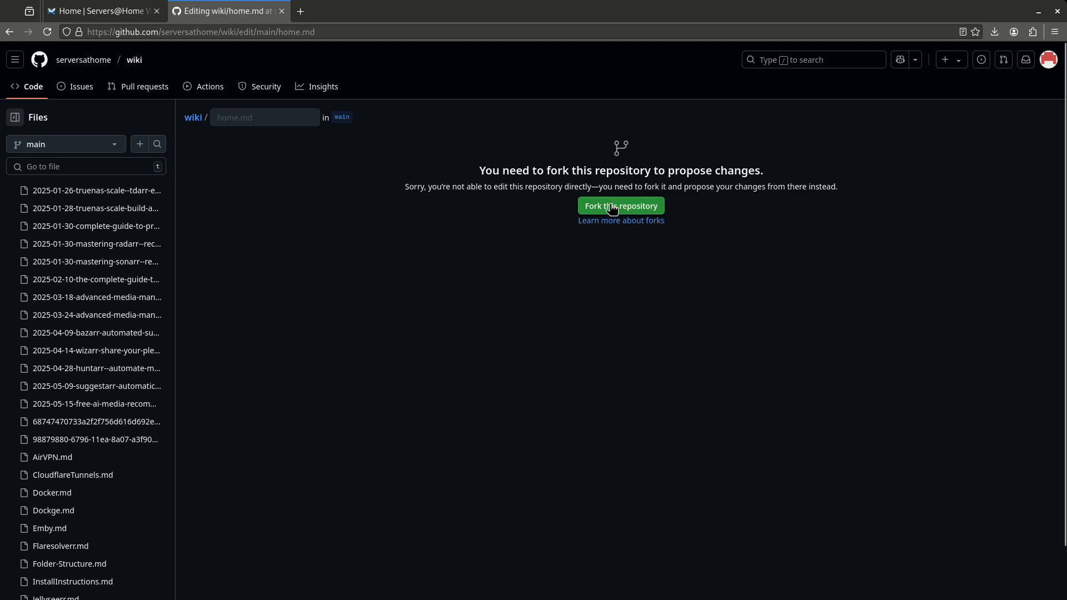
Fork the repository and review home.md in the web editor, comparing its markdown source with the rendered preview
{"action": "left_click", "coordinate": [621, 206]}
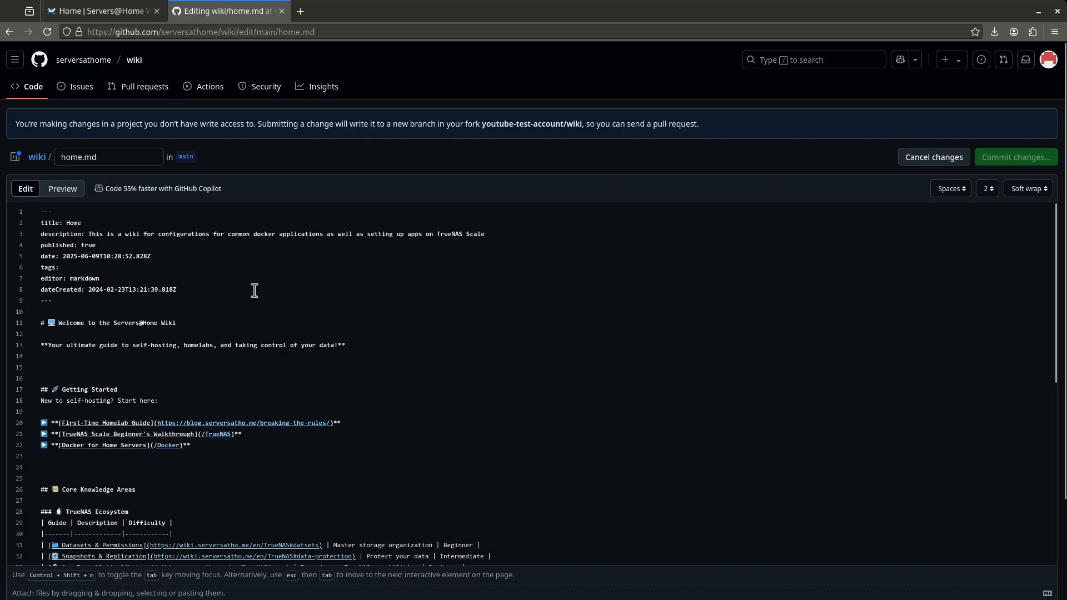
{"action": "scroll", "scroll_direction": "down", "scroll_amount": 3}
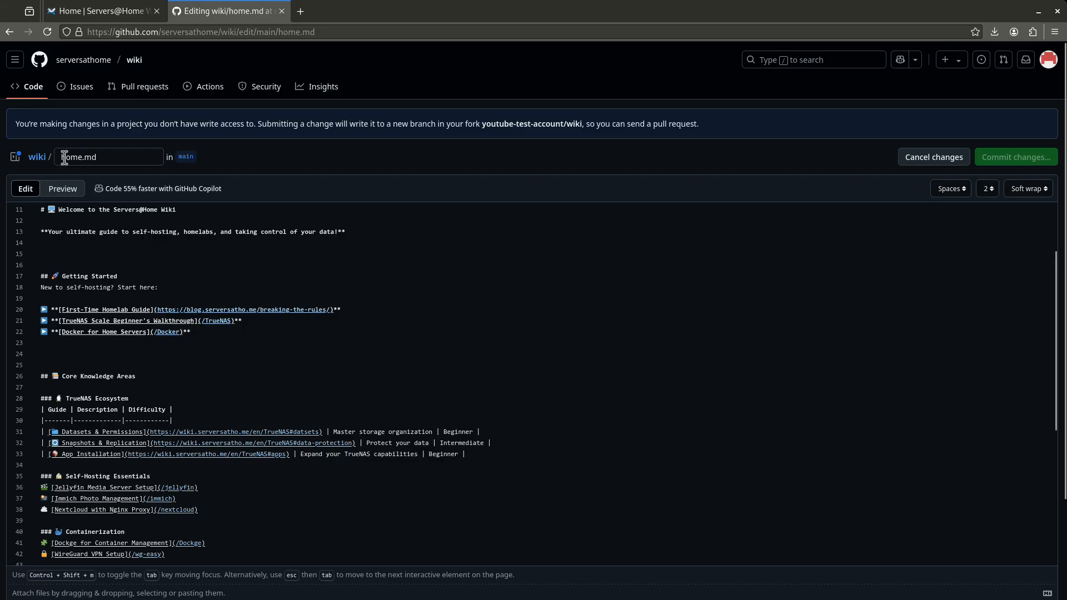
{"action": "scroll", "scroll_direction": "up", "scroll_amount": 3}
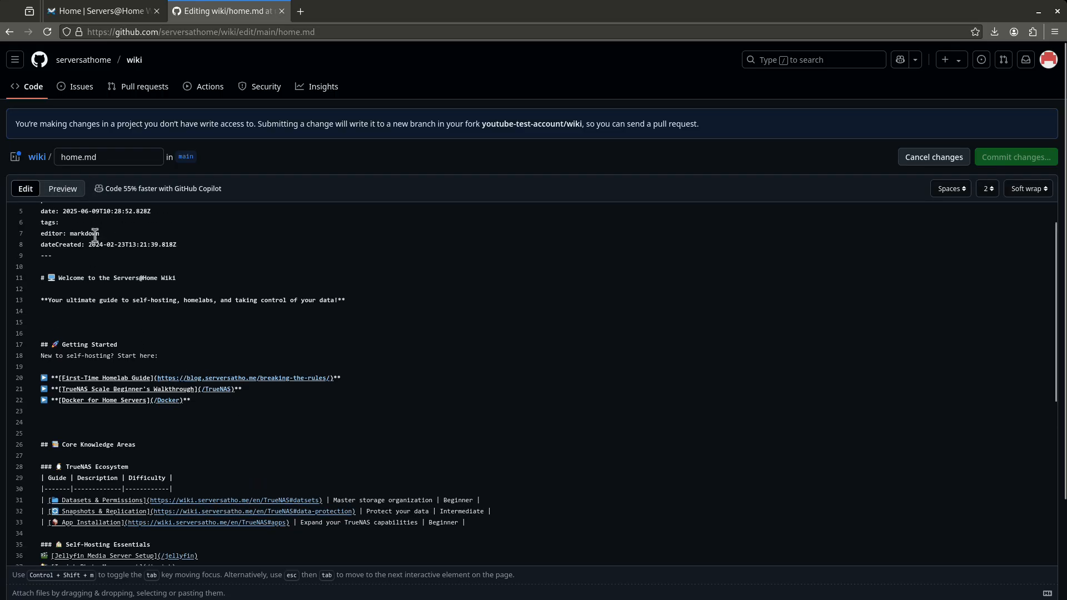
{"action": "scroll", "scroll_direction": "up", "scroll_amount": 3}
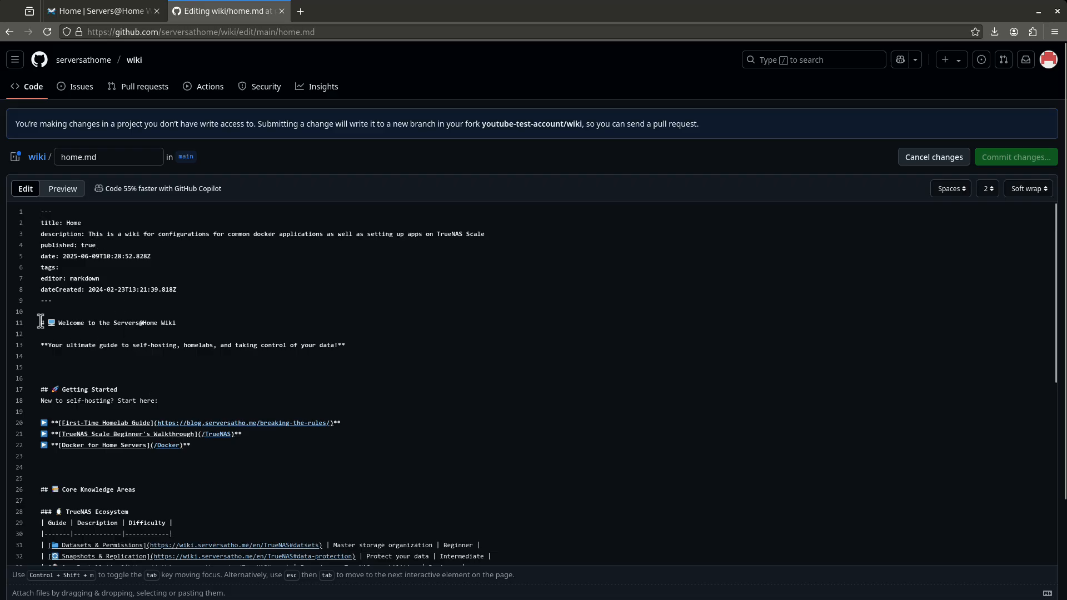
{"action": "left_click", "coordinate": [62, 189]}
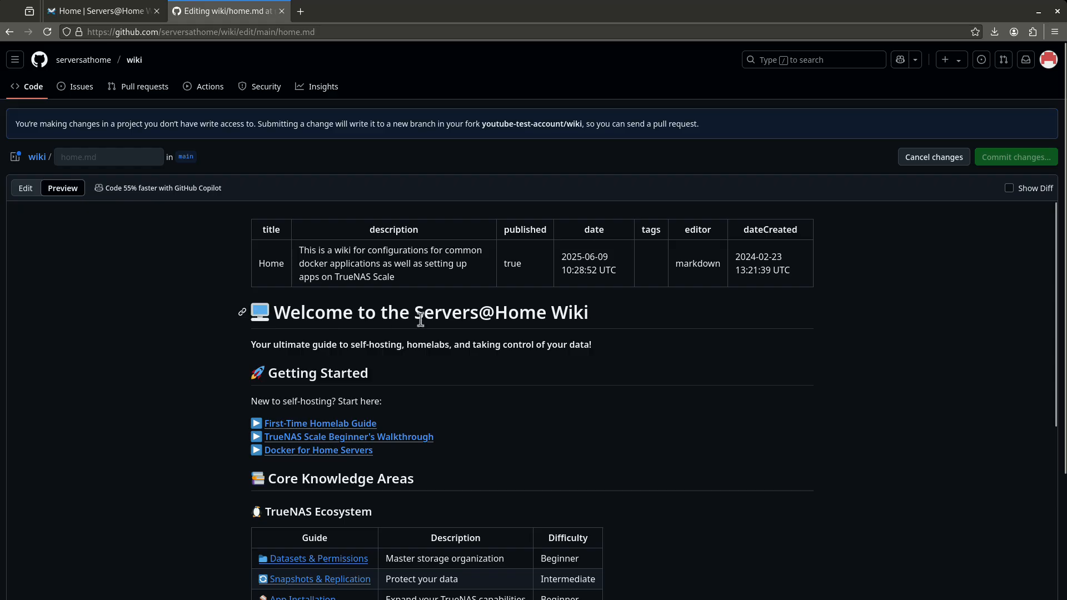
{"action": "left_click", "coordinate": [25, 189]}
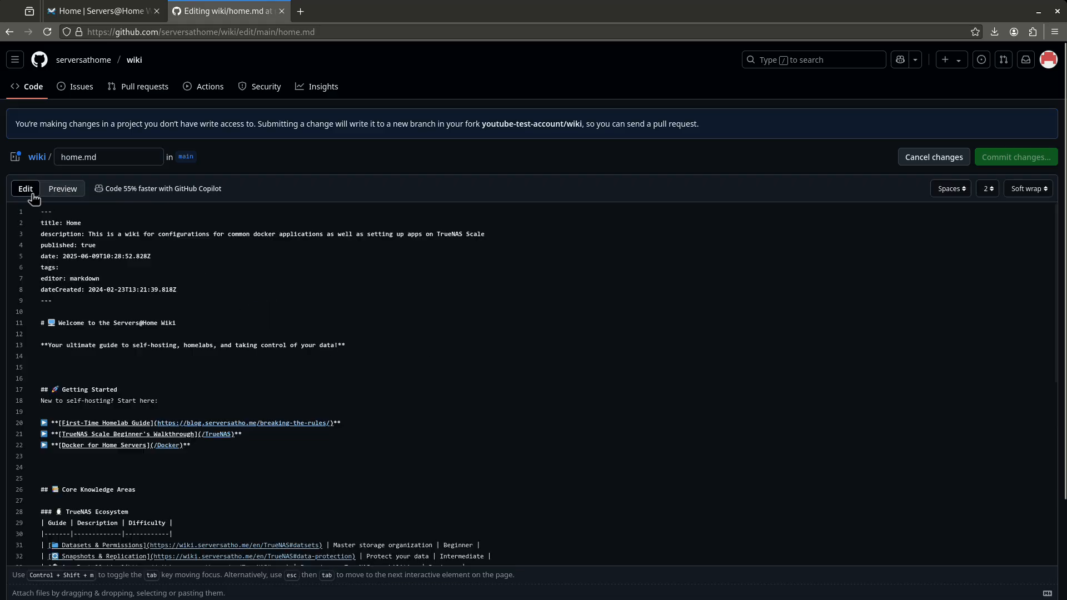
{"action": "mouse_move", "coordinate": [59, 379]}
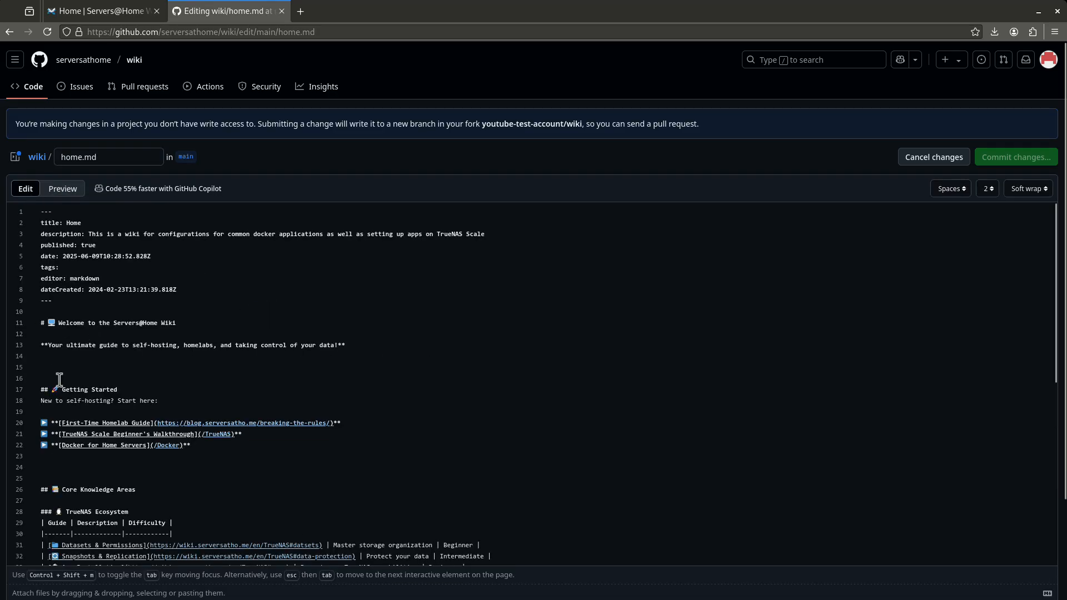
{"action": "left_click", "coordinate": [62, 188]}
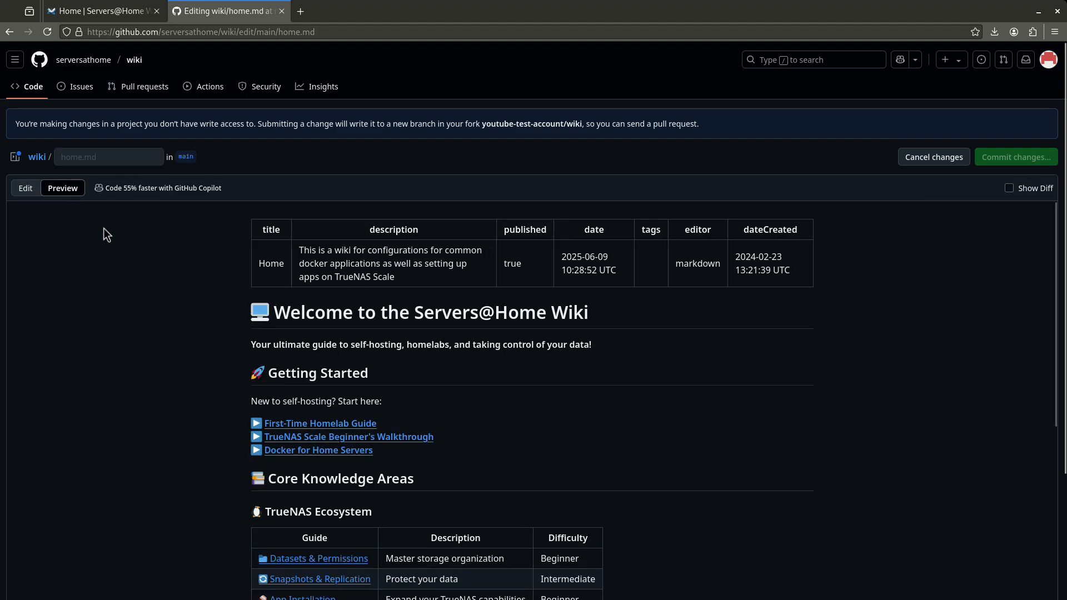
{"action": "mouse_move", "coordinate": [416, 387]}
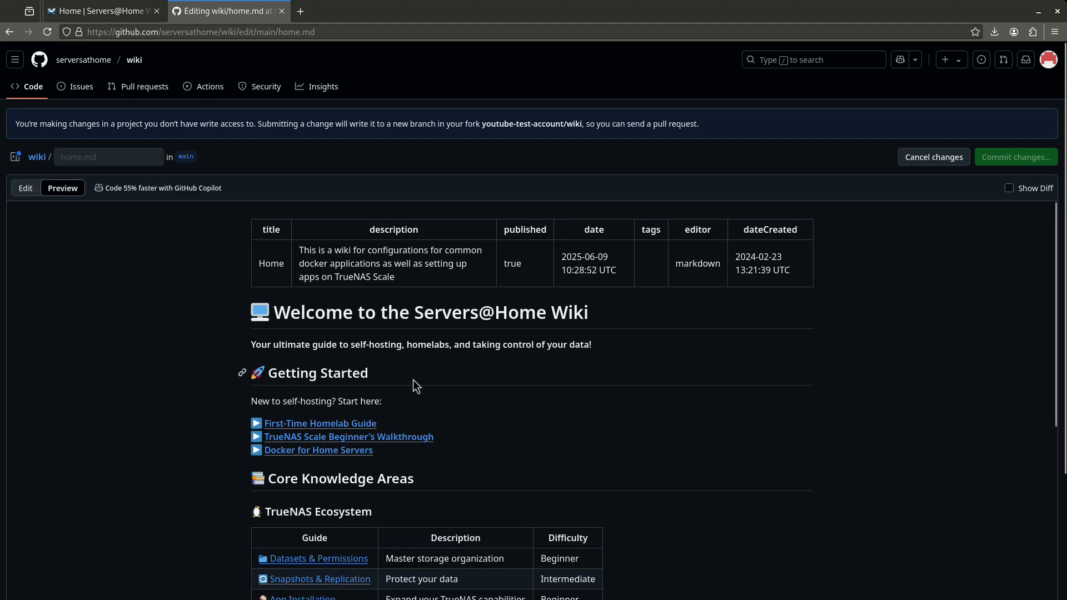
{"action": "mouse_move", "coordinate": [417, 343]}
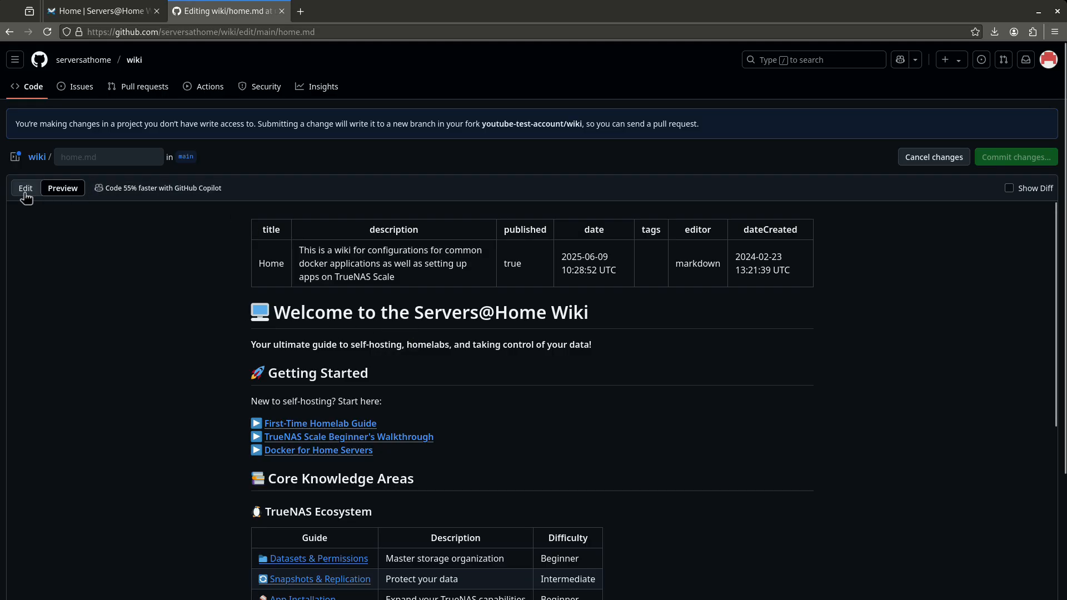
Add the line "This is my new edit. Thanks for watching!" to home.md's markdown source
{"action": "left_click", "coordinate": [26, 188]}
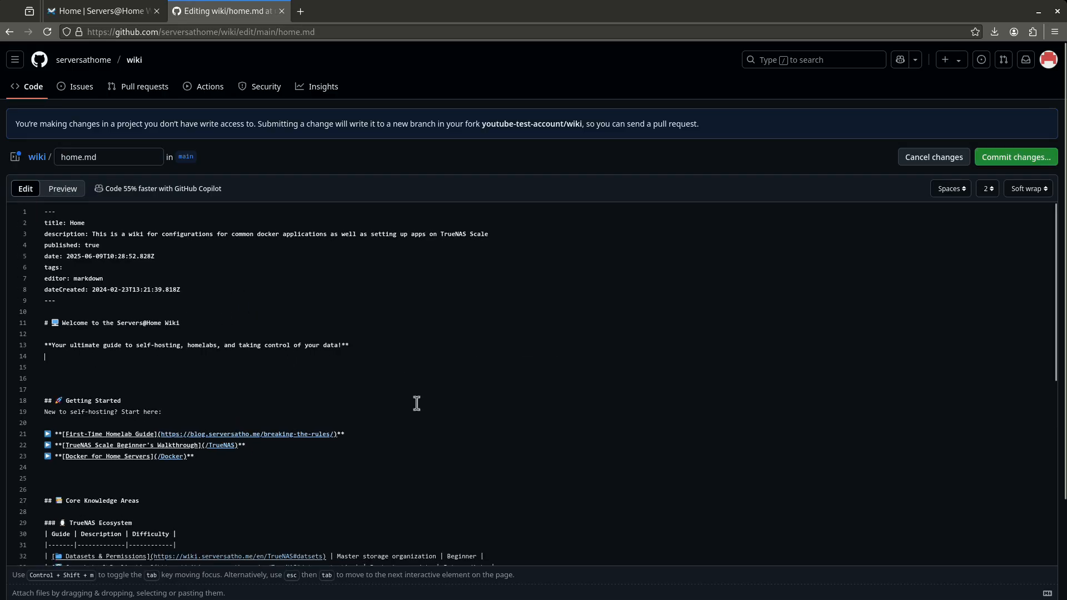
{"action": "type", "text": "This is my n"}
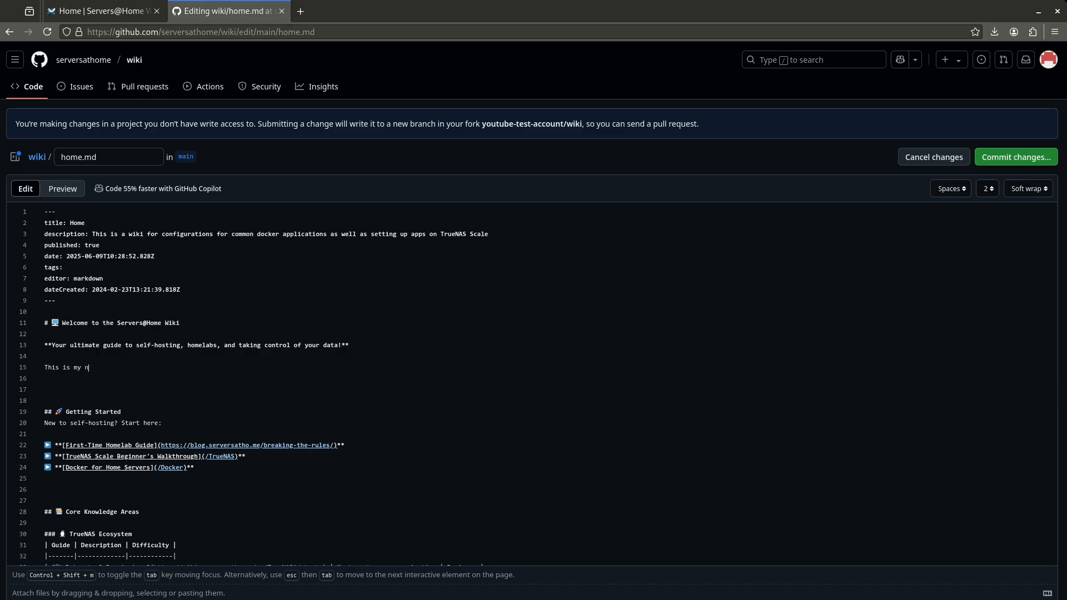
{"action": "type", "text": "ew ed"}
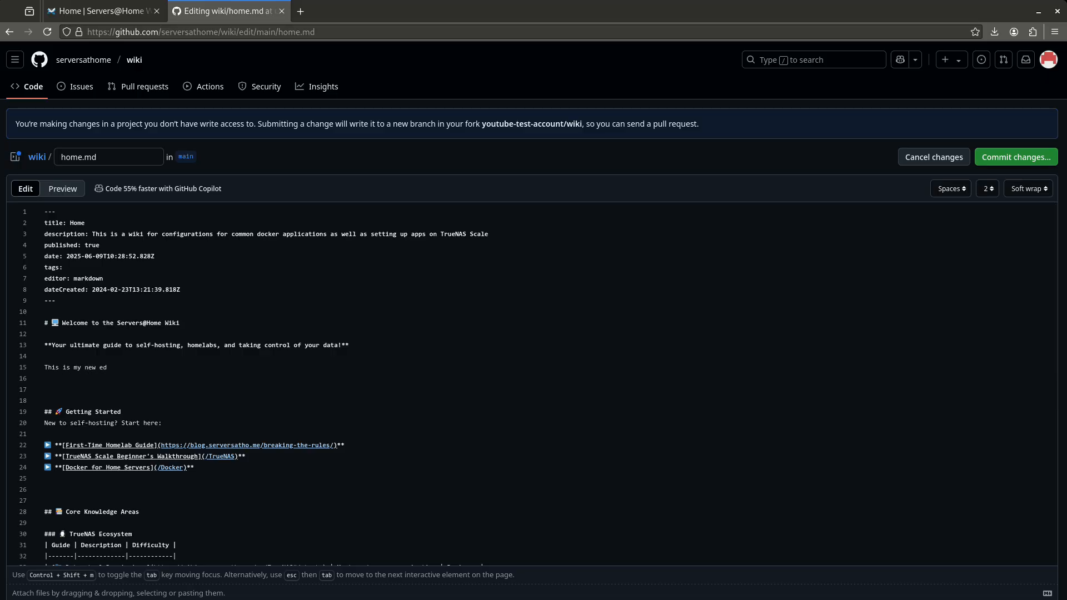
{"action": "type", "text": "it. Ta"}
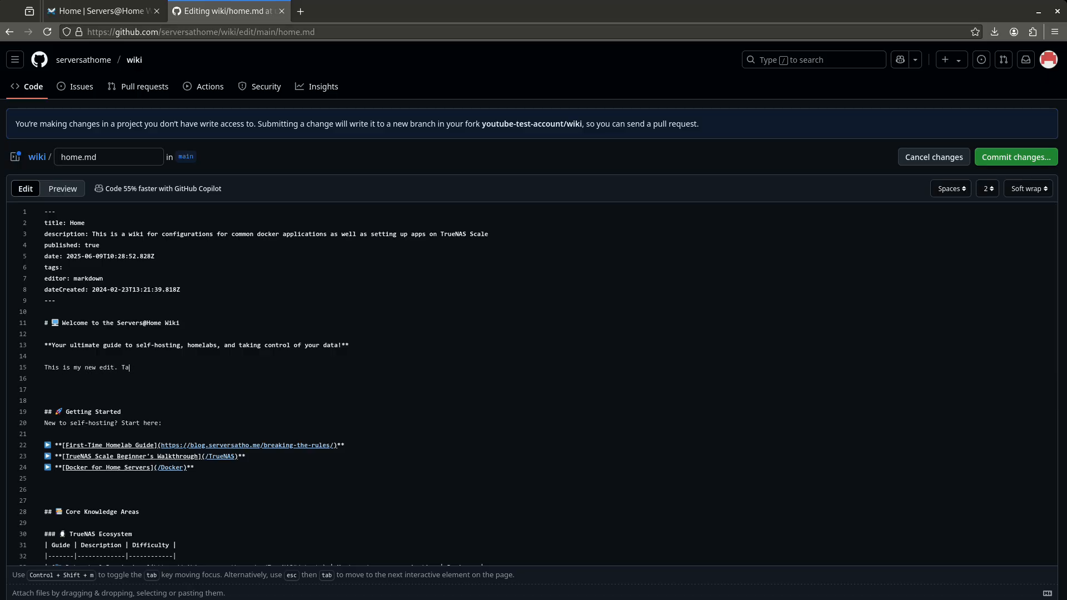
{"action": "type", "text": "hanks for wat"}
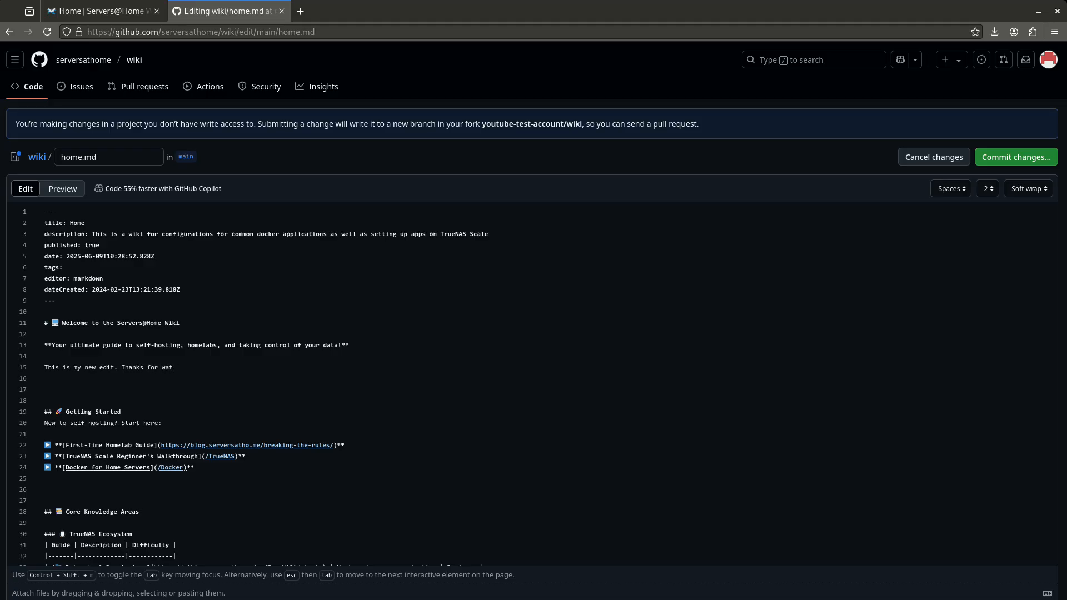
{"action": "type", "text": "ching!"}
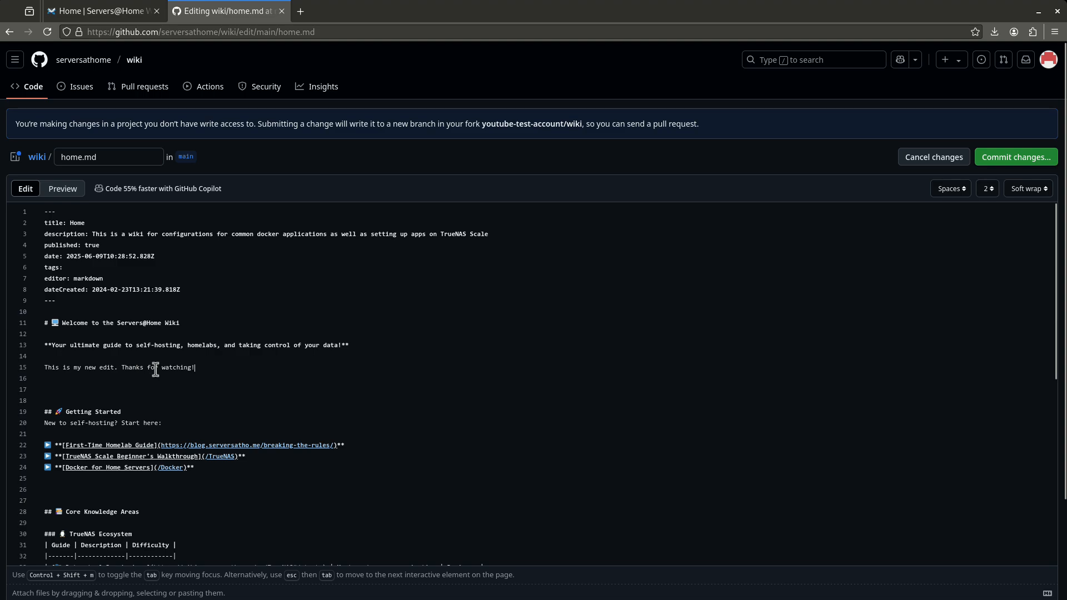
{"action": "mouse_move", "coordinate": [610, 356]}
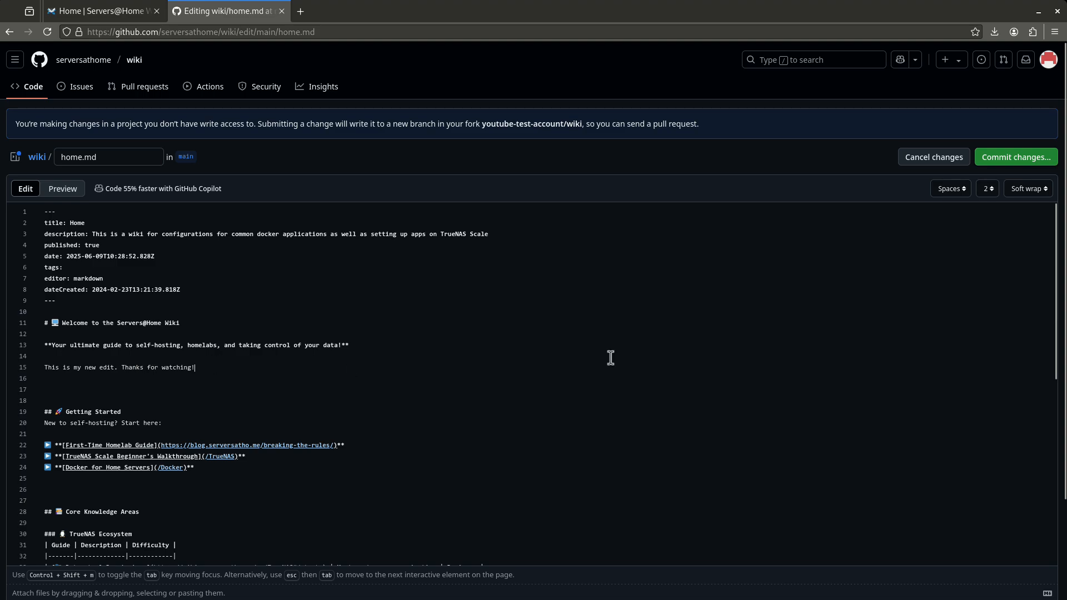
{"action": "mouse_move", "coordinate": [947, 147]}
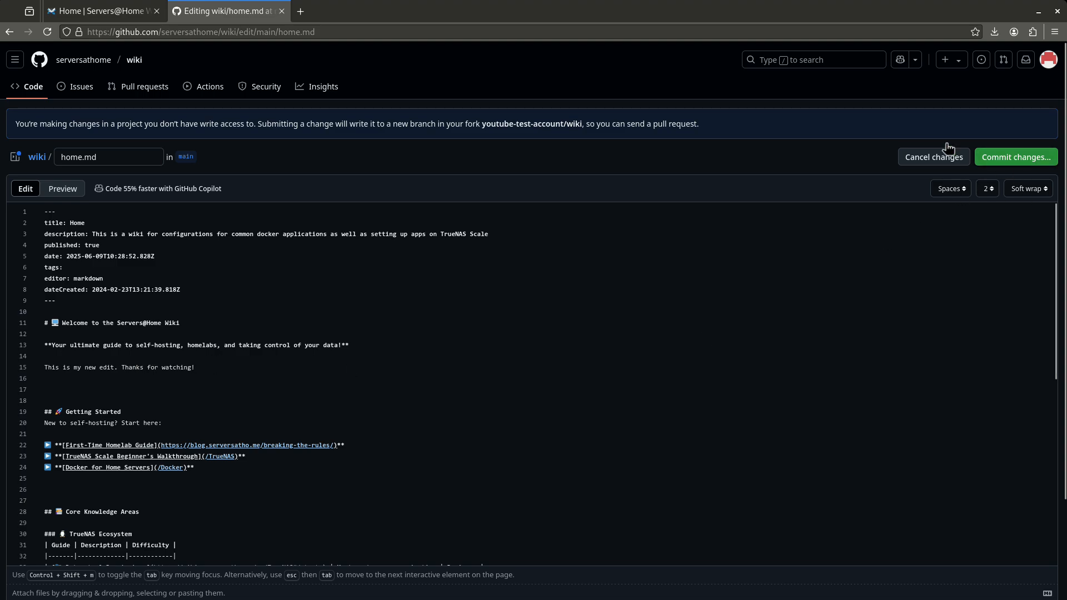
{"action": "mouse_move", "coordinate": [214, 388]}
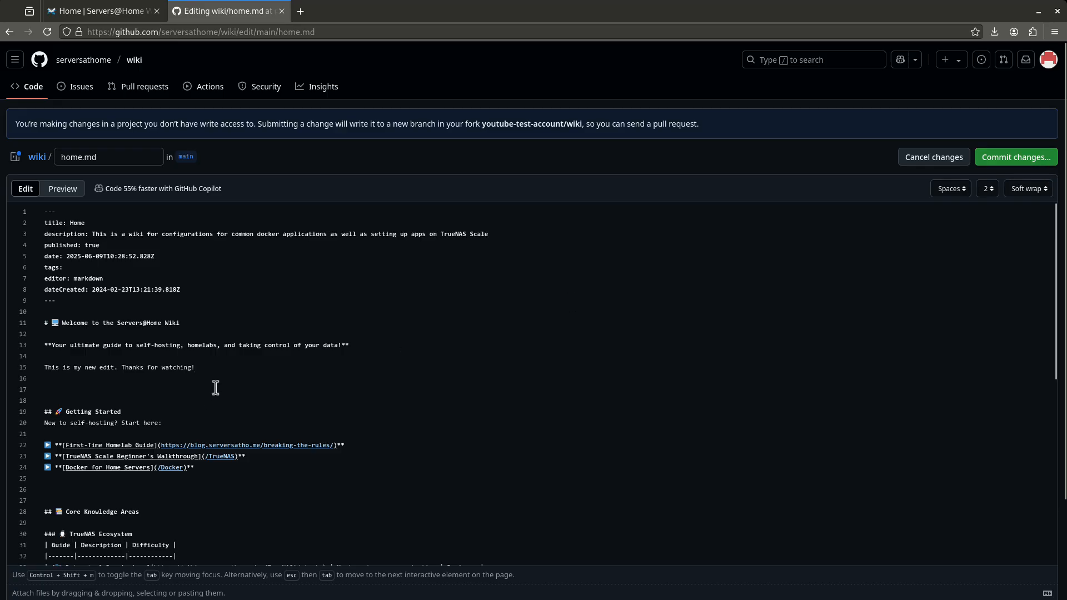
{"action": "mouse_move", "coordinate": [998, 175]}
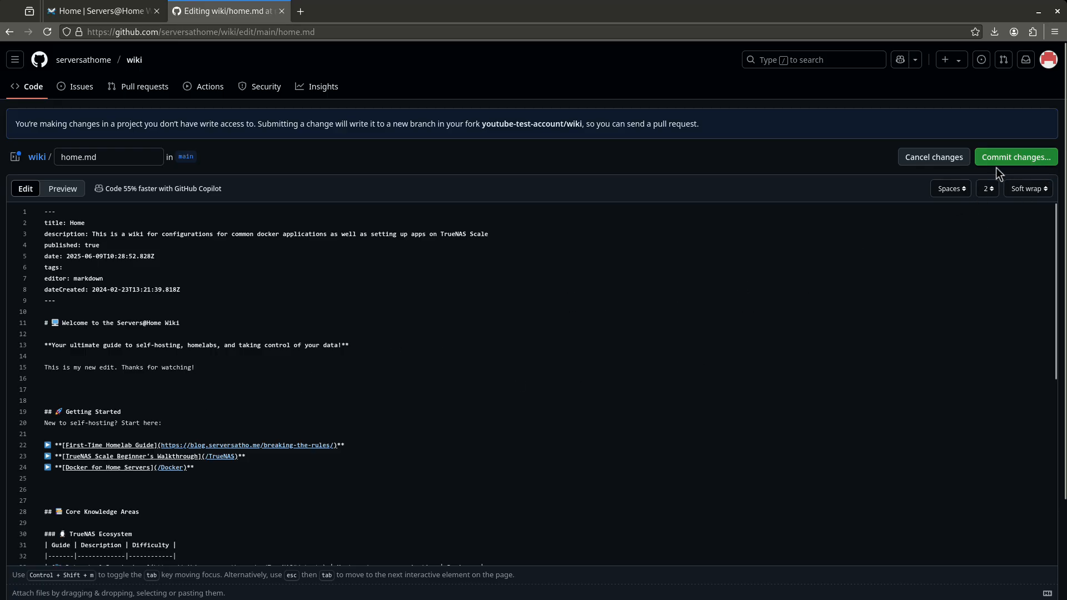
Commit the home.md edit with the description "added a new welcome!" and propose the change
{"action": "left_click", "coordinate": [1014, 157]}
{"action": "type", "text": "a"}
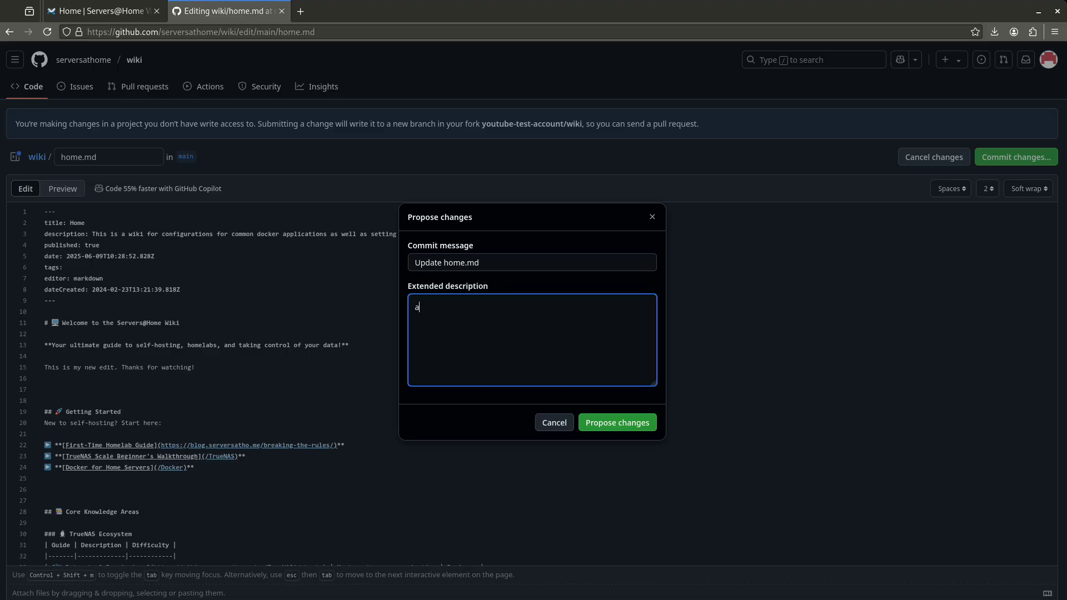
{"action": "type", "text": "dded a new w"}
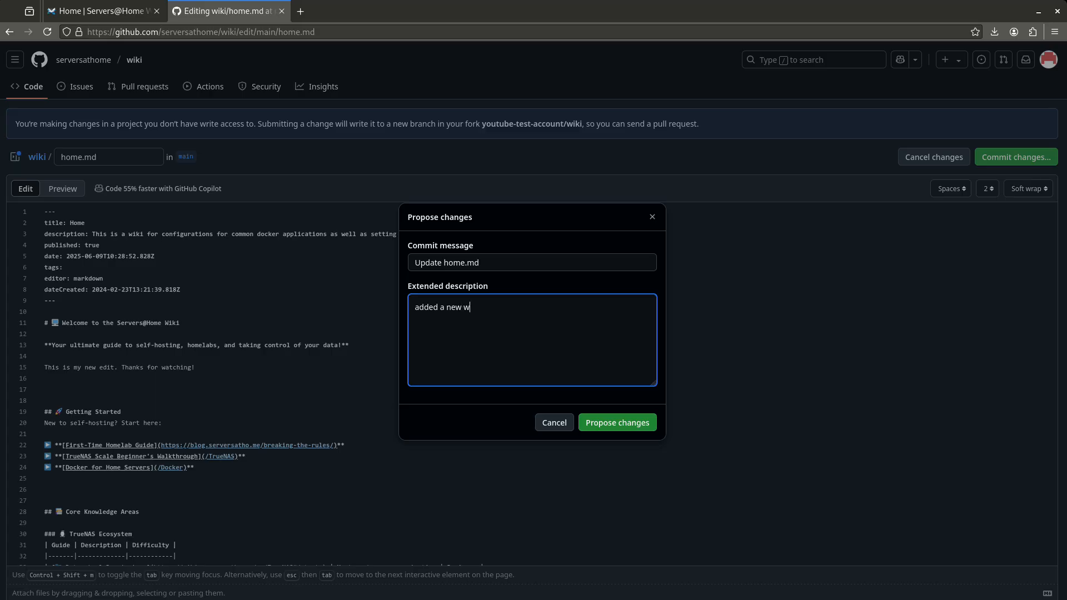
{"action": "type", "text": "elcome!"}
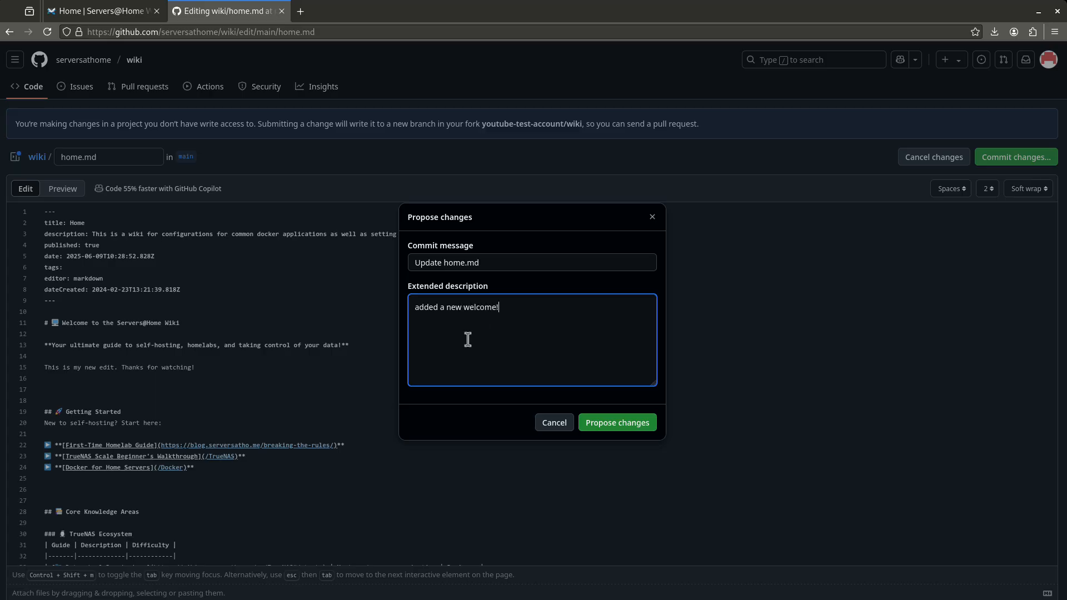
{"action": "left_click", "coordinate": [616, 423]}
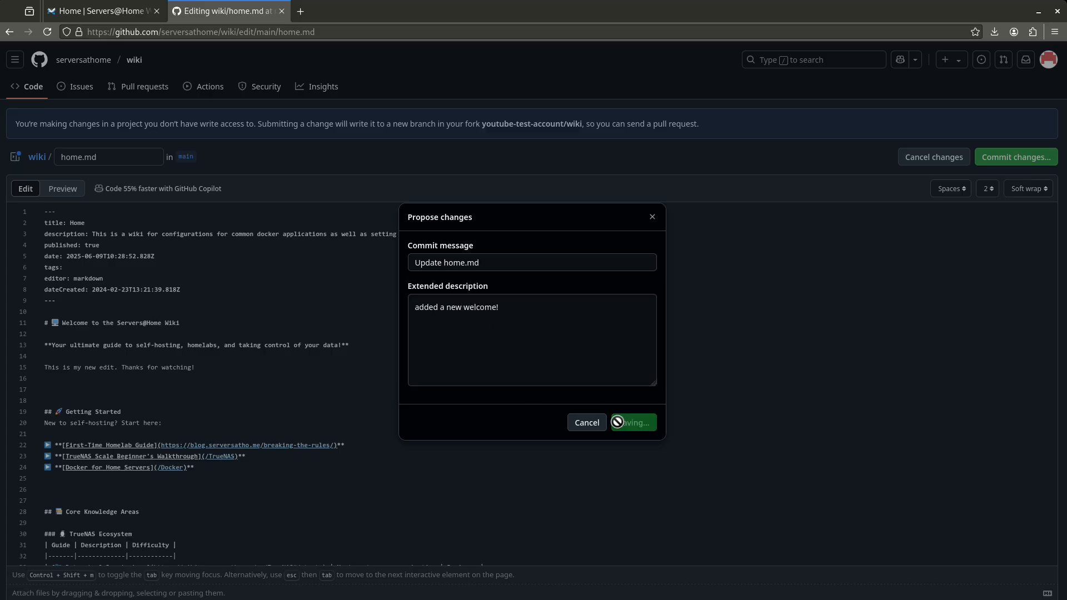
{"action": "left_click", "coordinate": [631, 422]}
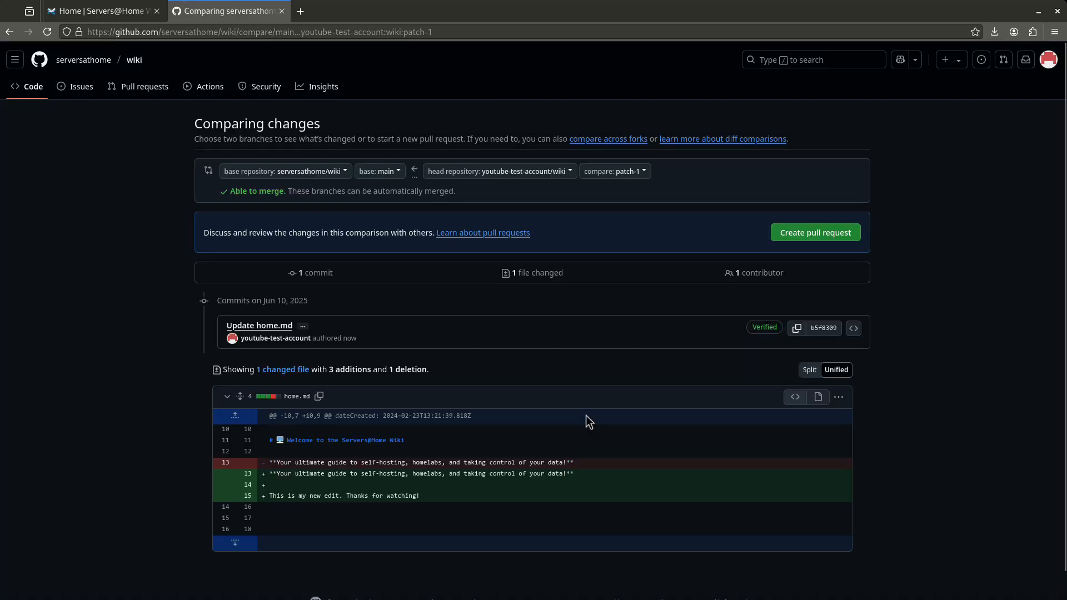
{"action": "mouse_move", "coordinate": [360, 257]}
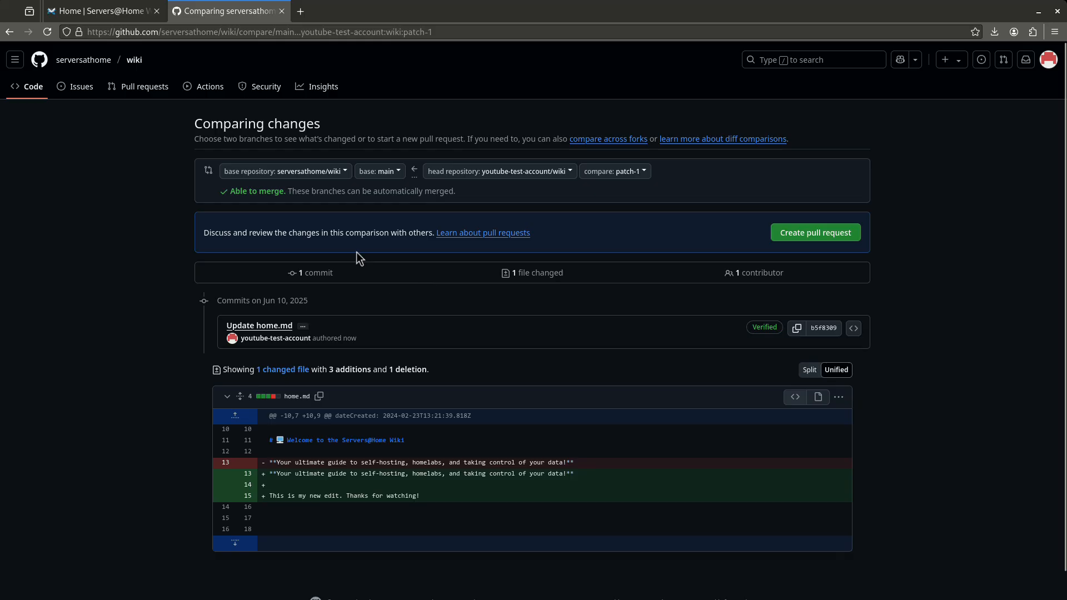
{"action": "mouse_move", "coordinate": [329, 462]}
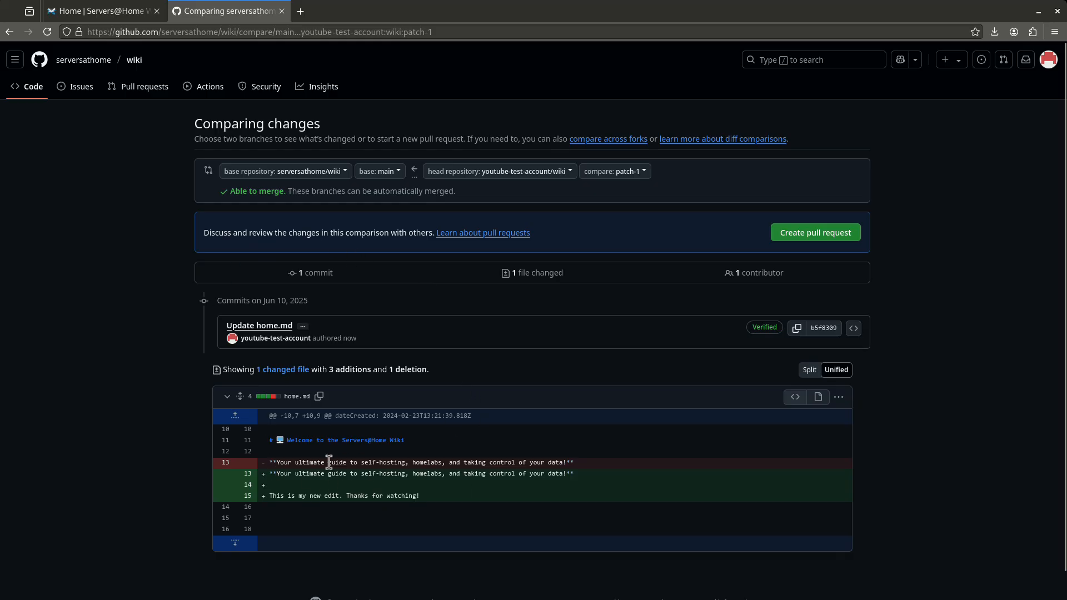
{"action": "mouse_move", "coordinate": [282, 489]}
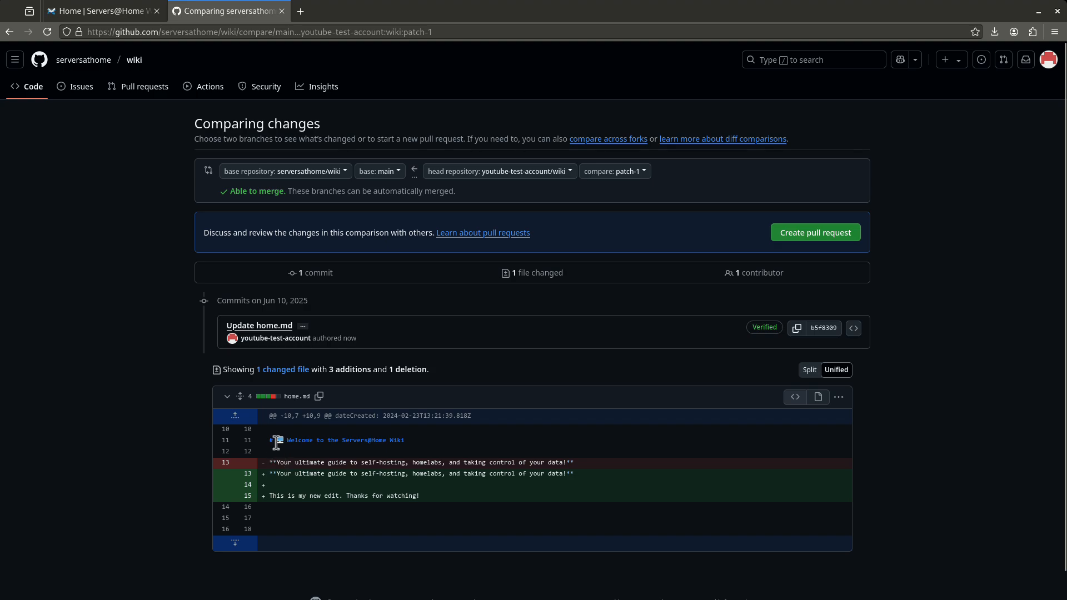
{"action": "mouse_move", "coordinate": [284, 462]}
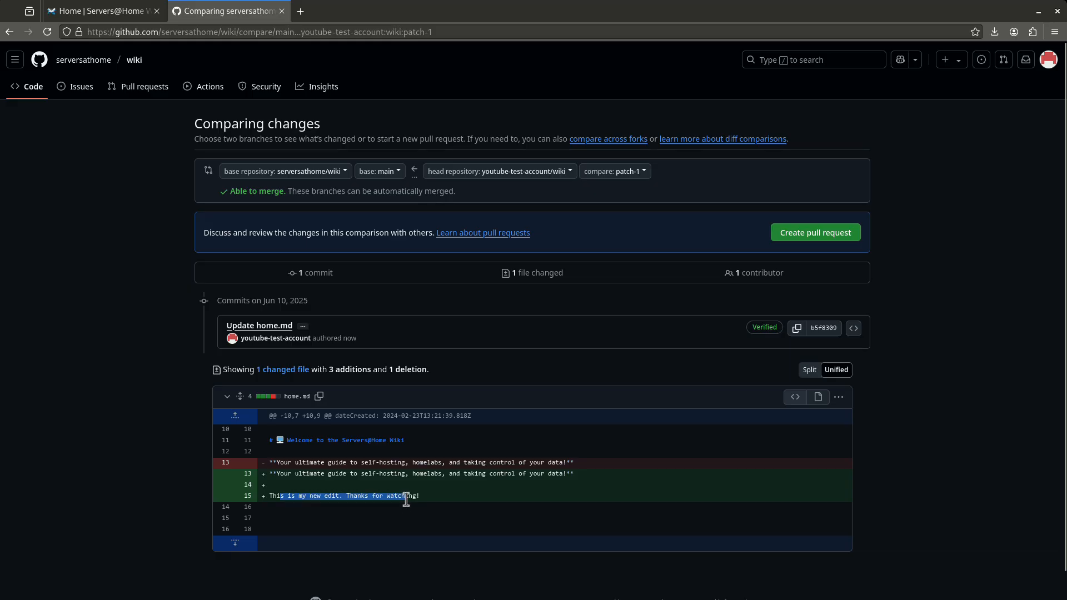
{"action": "mouse_move", "coordinate": [399, 441]}
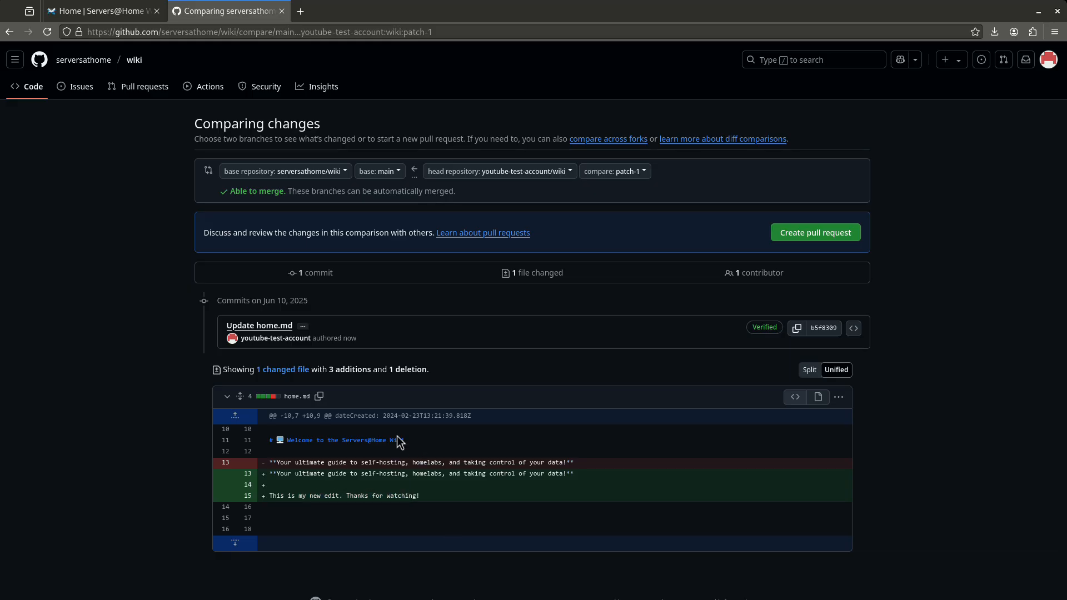
{"action": "mouse_move", "coordinate": [661, 361]}
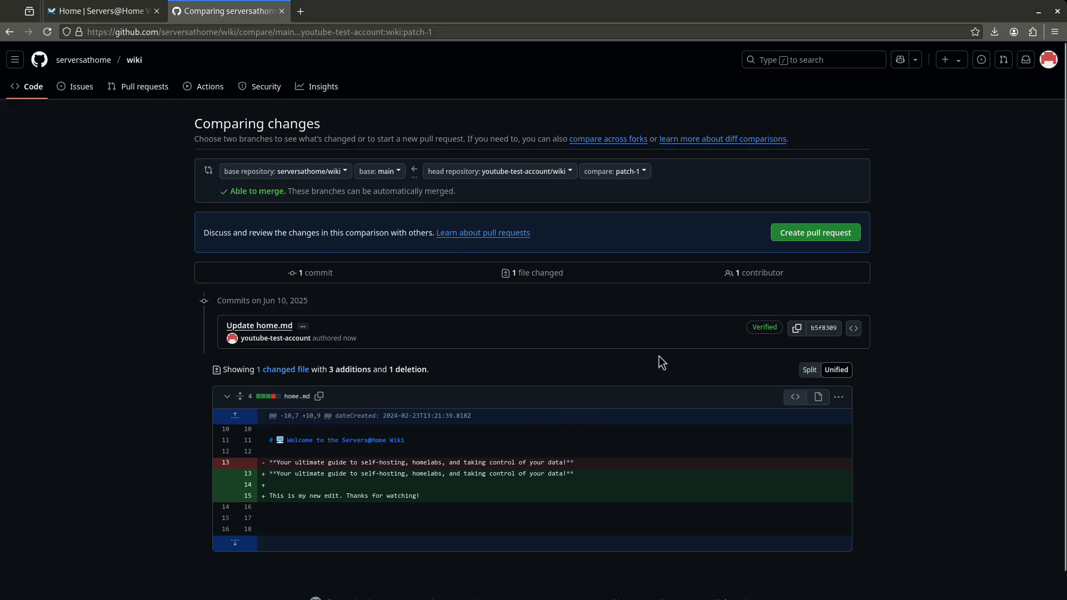
{"action": "mouse_move", "coordinate": [815, 236]}
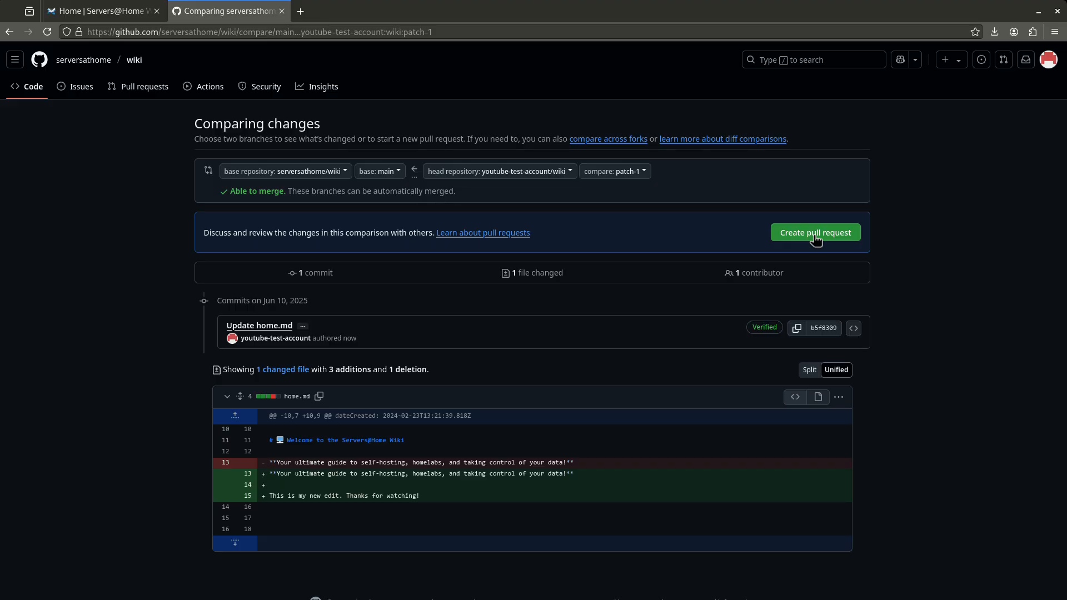
Start a pull request from the patch-1 comparison of home.md
{"action": "left_click", "coordinate": [815, 232]}
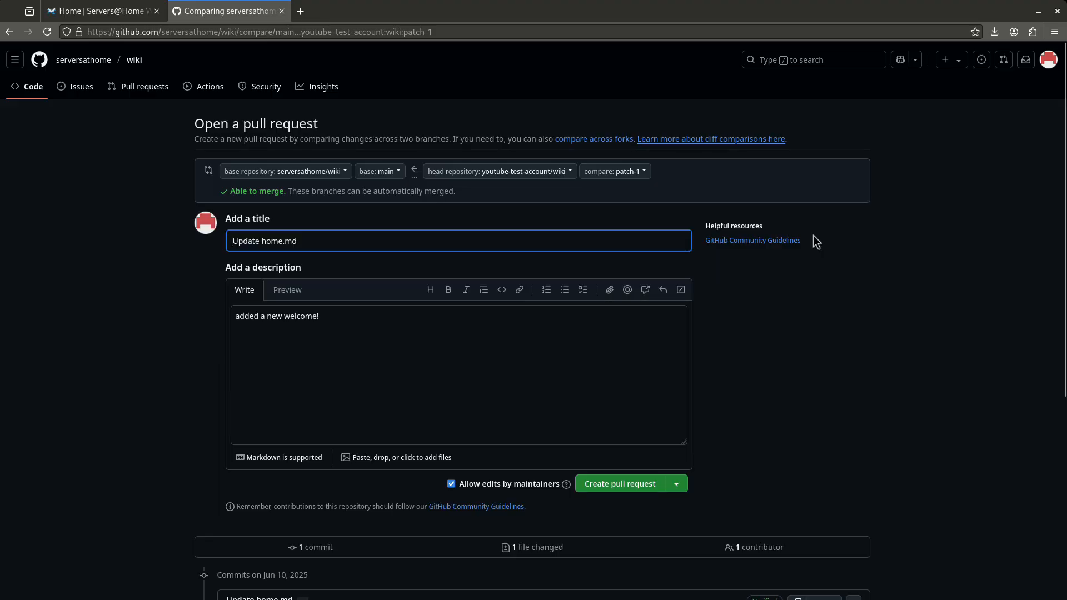
{"action": "mouse_move", "coordinate": [429, 334]}
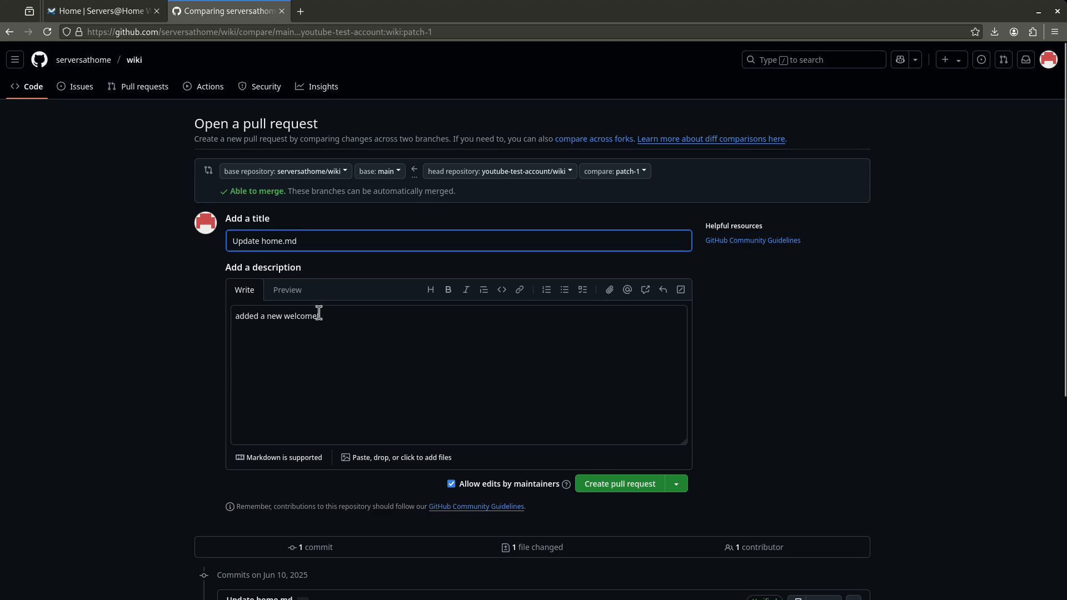
Create pull request "Update home.md" described as "added a new welcome!", then return to the GitHub dashboard
{"action": "type", "text": "!"}
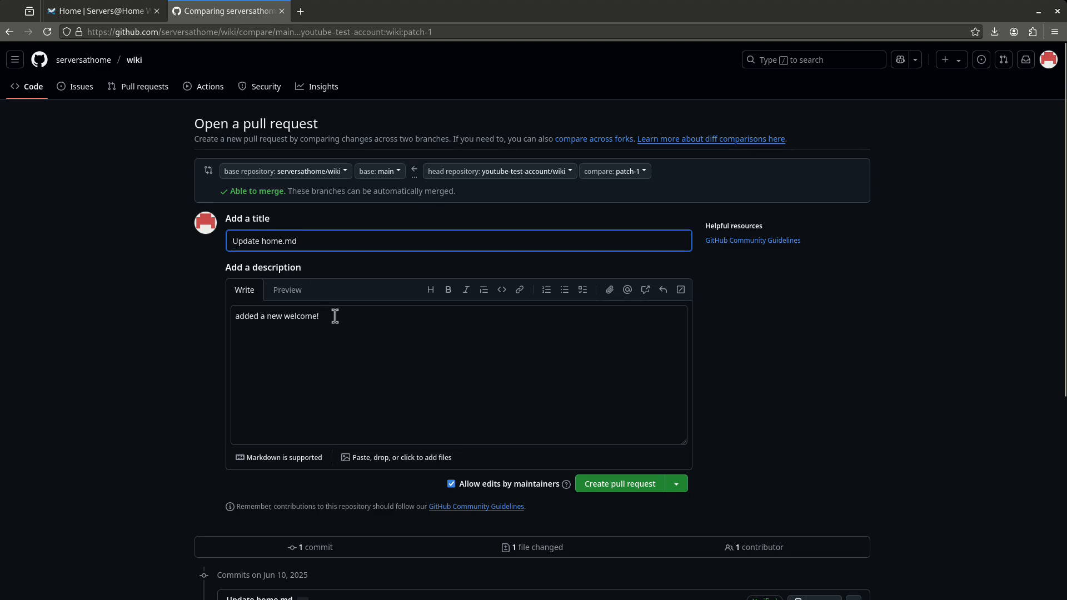
{"action": "mouse_move", "coordinate": [619, 484]}
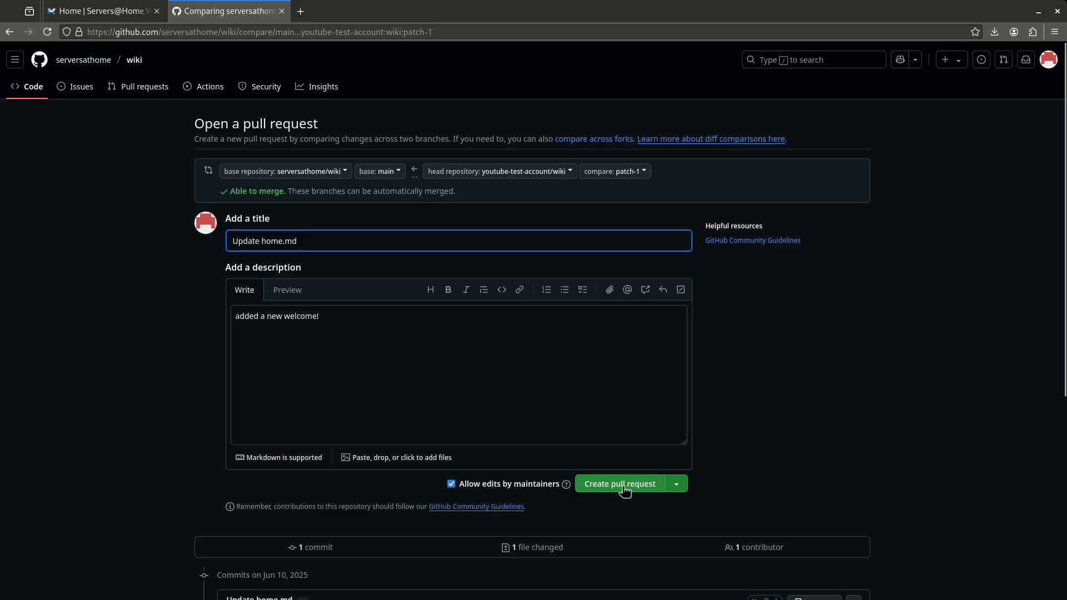
{"action": "left_click", "coordinate": [619, 483]}
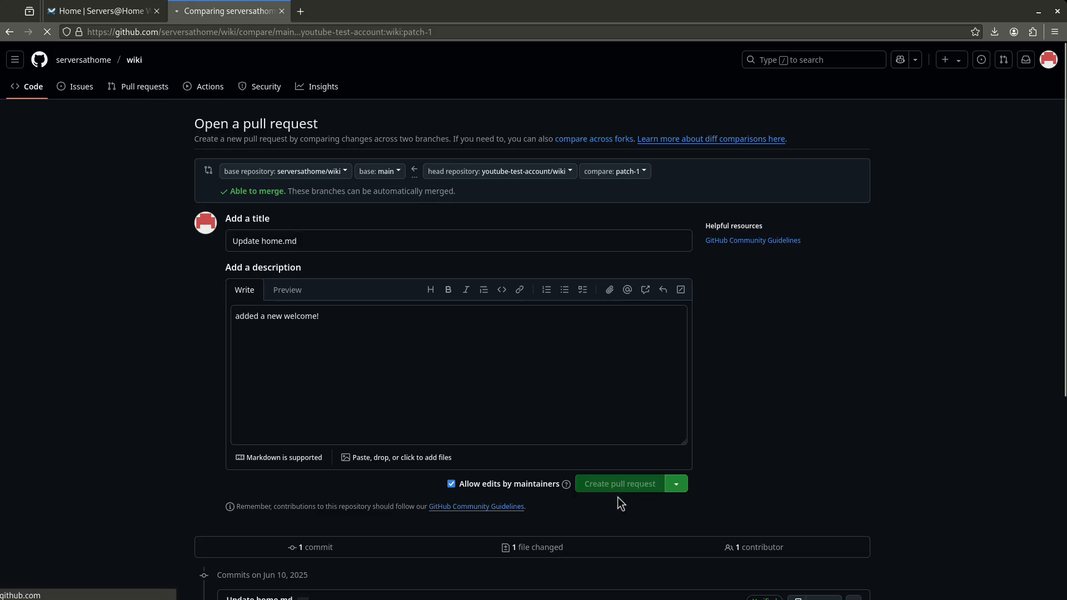
{"action": "left_click", "coordinate": [619, 484]}
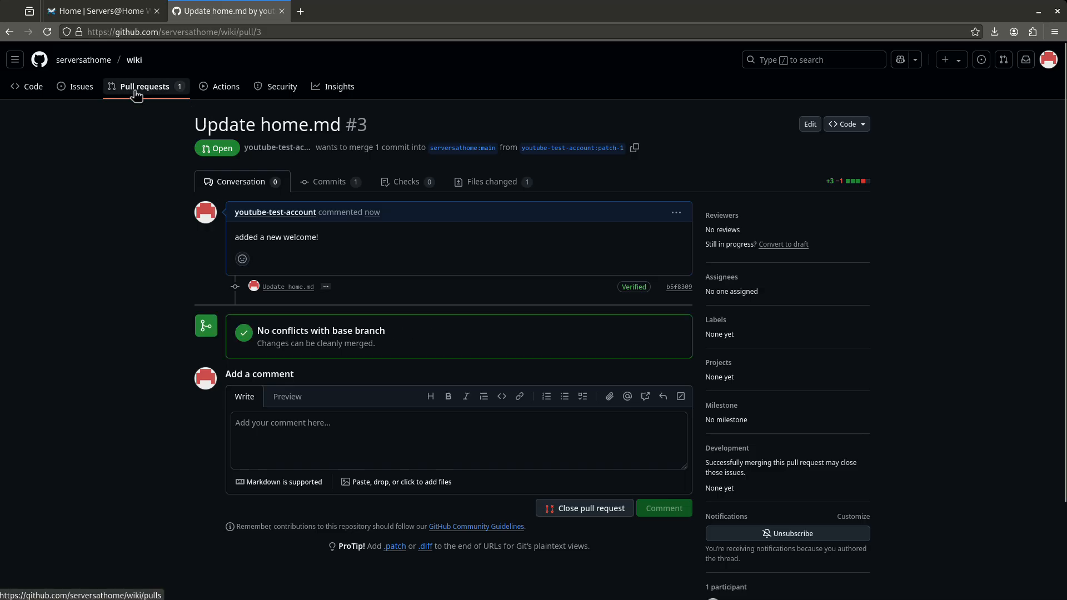
{"action": "mouse_move", "coordinate": [302, 259]}
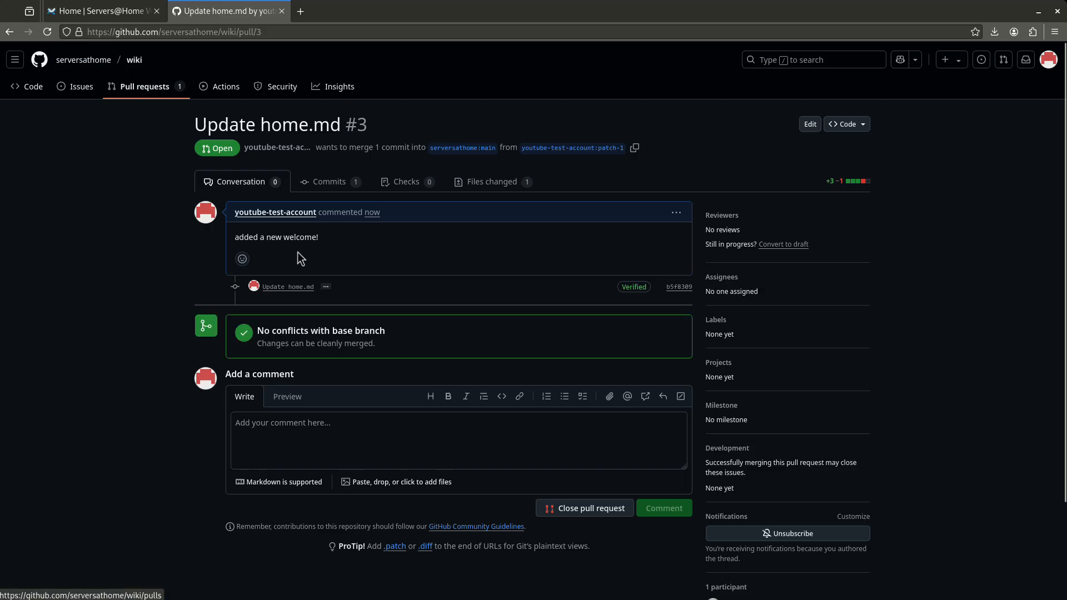
{"action": "mouse_move", "coordinate": [272, 334]}
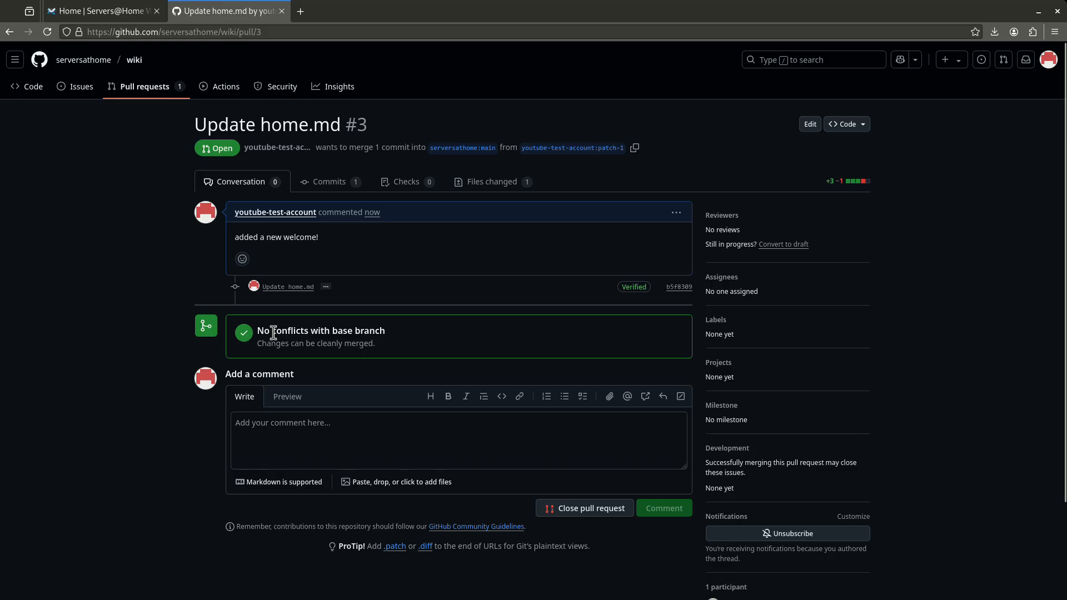
{"action": "mouse_move", "coordinate": [337, 457]}
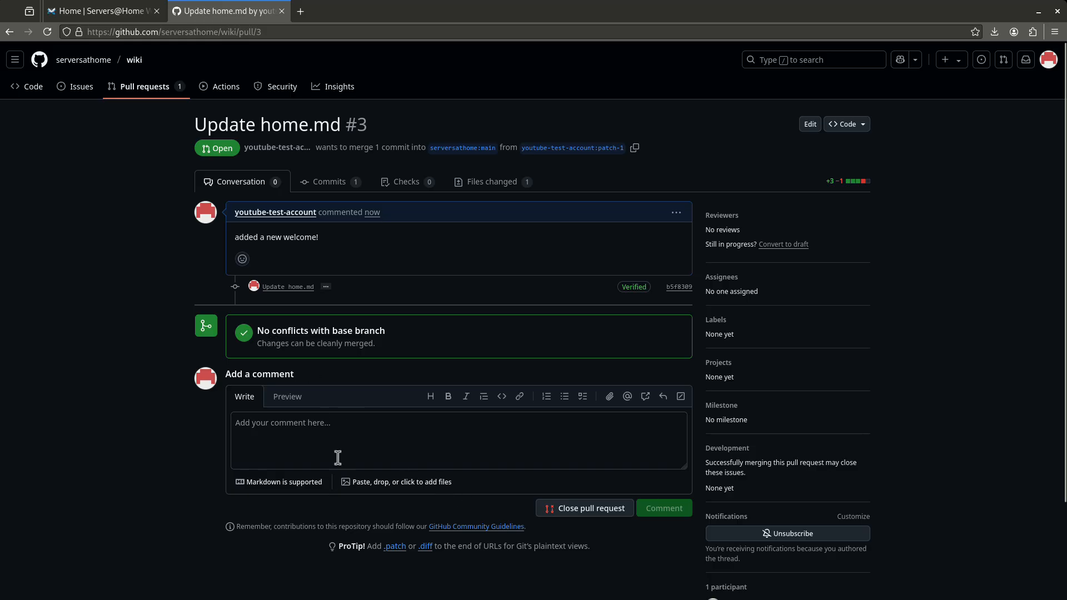
{"action": "left_click", "coordinate": [458, 439]}
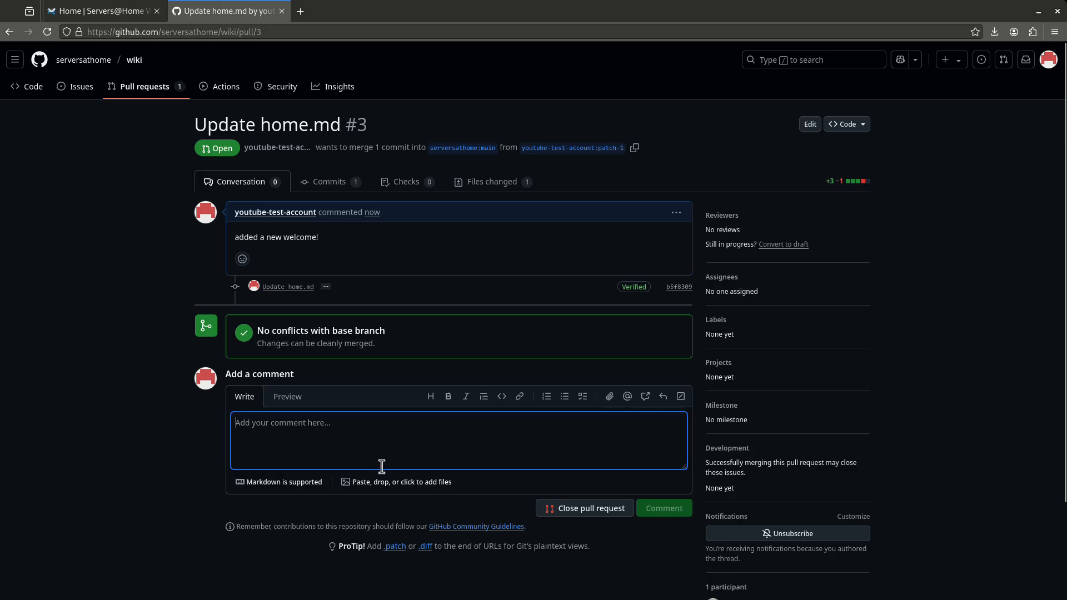
{"action": "mouse_move", "coordinate": [405, 455]}
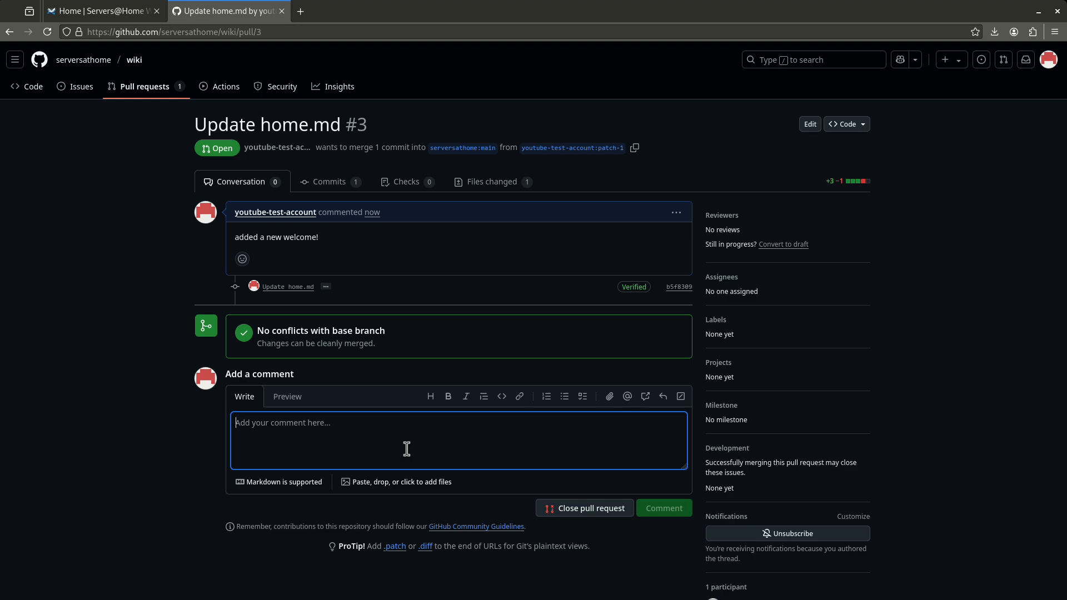
{"action": "mouse_move", "coordinate": [441, 286]}
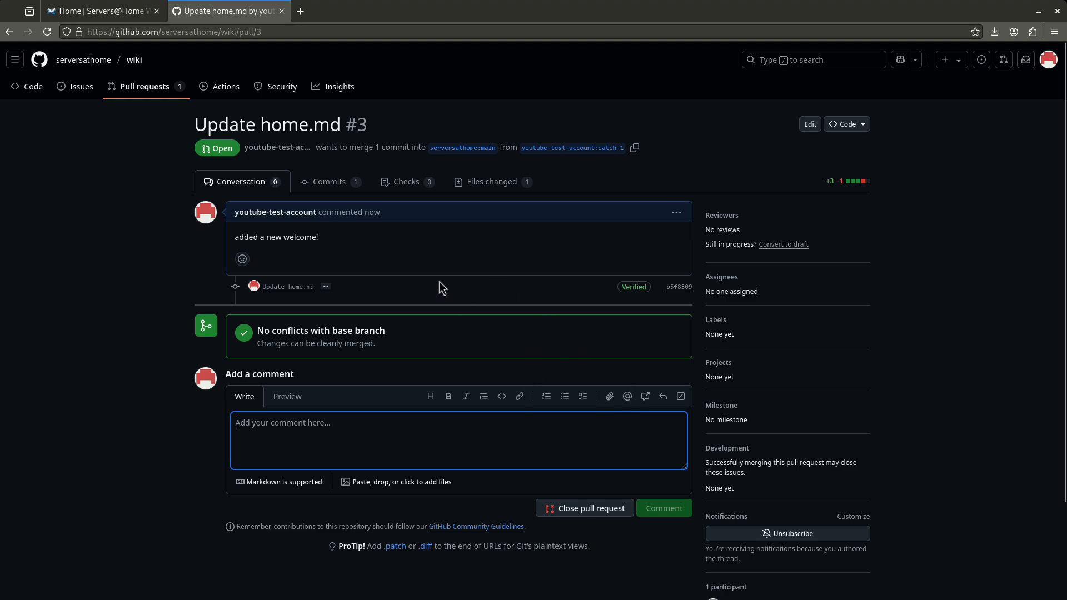
{"action": "mouse_move", "coordinate": [440, 287]}
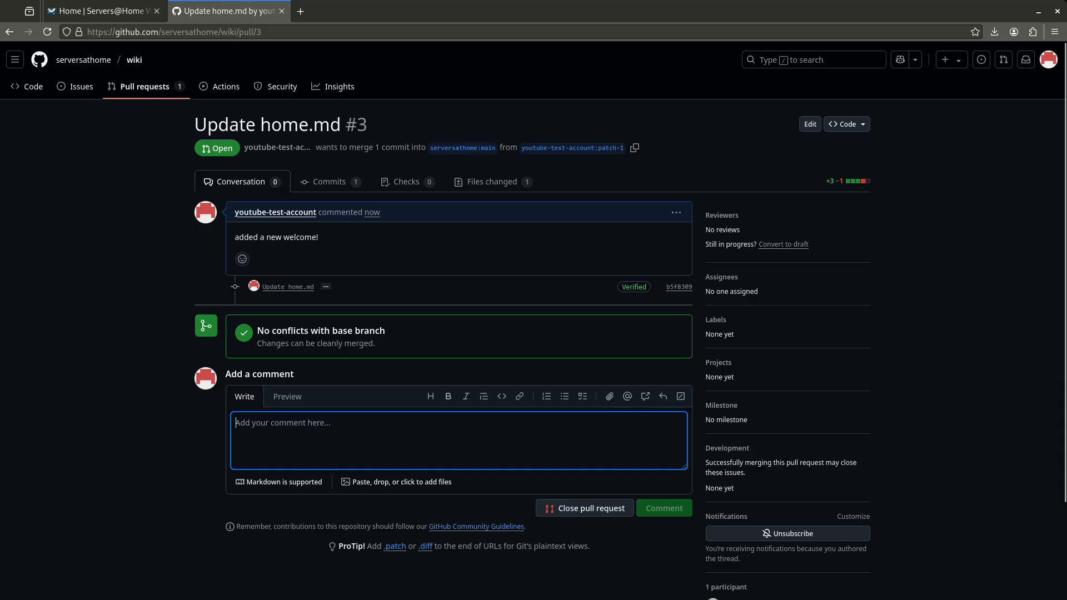
{"action": "left_click", "coordinate": [38, 60]}
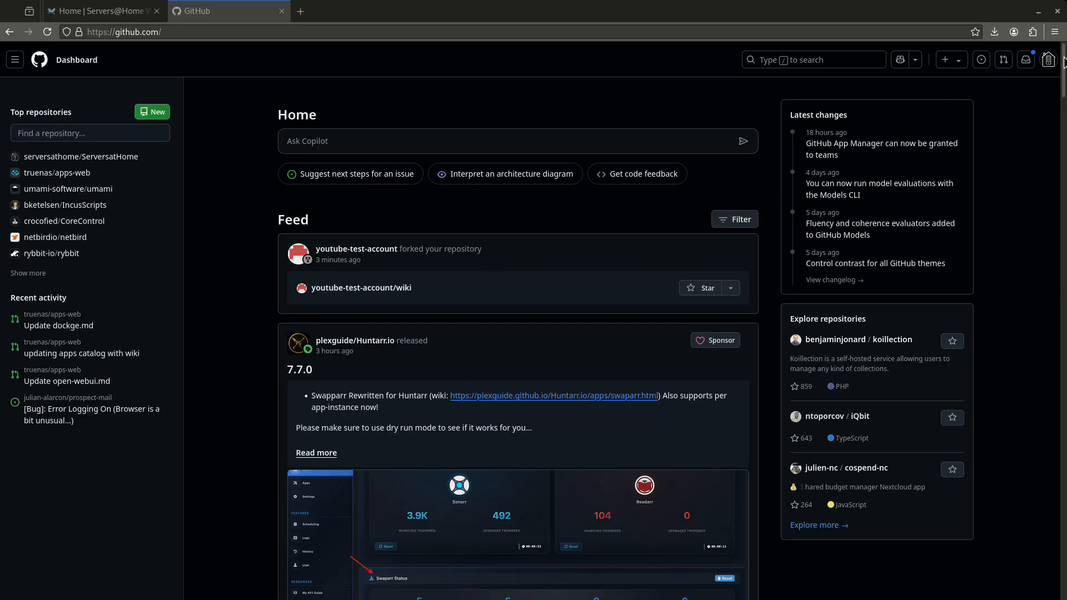
{"action": "mouse_move", "coordinate": [939, 106]}
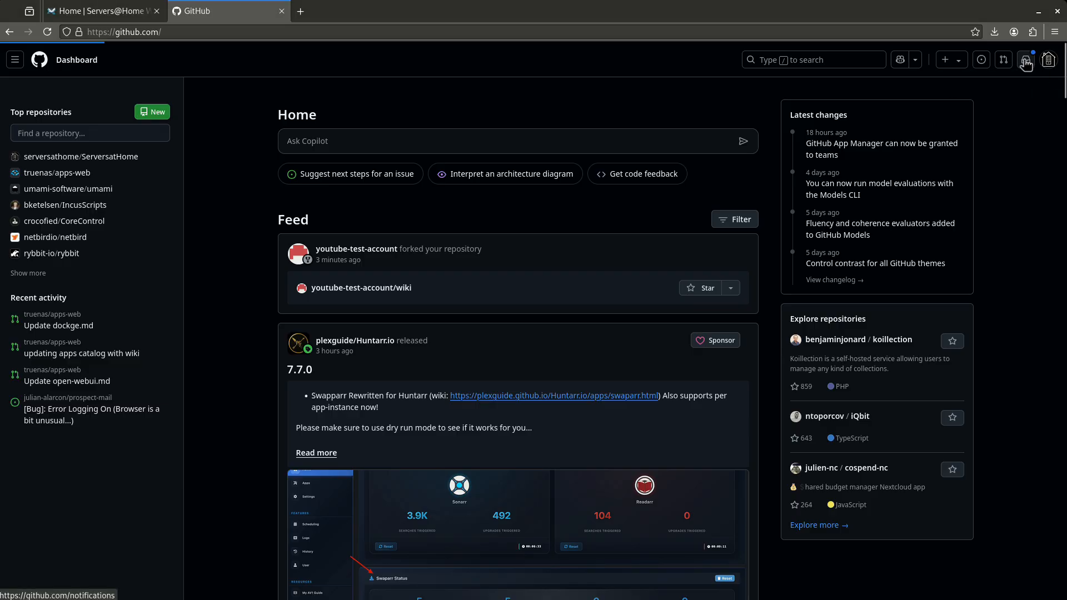
Open the serversathome/wiki #3 "Update home.md" notification from the inbox
{"action": "left_click", "coordinate": [1026, 60]}
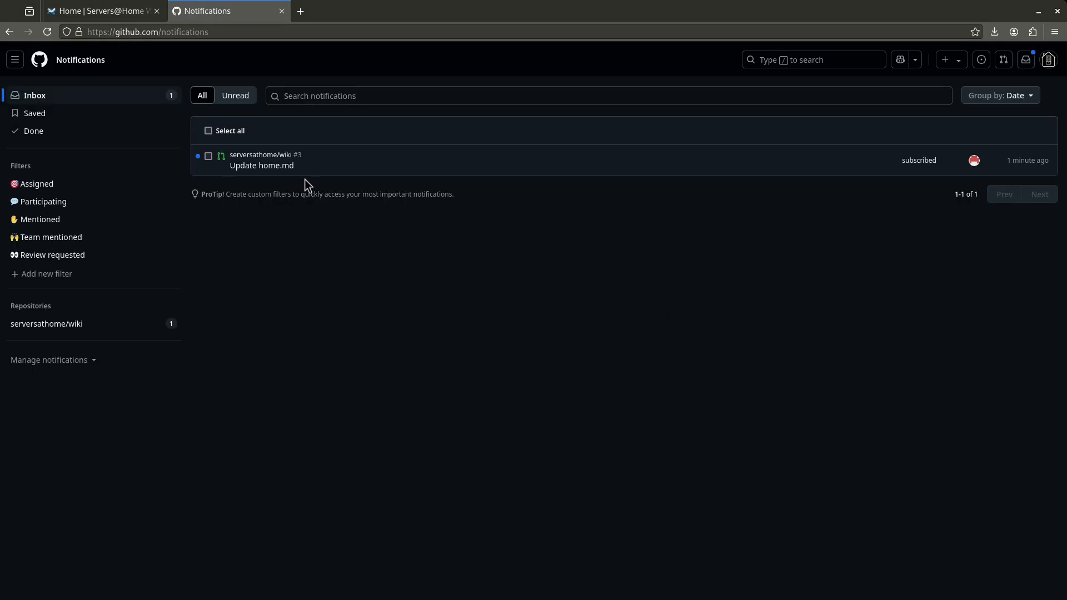
{"action": "mouse_move", "coordinate": [261, 166]}
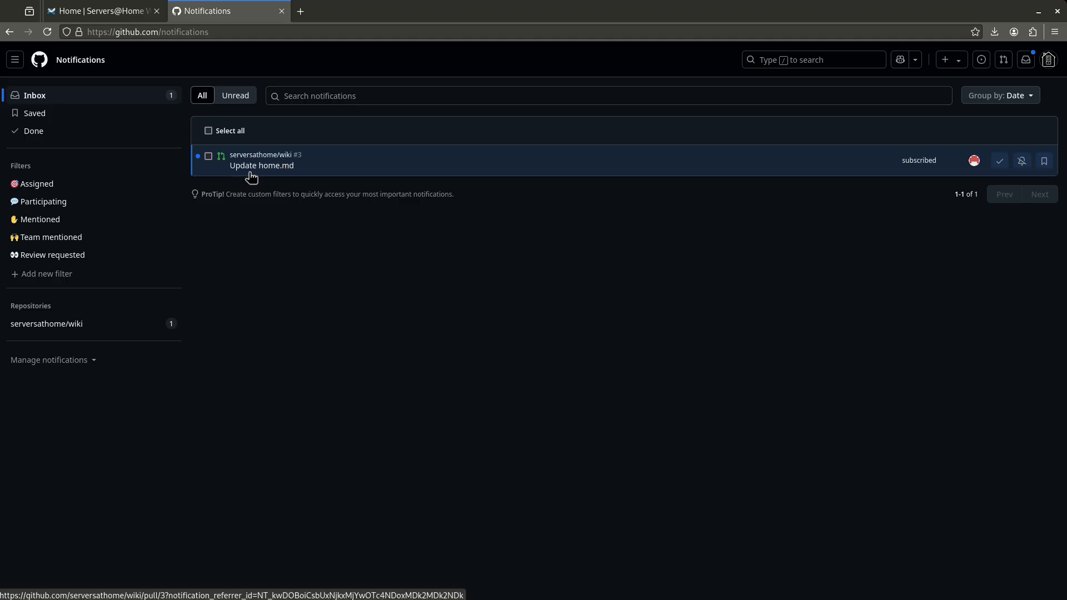
{"action": "mouse_move", "coordinate": [281, 170]}
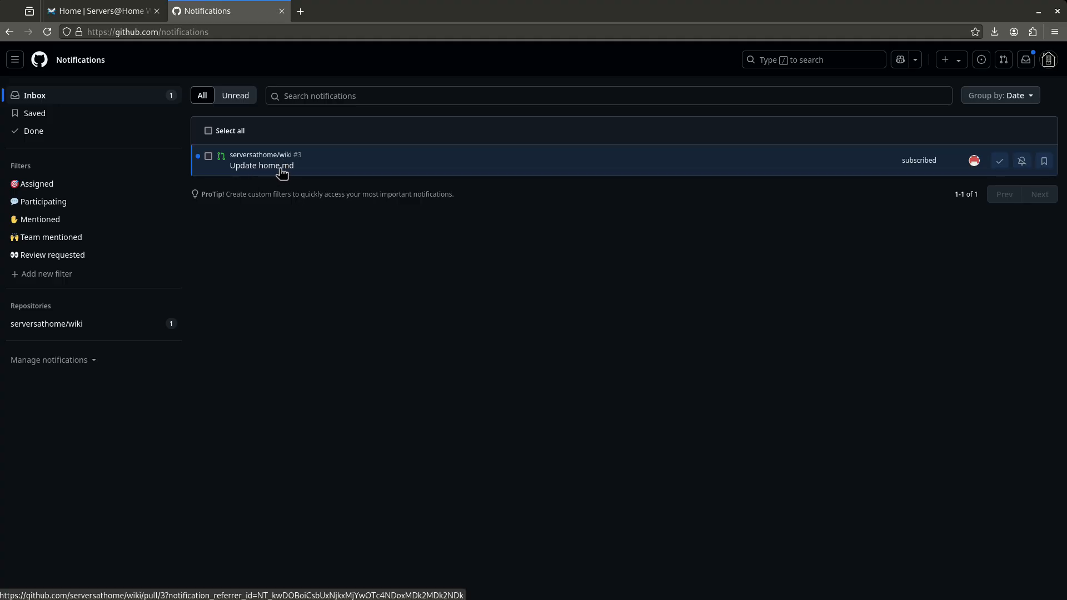
{"action": "left_click", "coordinate": [260, 166]}
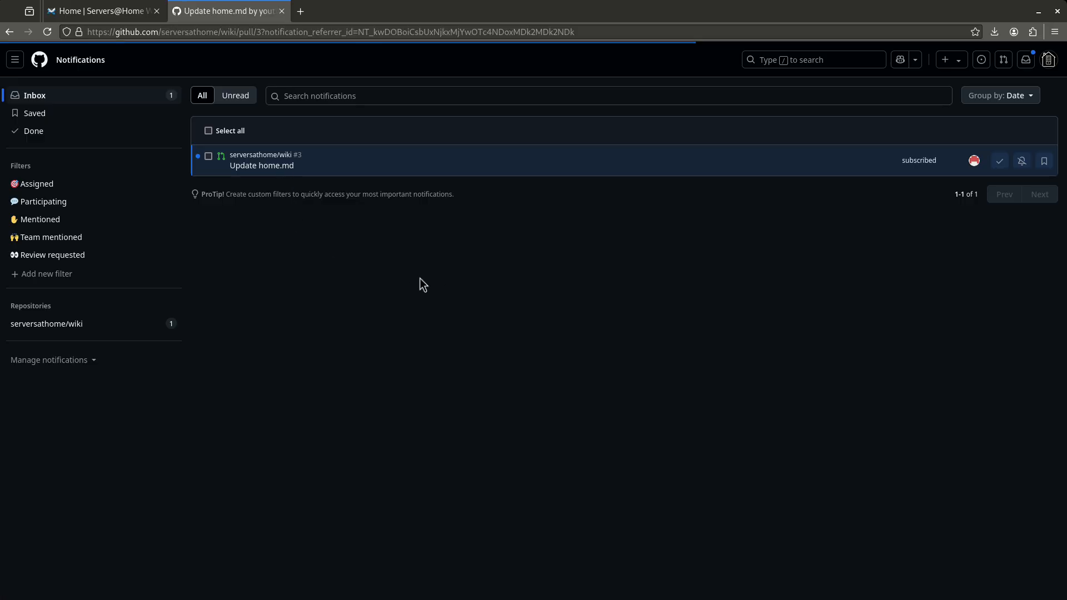
{"action": "left_click", "coordinate": [260, 166]}
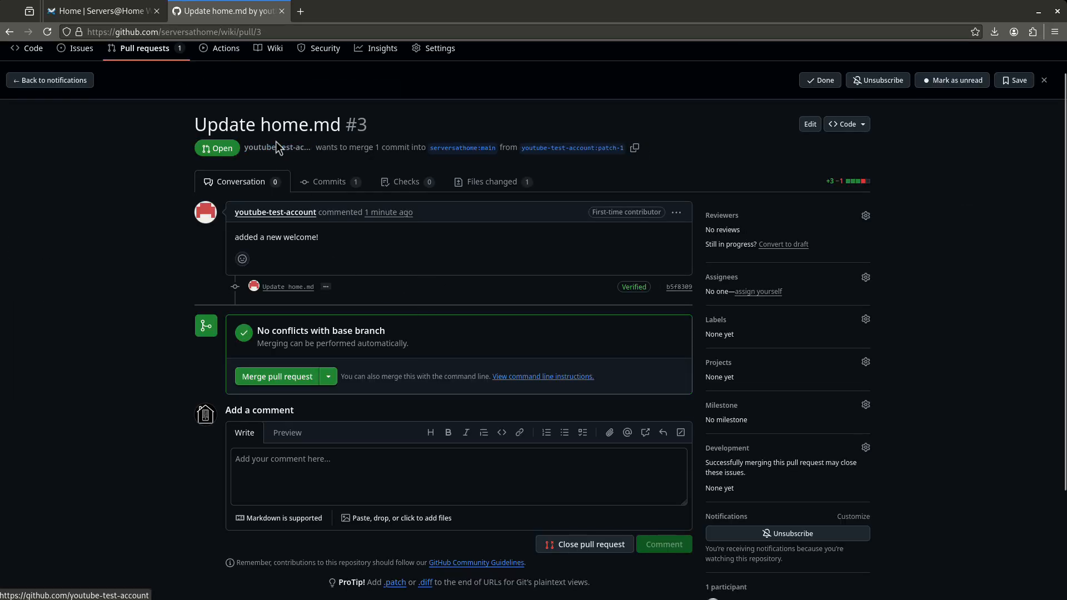
{"action": "mouse_move", "coordinate": [286, 263]}
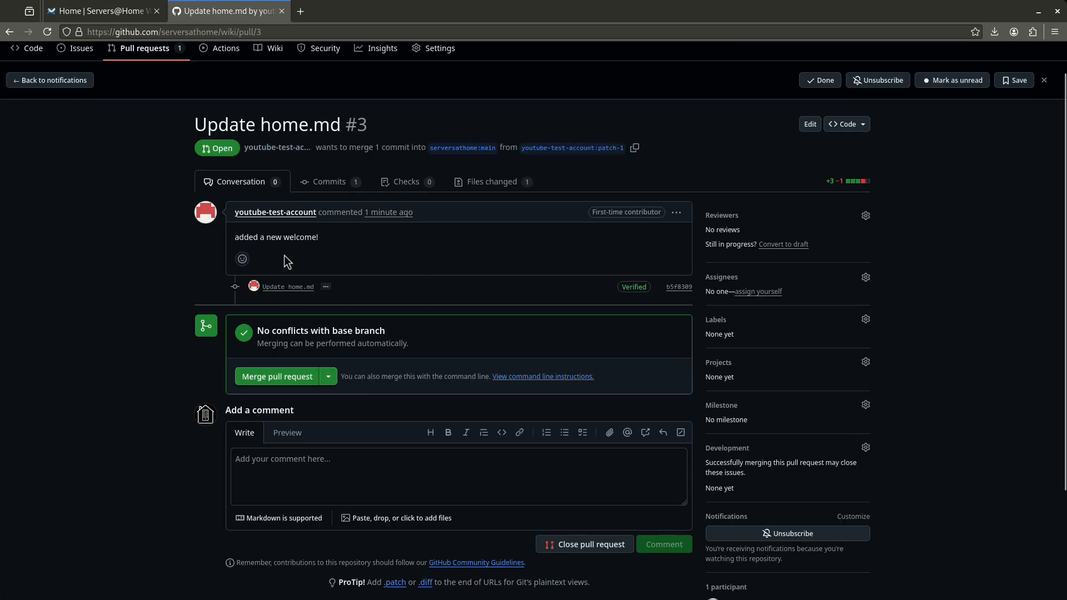
{"action": "left_click", "coordinate": [329, 181]}
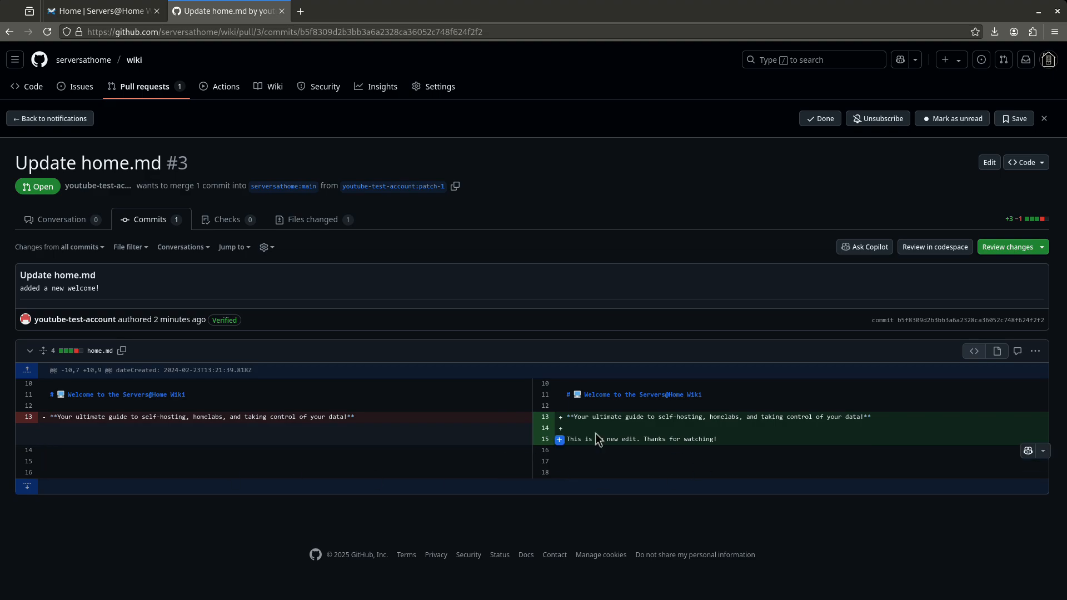
{"action": "mouse_move", "coordinate": [574, 417]}
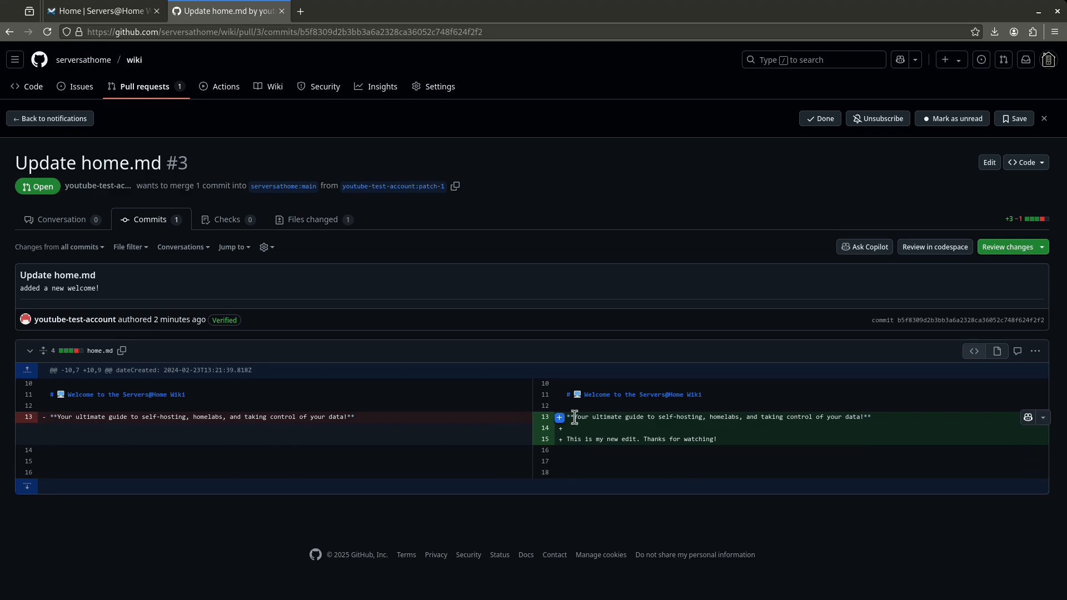
{"action": "mouse_move", "coordinate": [679, 440]}
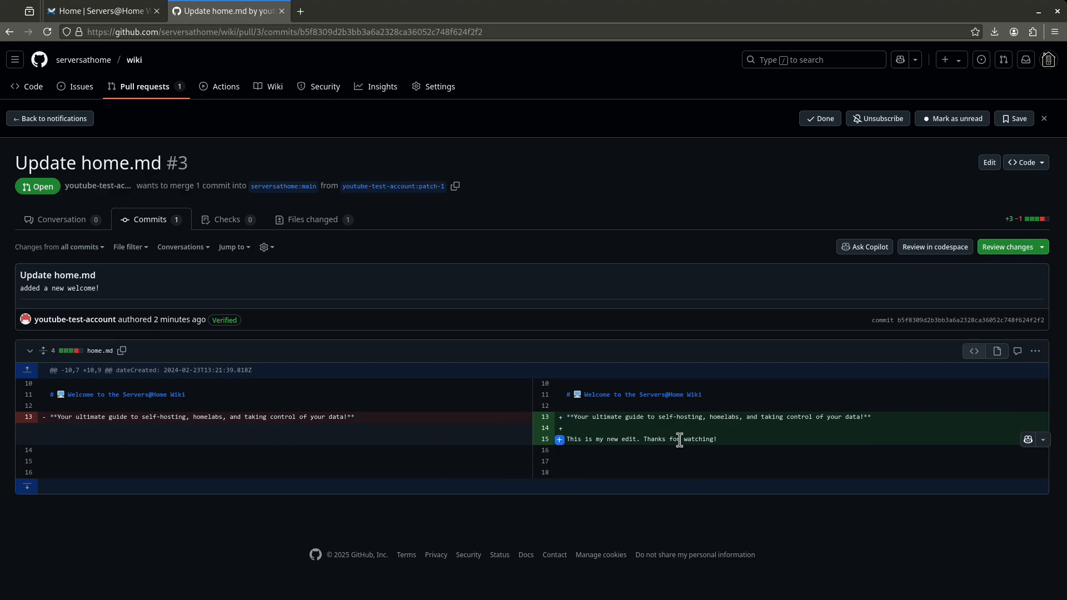
{"action": "mouse_move", "coordinate": [60, 219]}
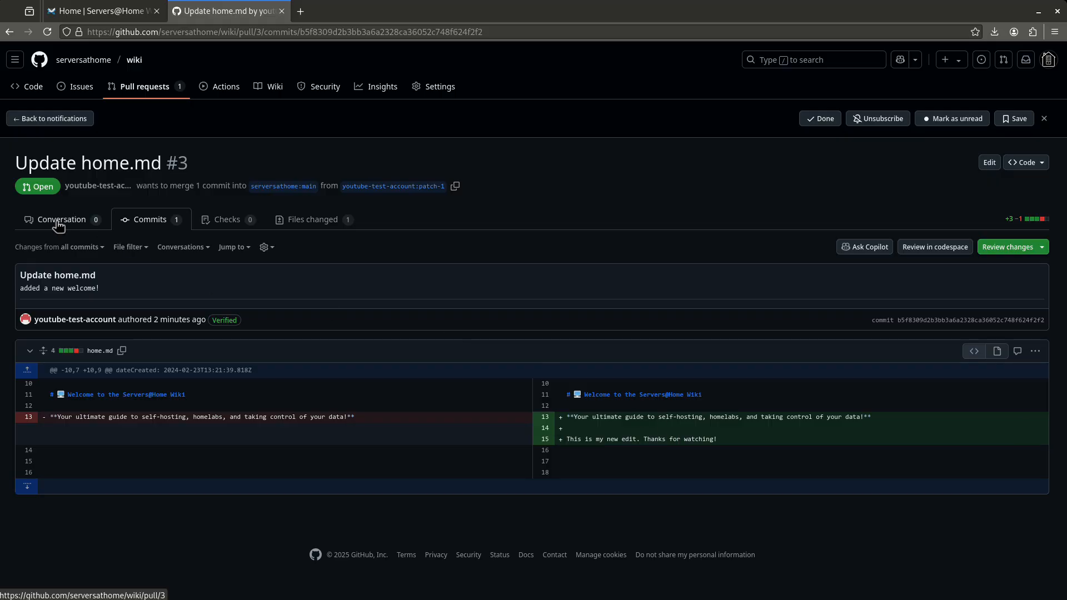
{"action": "left_click", "coordinate": [61, 219]}
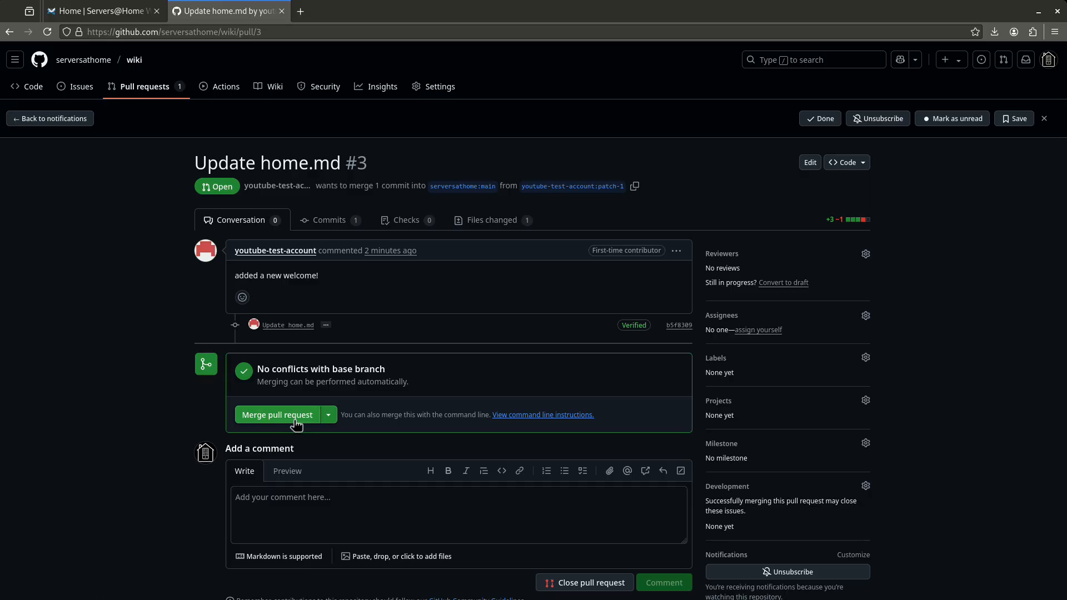
{"action": "left_click", "coordinate": [328, 415]}
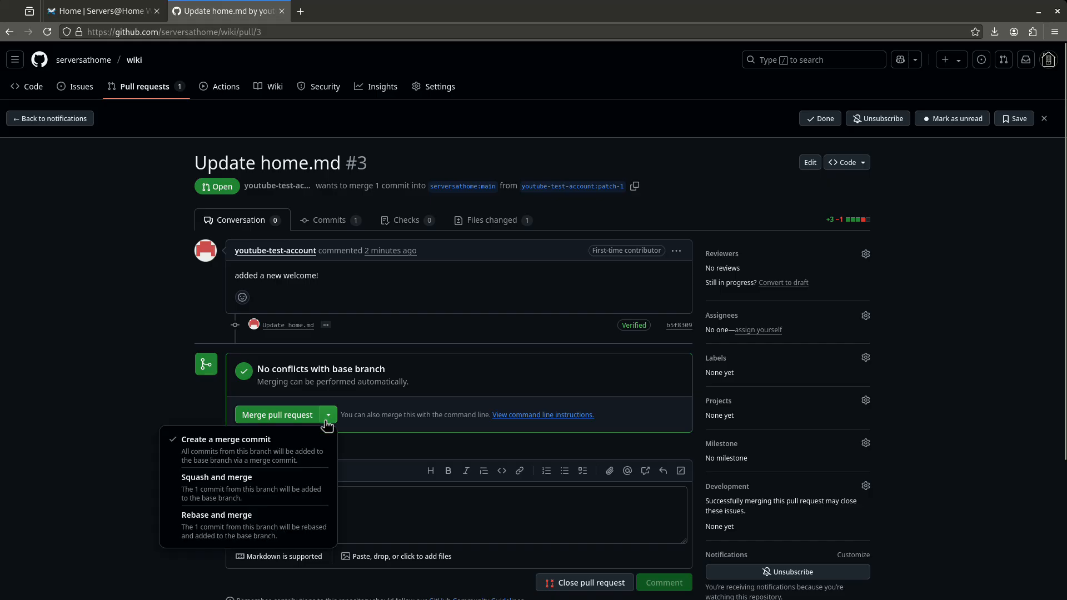
{"action": "mouse_move", "coordinate": [224, 515]}
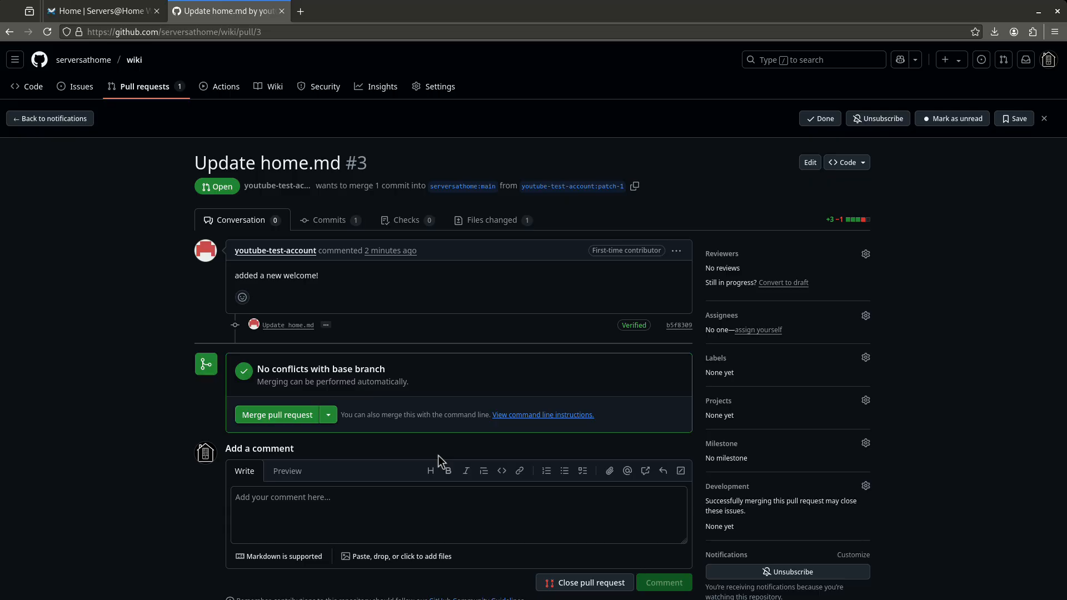
Return to the live wiki Home page, which still shows the original tagline without the new line
{"action": "left_click", "coordinate": [102, 11]}
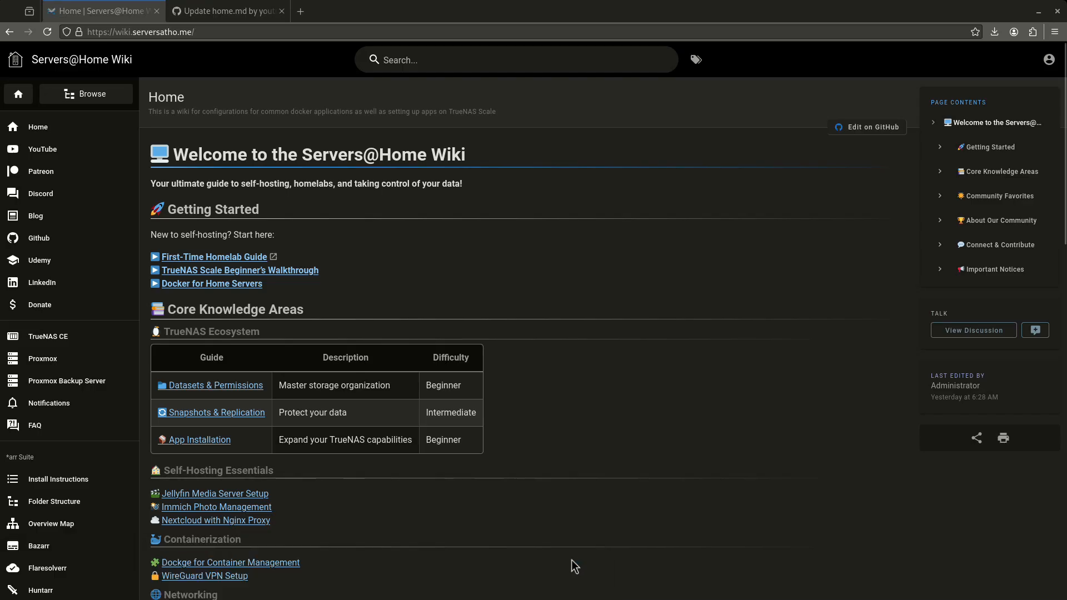
{"action": "mouse_move", "coordinate": [365, 372]}
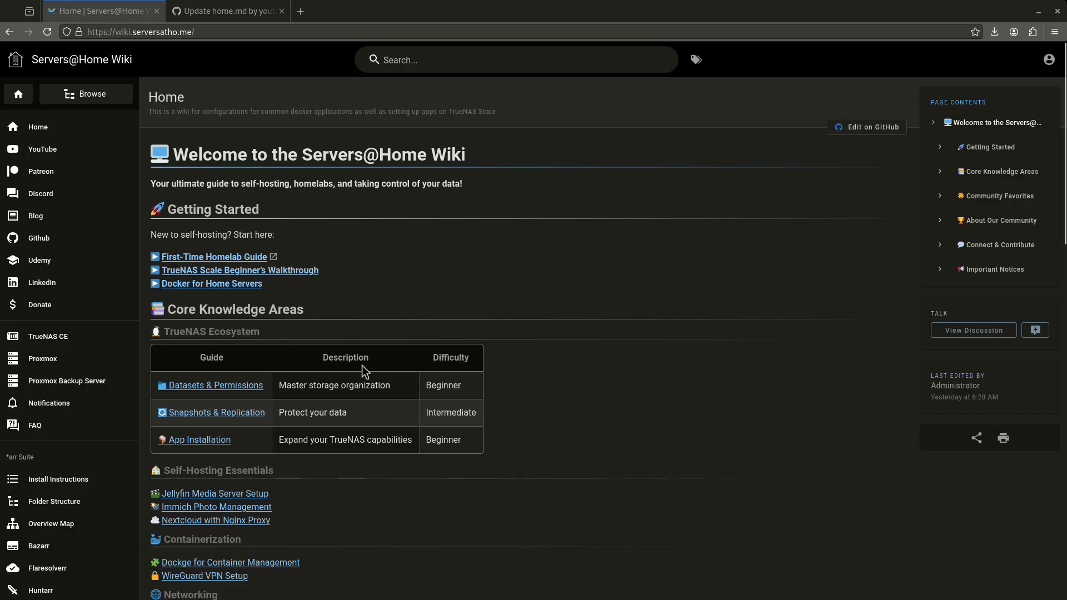
{"action": "mouse_move", "coordinate": [67, 131]}
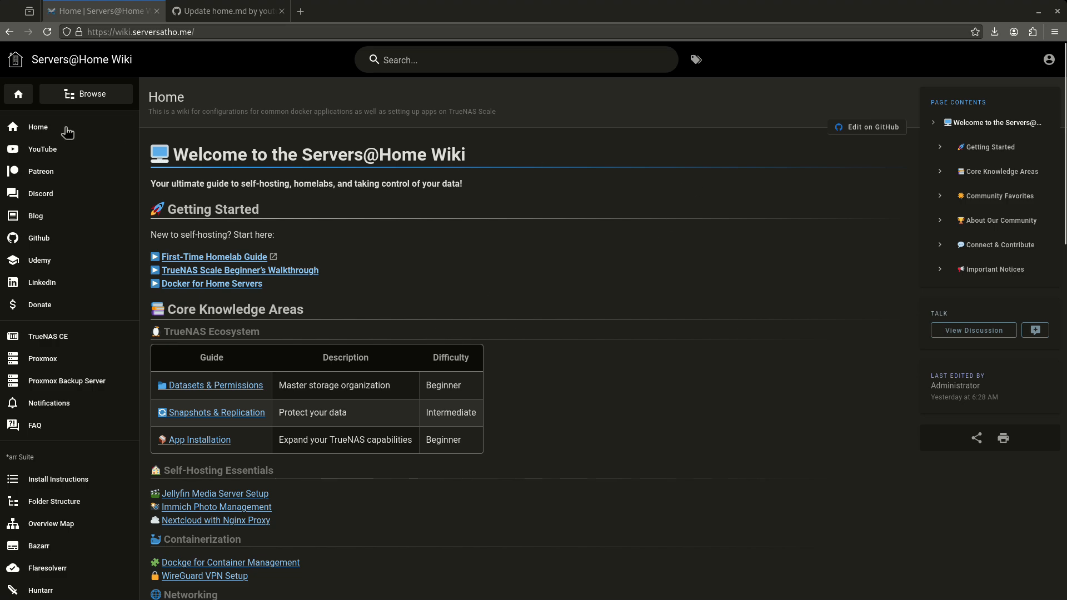
{"action": "mouse_move", "coordinate": [577, 155]}
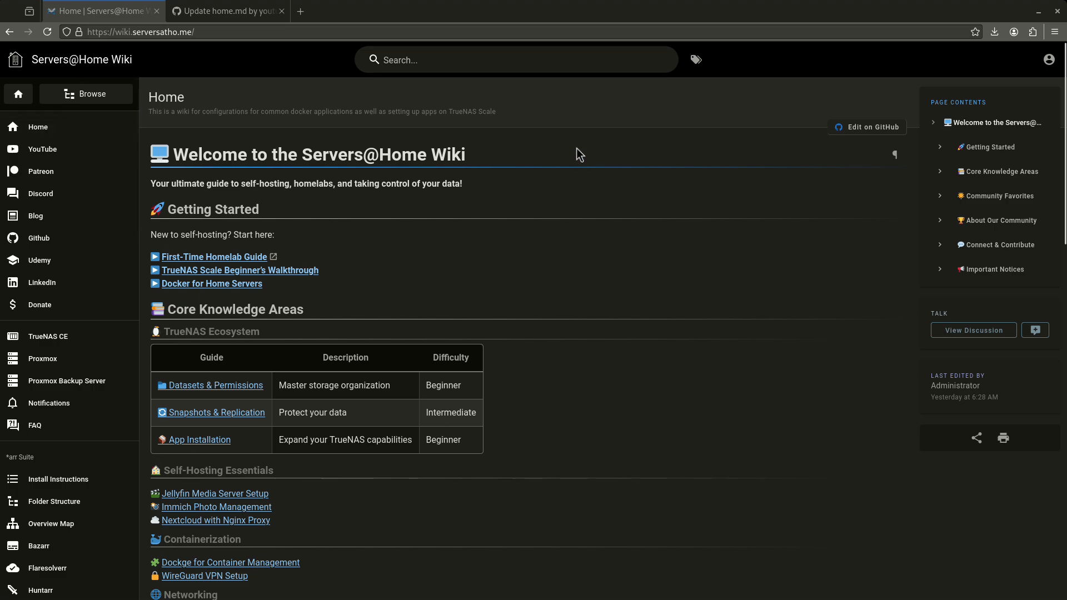
{"action": "mouse_move", "coordinate": [460, 275]}
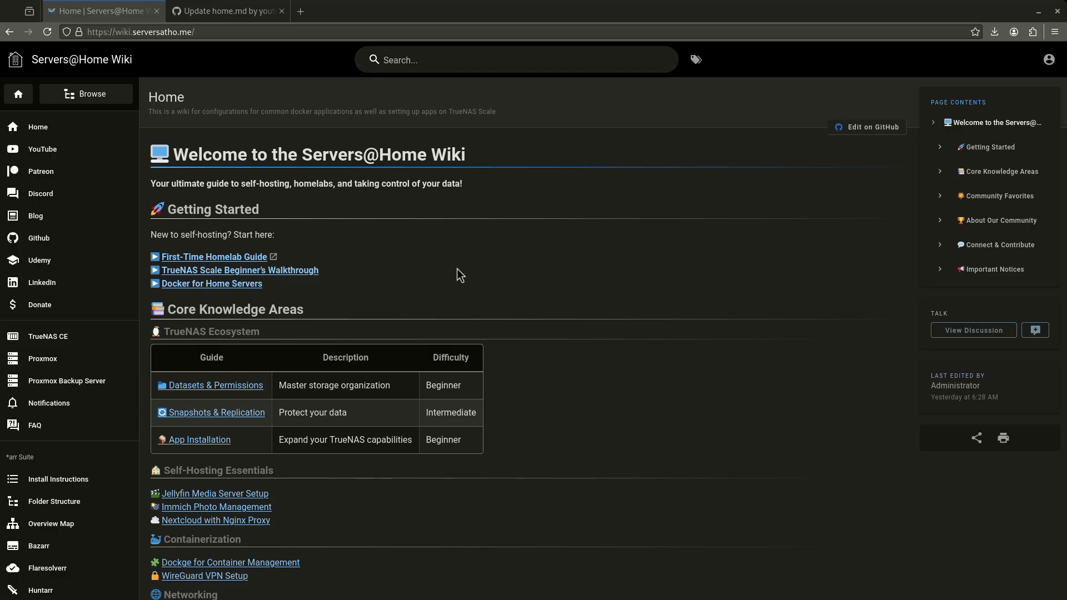
{"action": "mouse_move", "coordinate": [342, 219]}
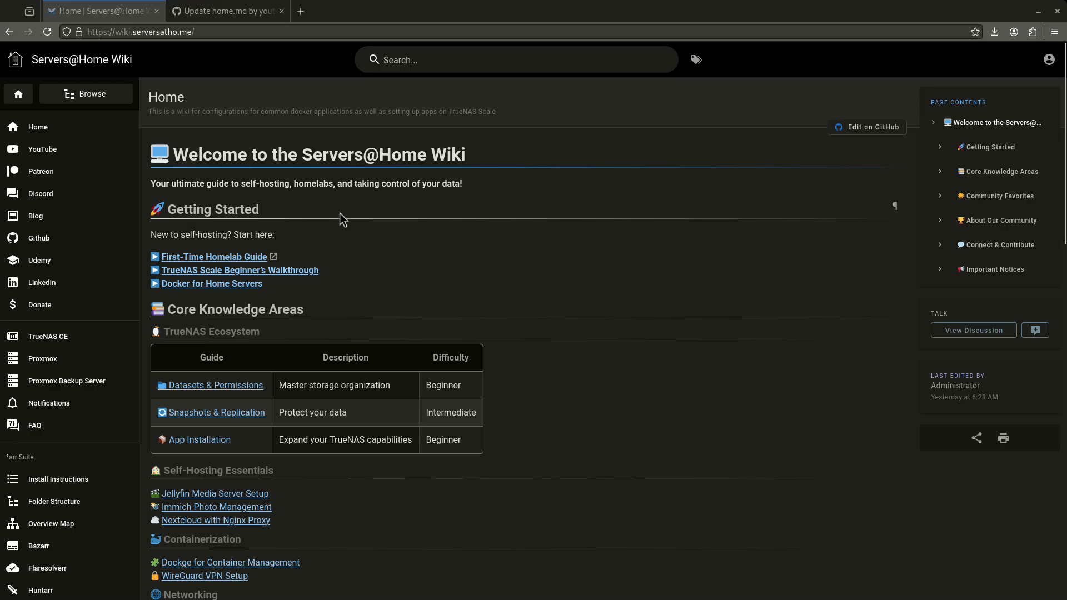
{"action": "mouse_move", "coordinate": [906, 220]}
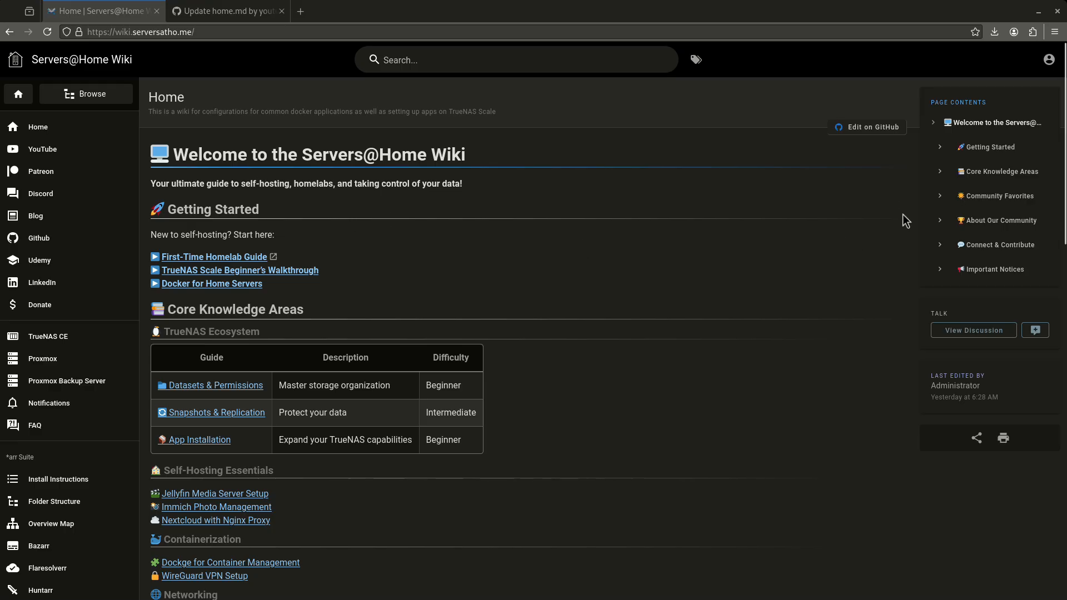
{"action": "mouse_move", "coordinate": [861, 223]}
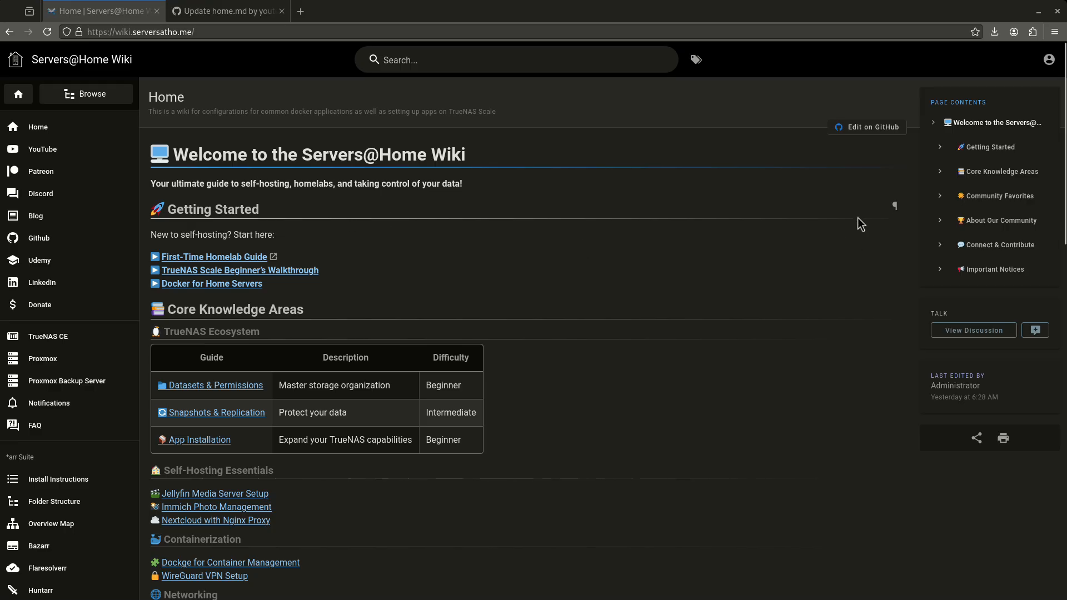
{"action": "mouse_move", "coordinate": [211, 283]}
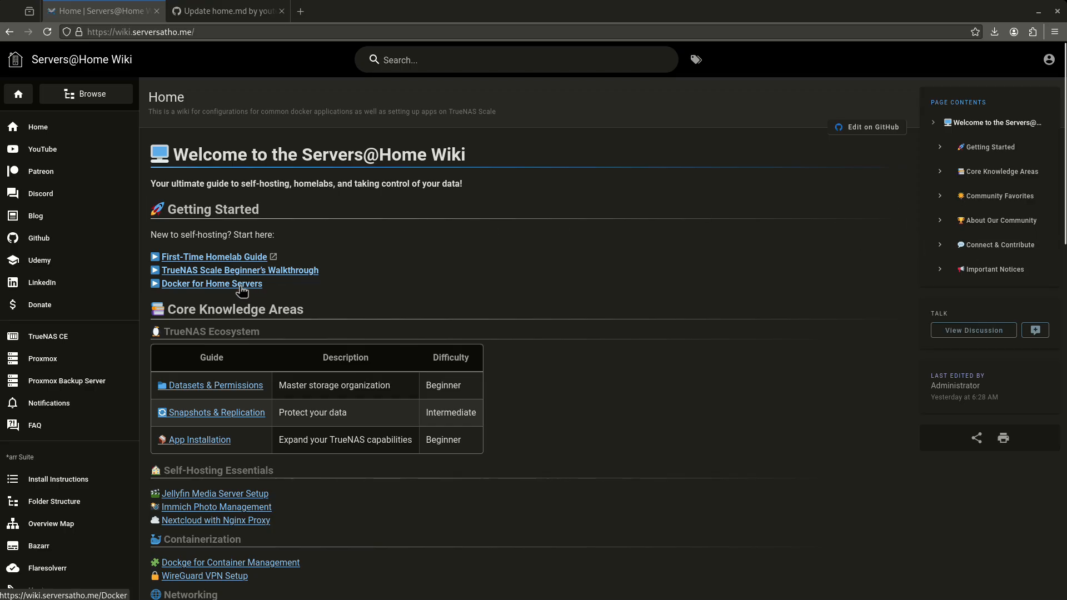
{"action": "mouse_move", "coordinate": [248, 300]}
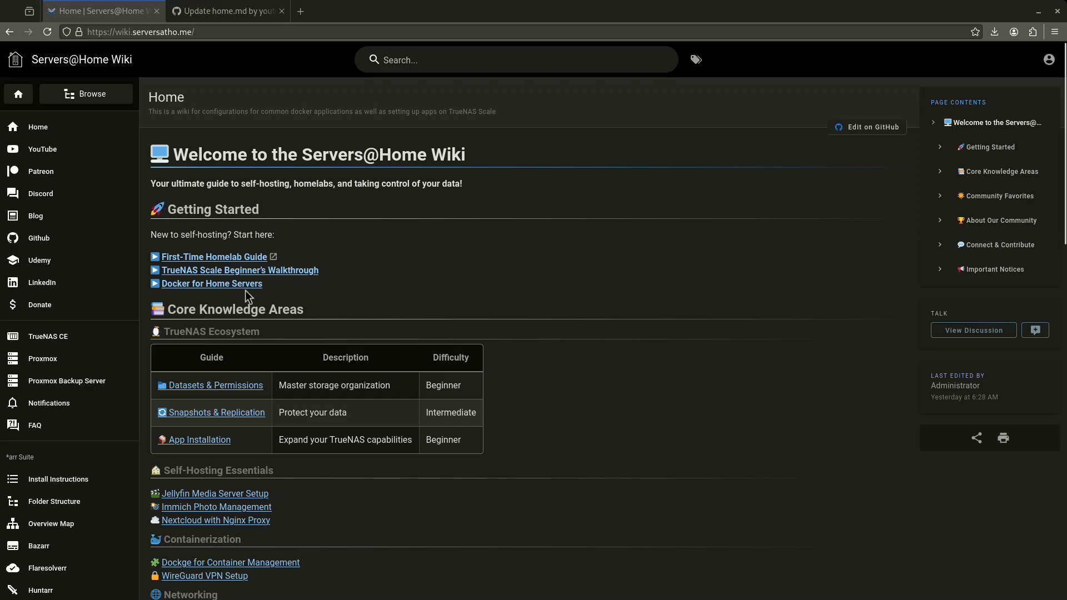
{"action": "mouse_move", "coordinate": [456, 290]}
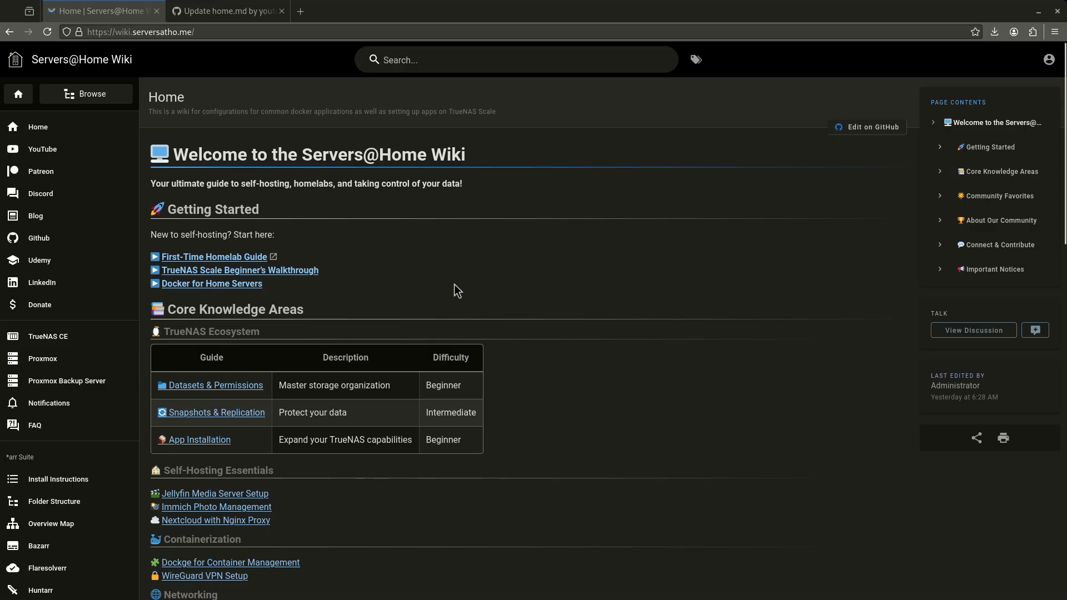
{"action": "mouse_move", "coordinate": [427, 280]}
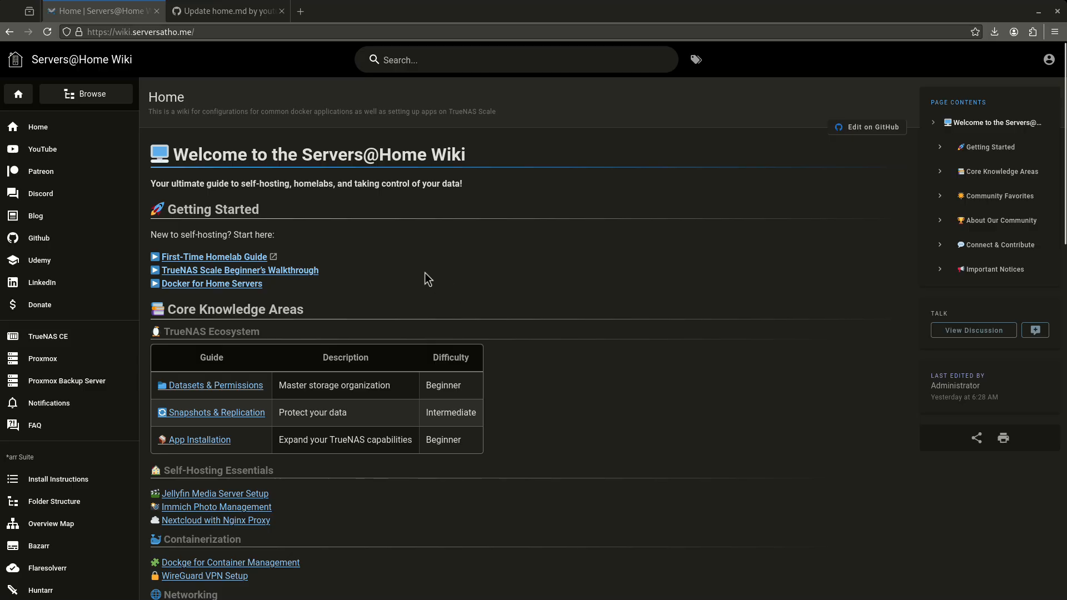
{"action": "mouse_move", "coordinate": [426, 259]}
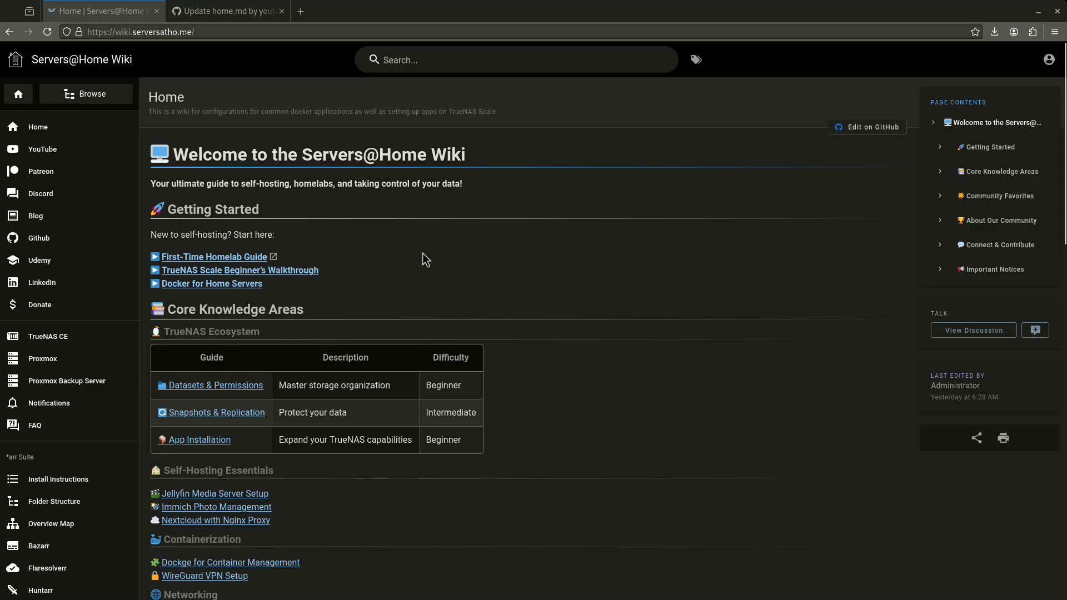